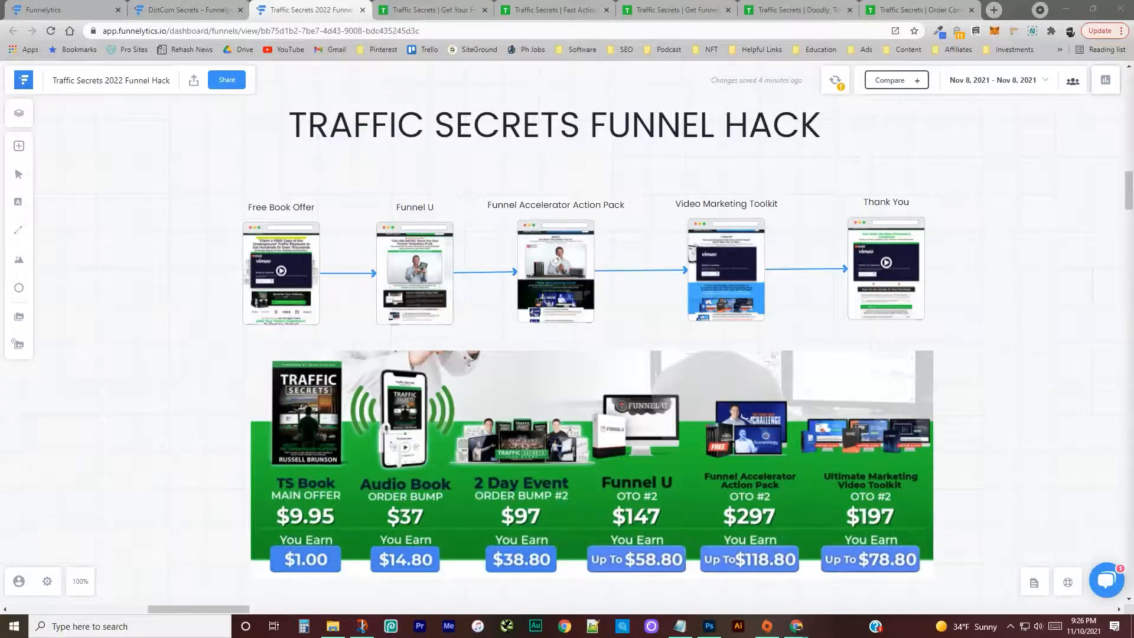
# Step: Switch to the DotCom Secrets Funnel Hack map tab for comparison
pyautogui.click(184, 9)
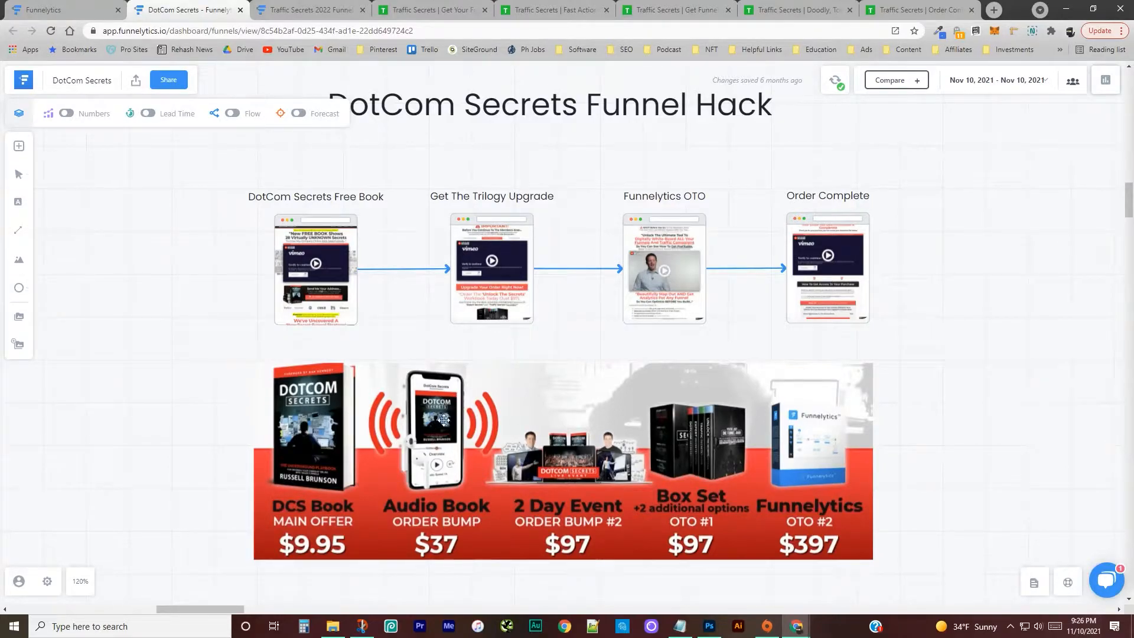
pyautogui.moveTo(606, 427)
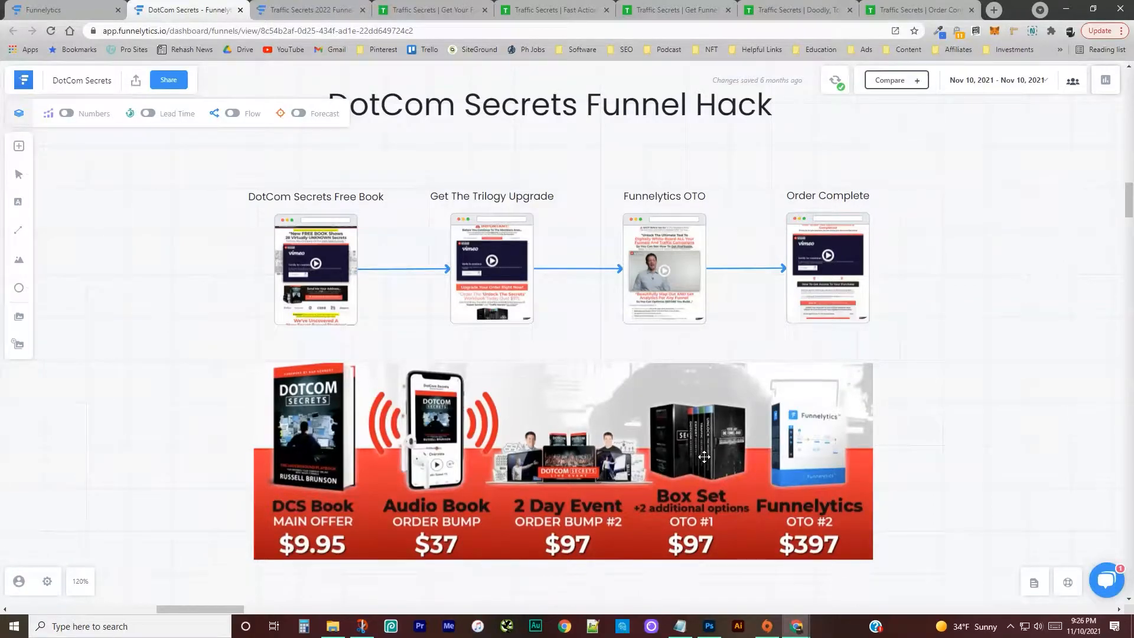
pyautogui.moveTo(811, 416)
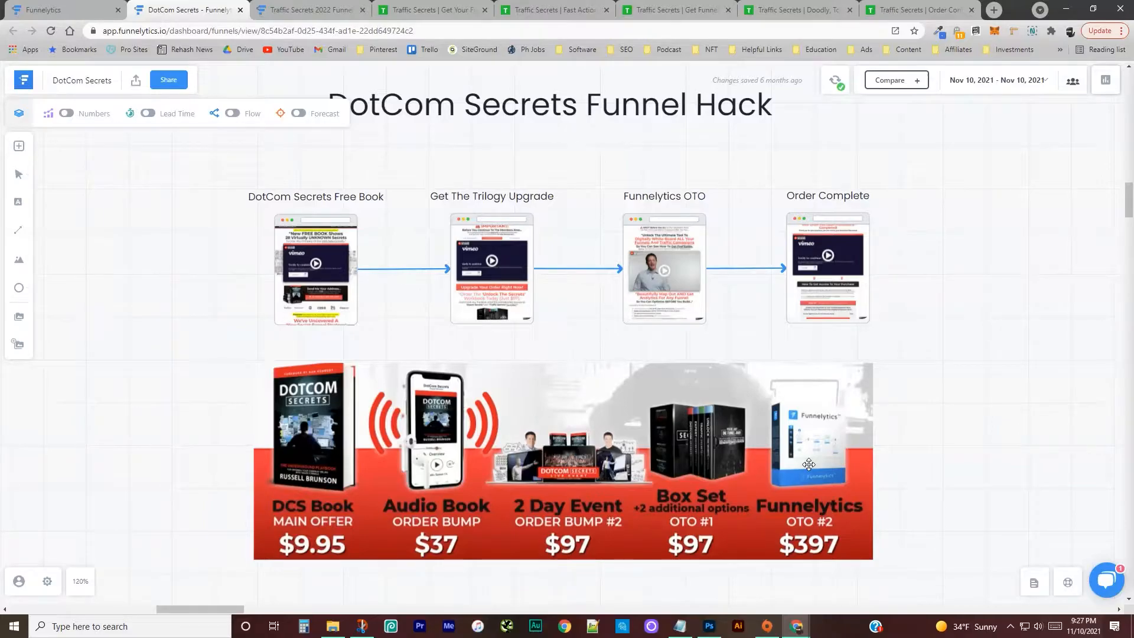
pyautogui.moveTo(840, 430)
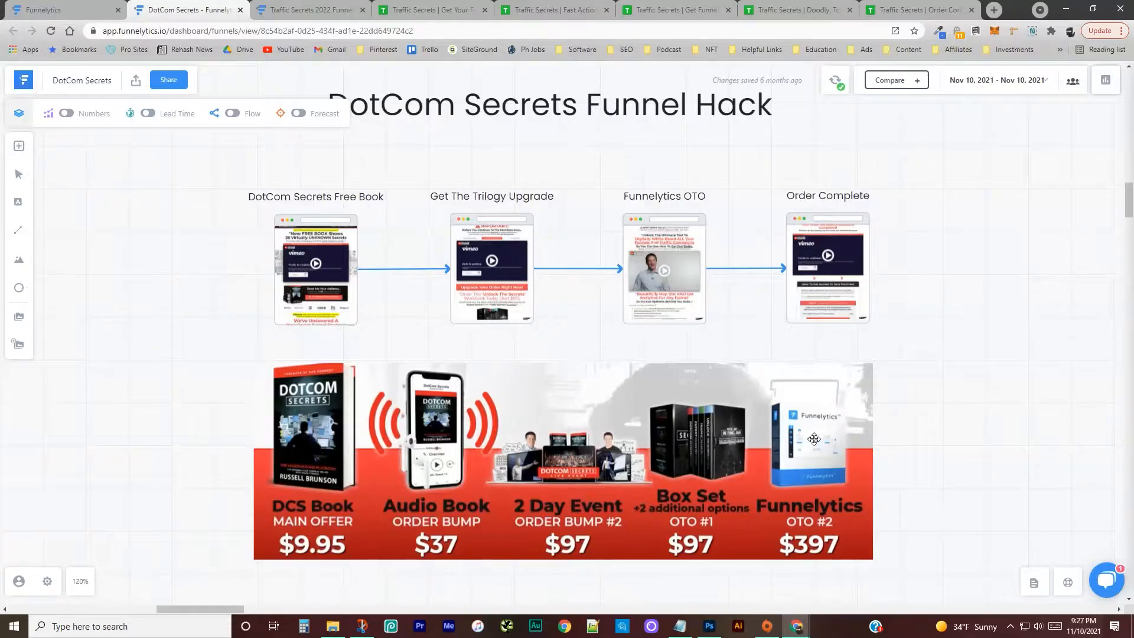
pyautogui.moveTo(735, 162)
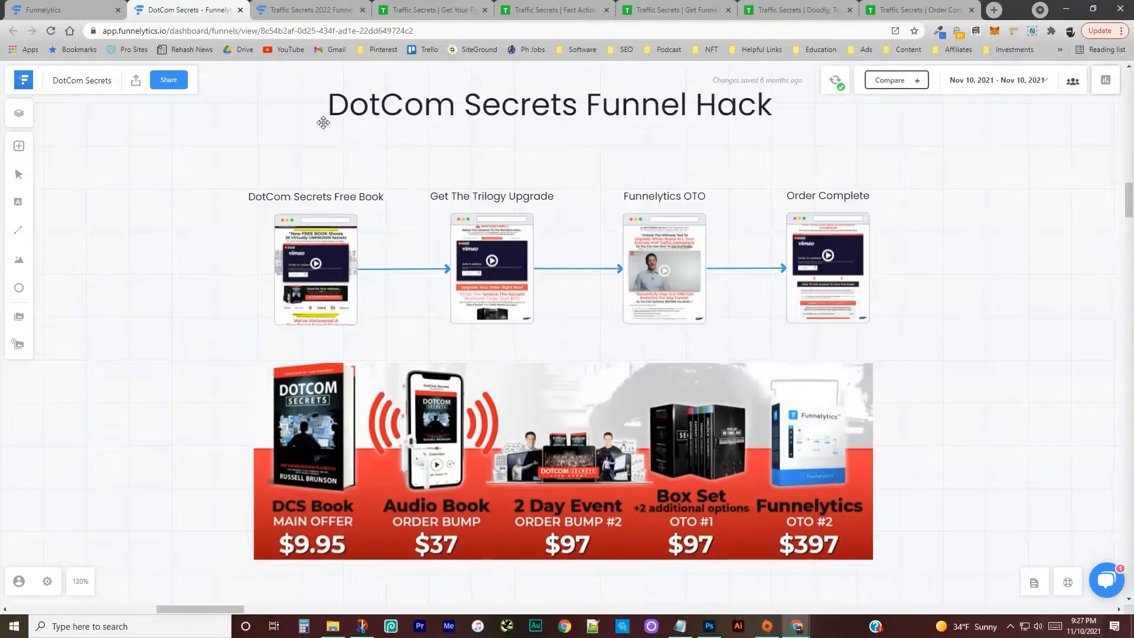
# Step: Return to the Traffic Secrets 2022 Funnel Hack map tab and scroll its canvas
pyautogui.click(310, 9)
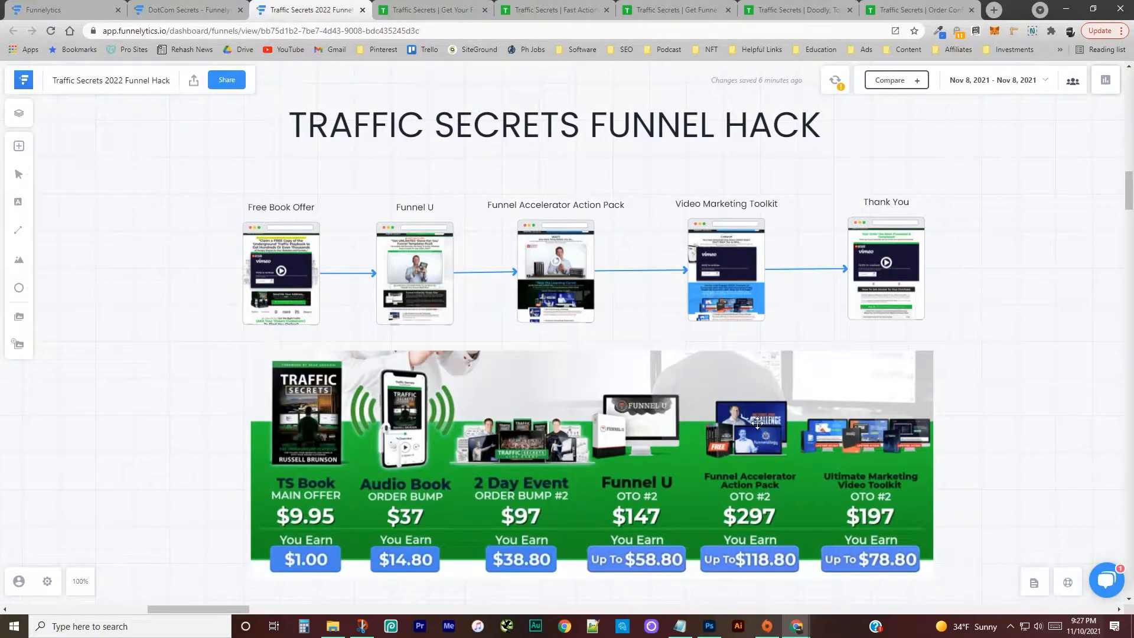
pyautogui.moveTo(709, 436)
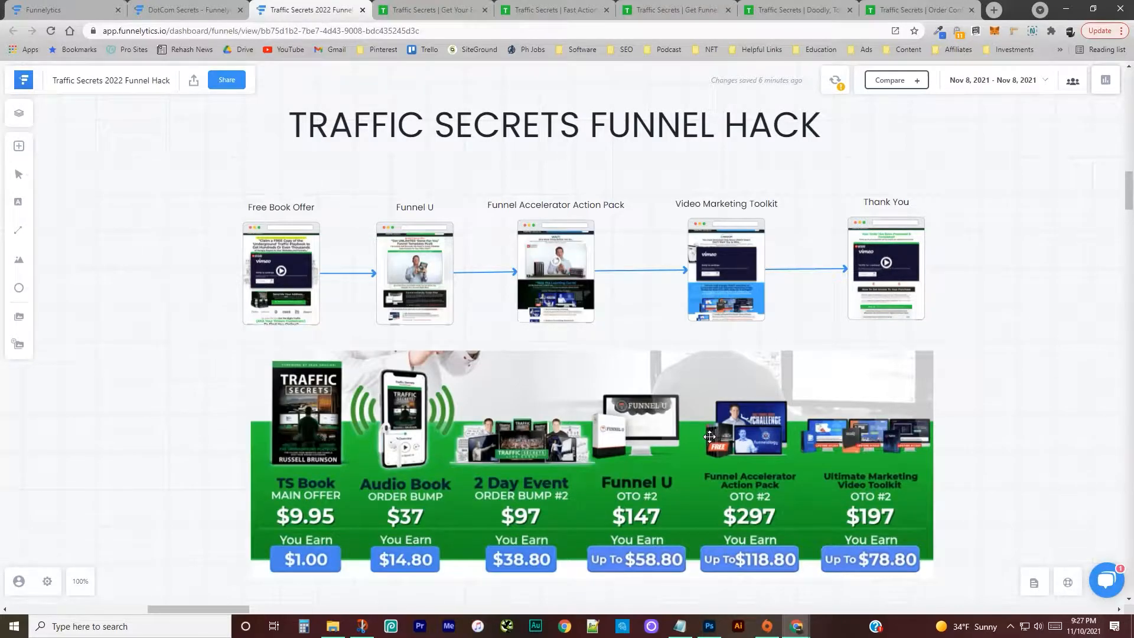
pyautogui.moveTo(530, 469)
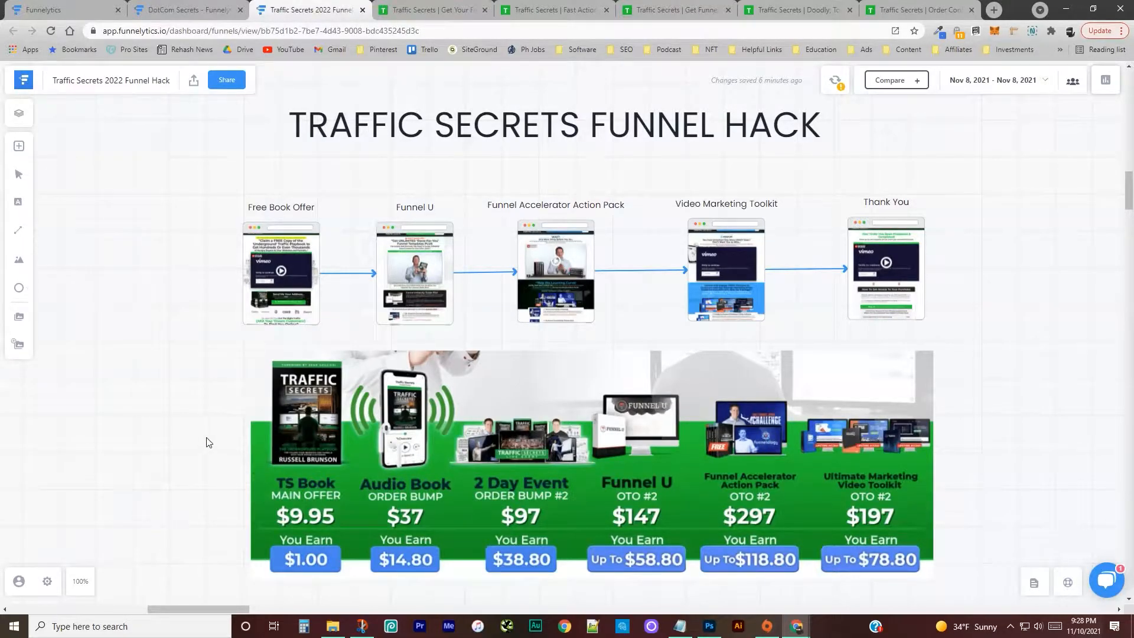
pyautogui.scroll(-3)
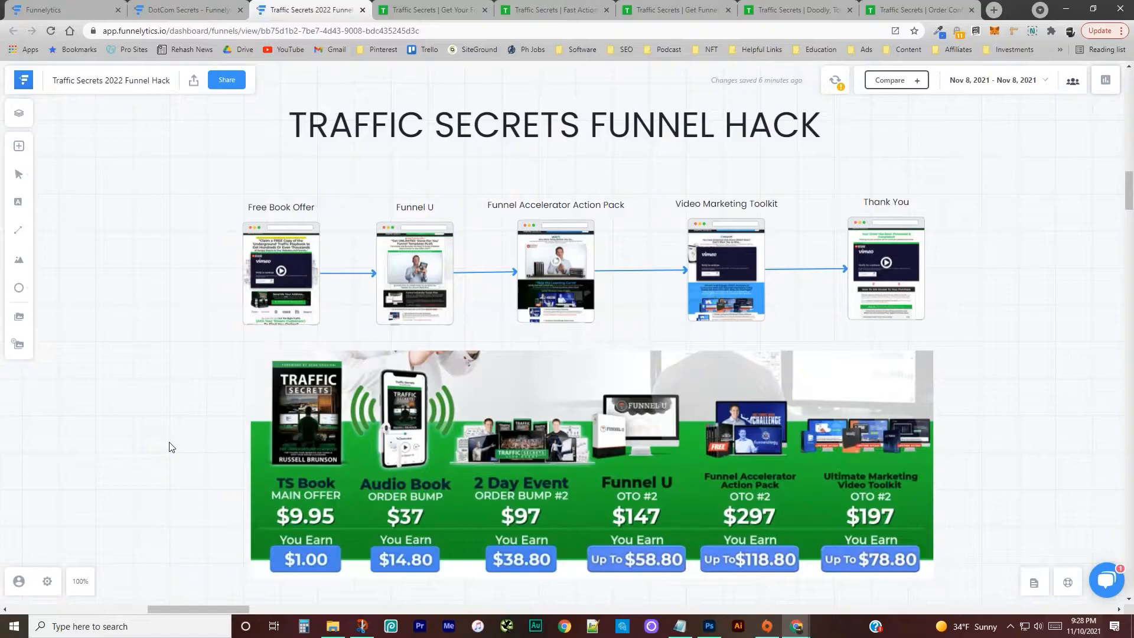
pyautogui.moveTo(867, 424)
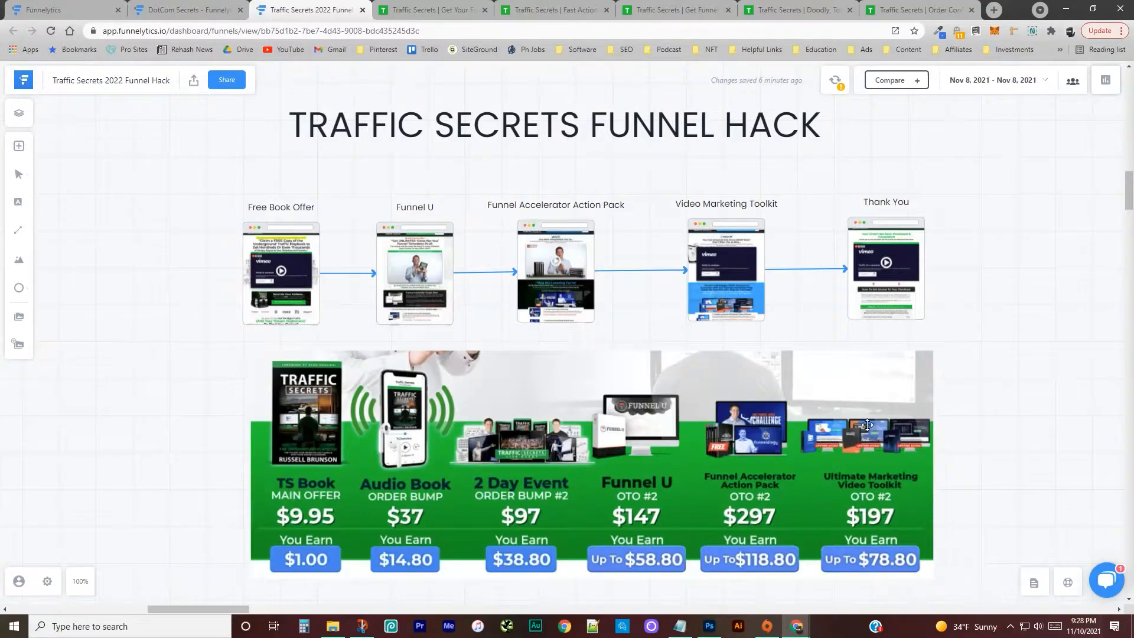
pyautogui.moveTo(78, 525)
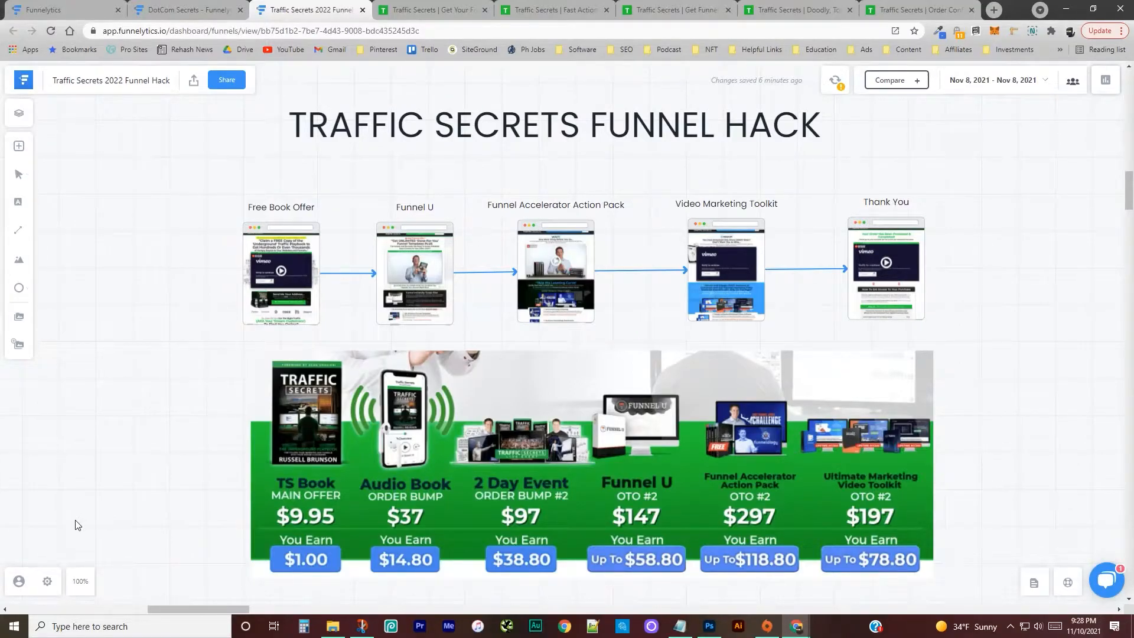
# Step: Show the live trafficsecrets.com free book page and read down through its testimonial video and address form
pyautogui.click(432, 10)
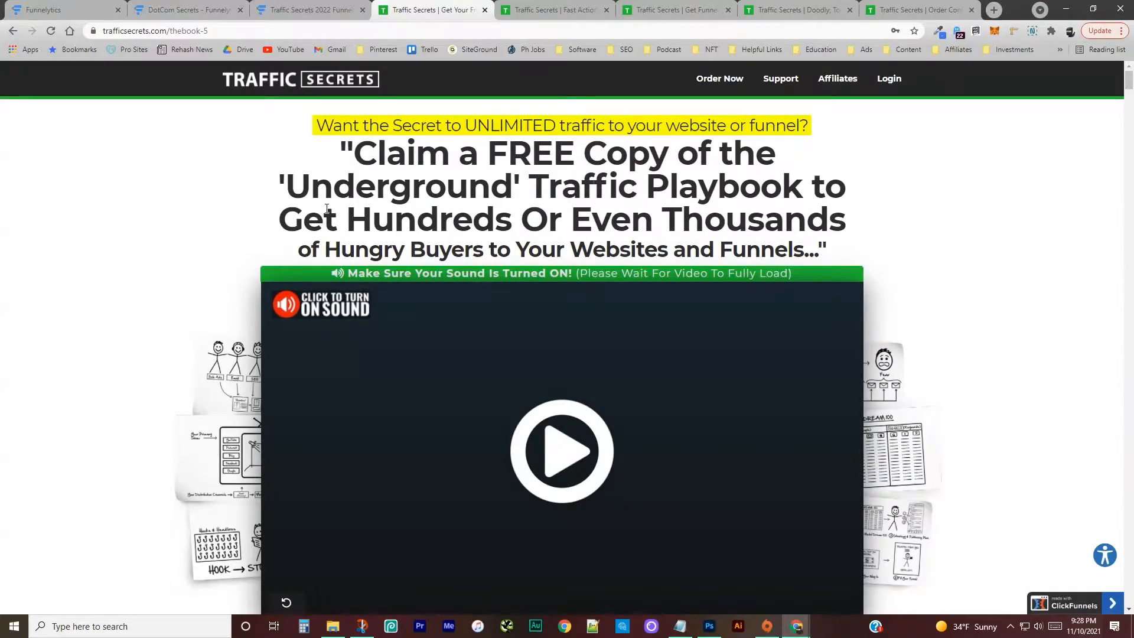
pyautogui.moveTo(222, 217)
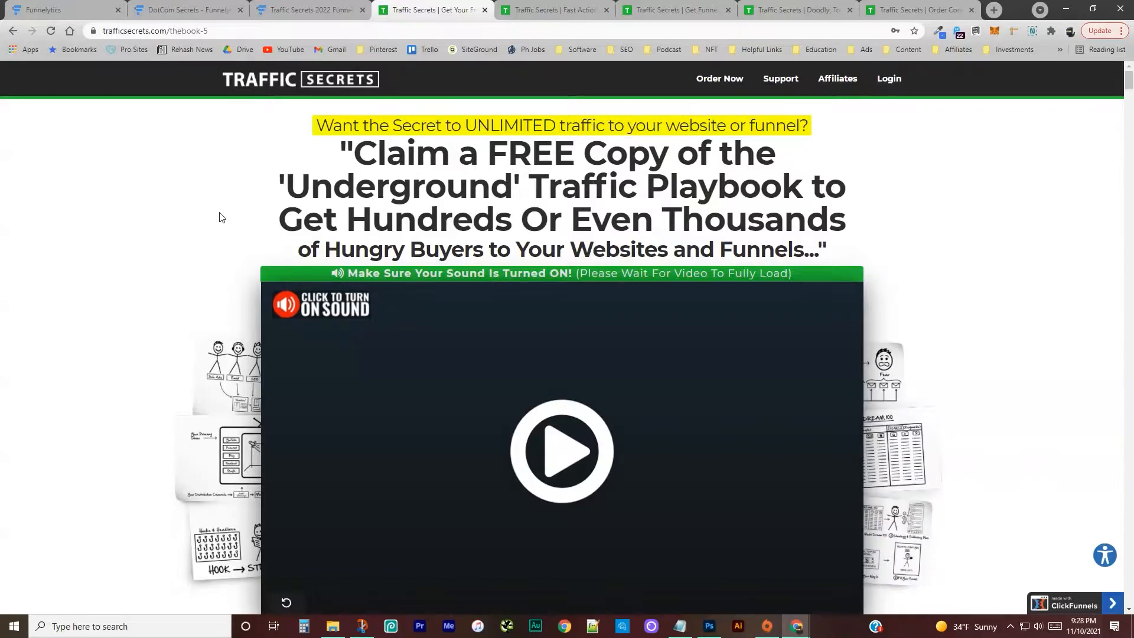
pyautogui.scroll(-3)
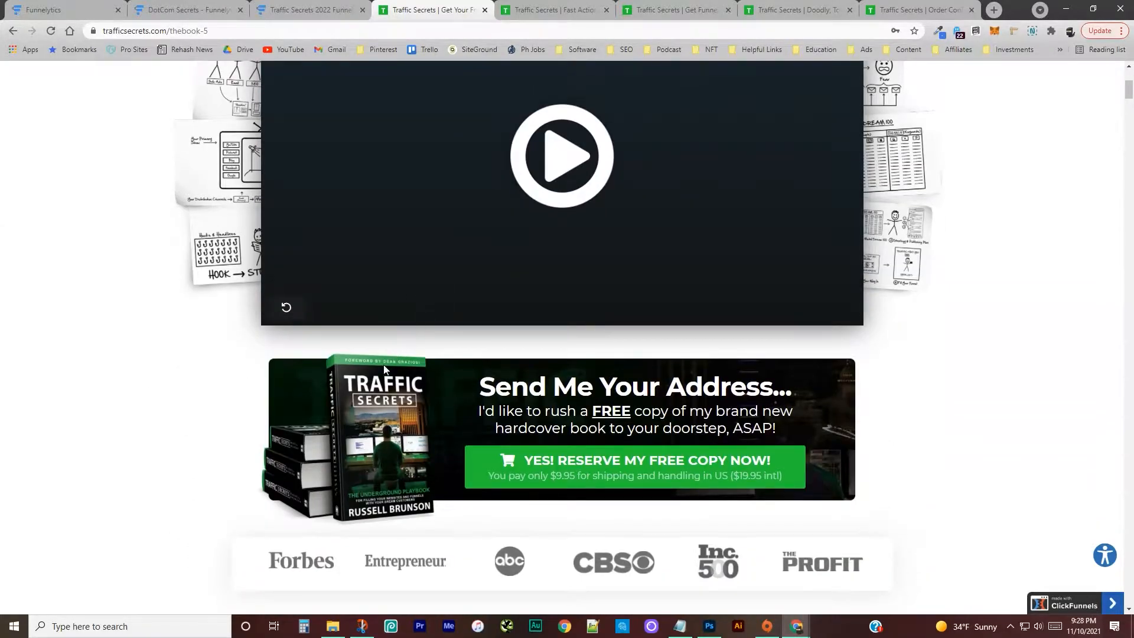
pyautogui.scroll(-3)
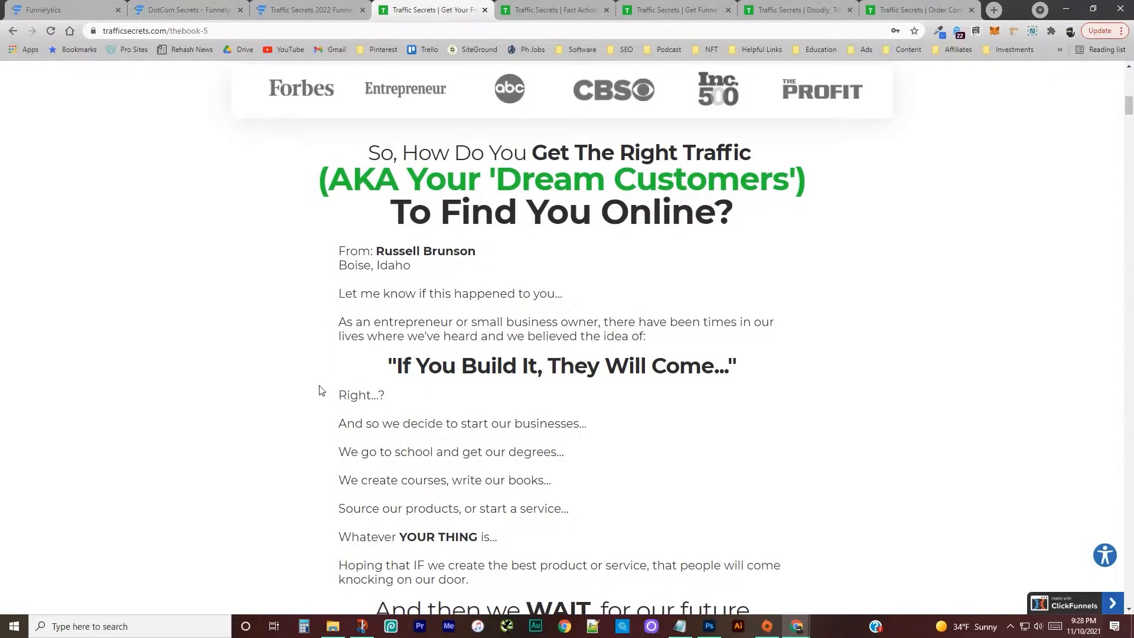
pyautogui.scroll(-3)
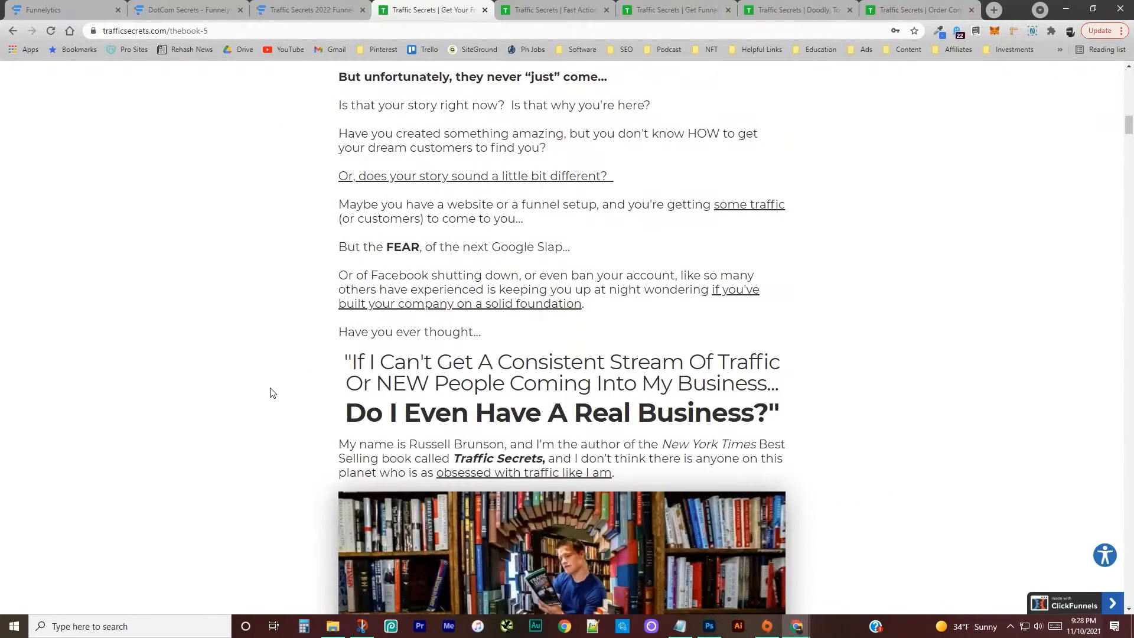
pyautogui.scroll(-3)
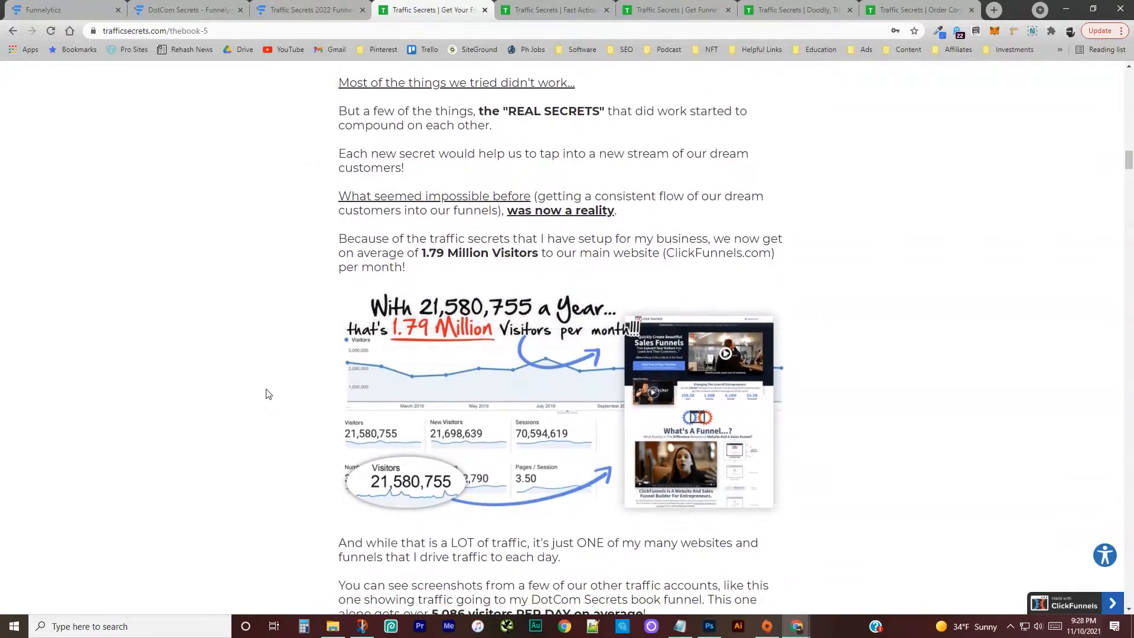
pyautogui.scroll(-3)
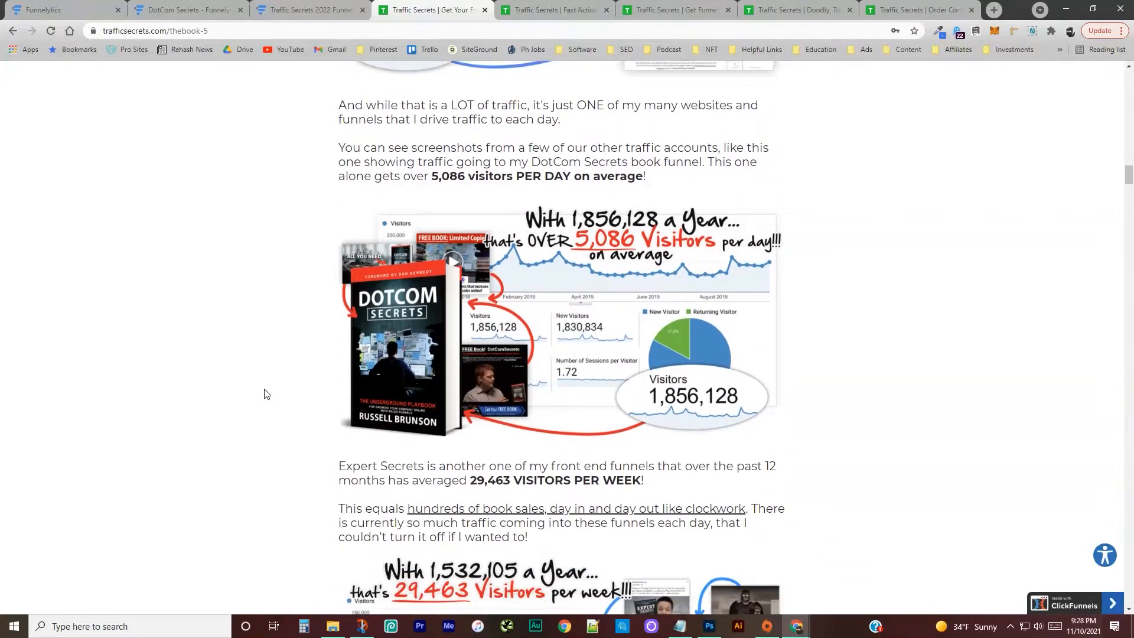
pyautogui.scroll(-3)
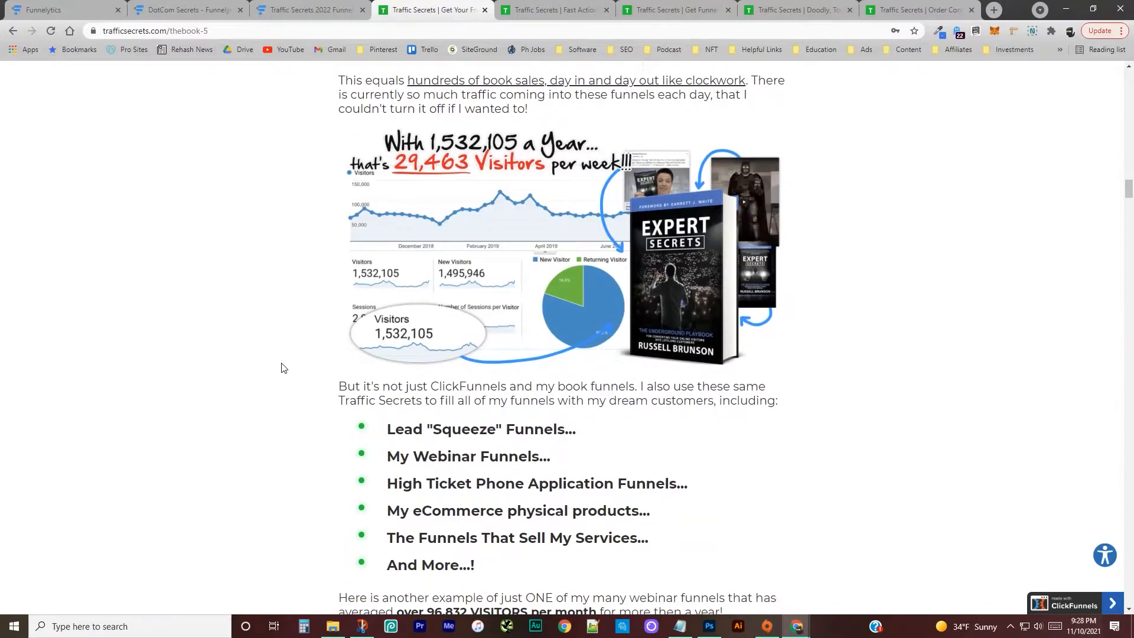
pyautogui.scroll(3)
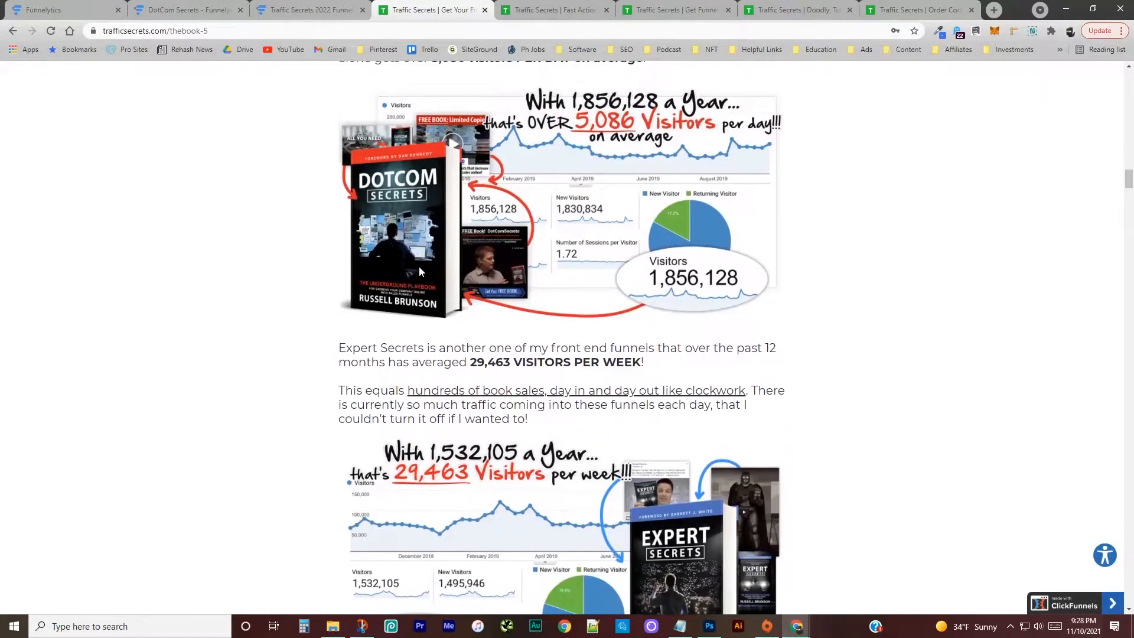
pyautogui.scroll(-3)
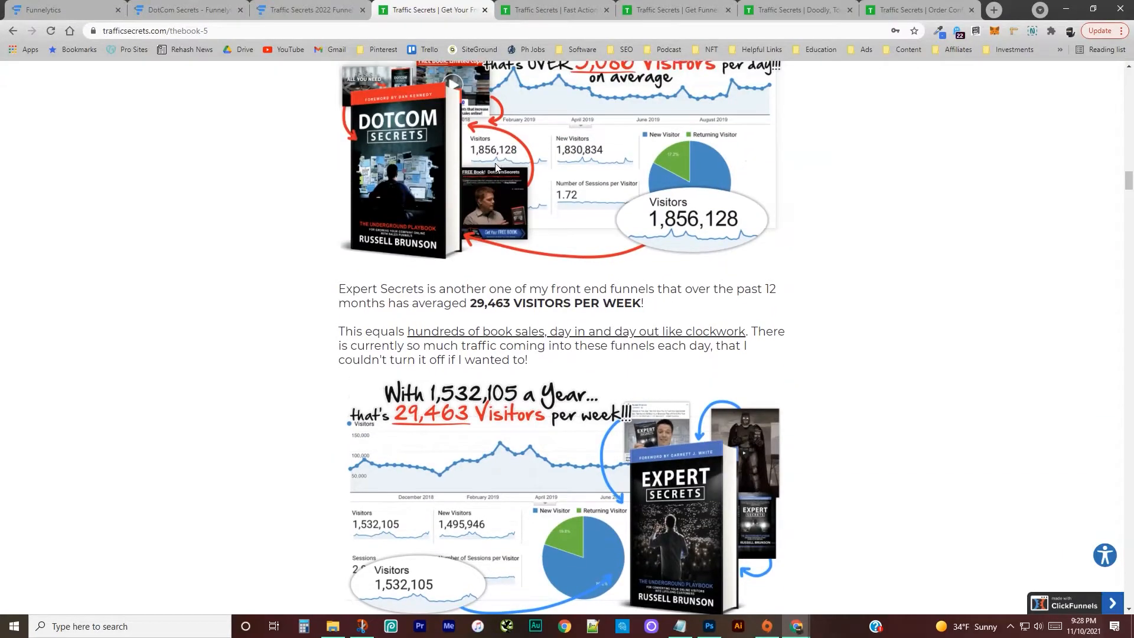
pyautogui.scroll(-3)
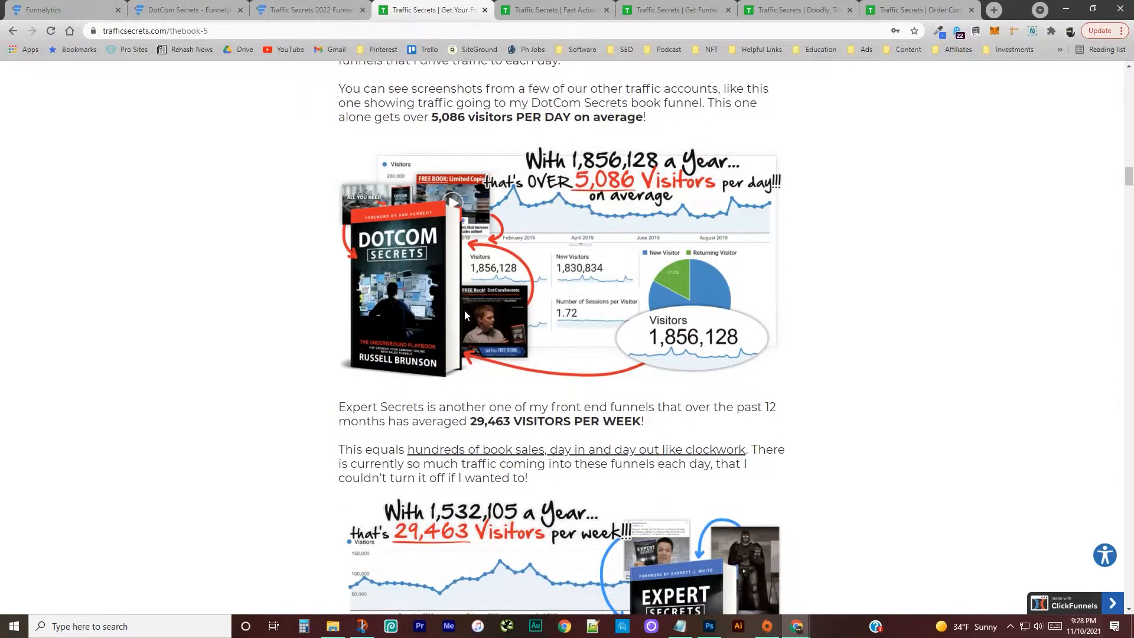
# Step: Continue down the landing page to its list of book Secrets
pyautogui.scroll(-3)
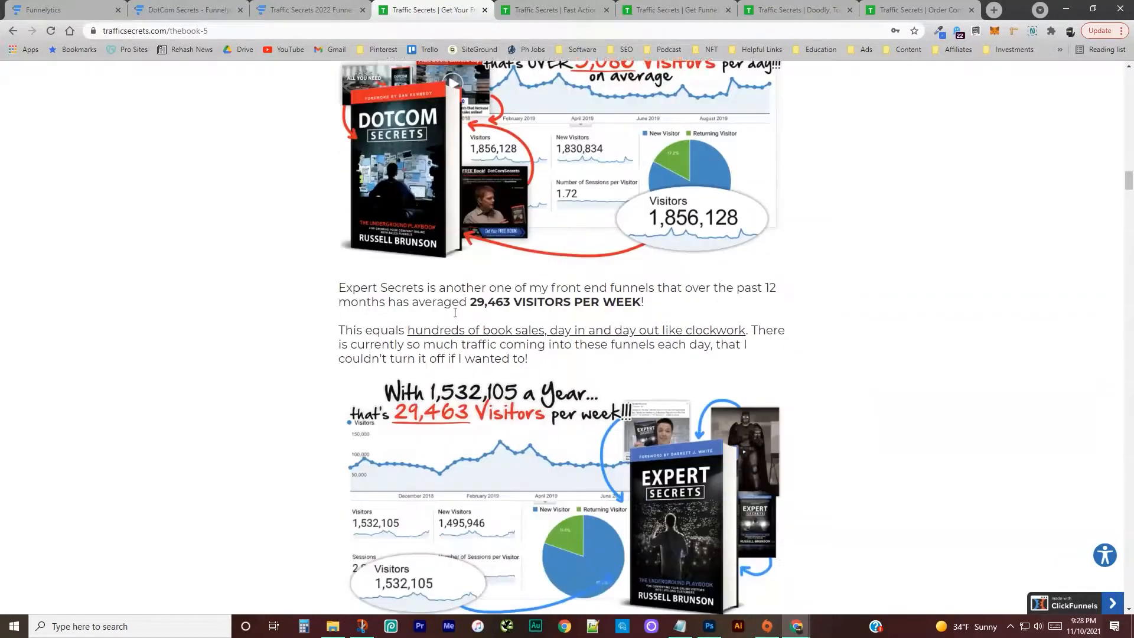
pyautogui.scroll(-3)
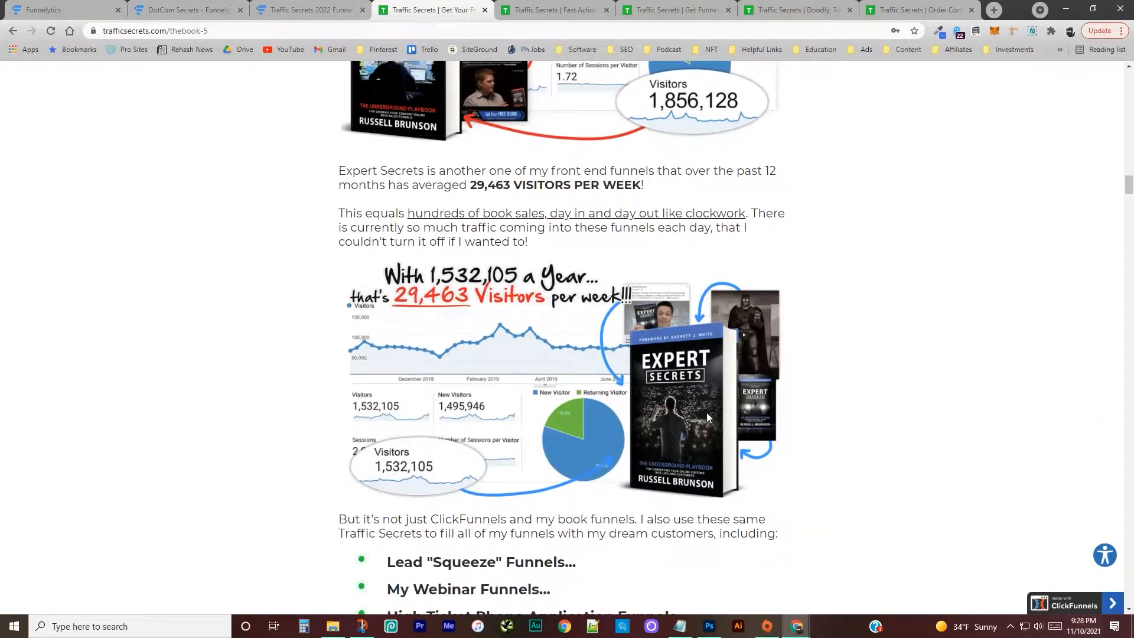
pyautogui.moveTo(597, 422)
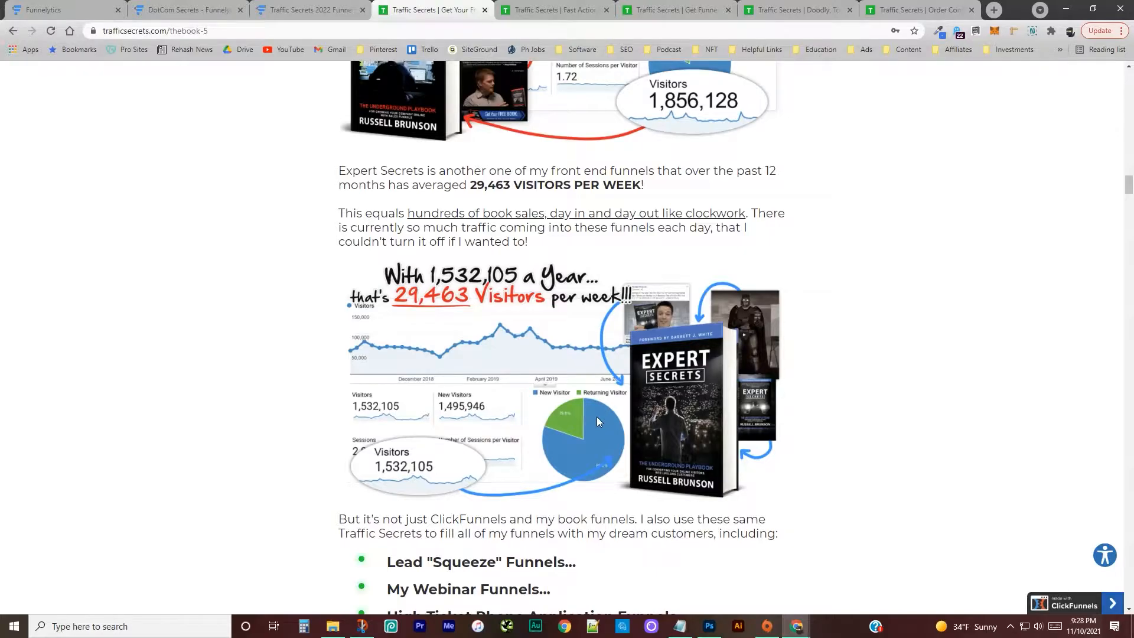
pyautogui.scroll(-3)
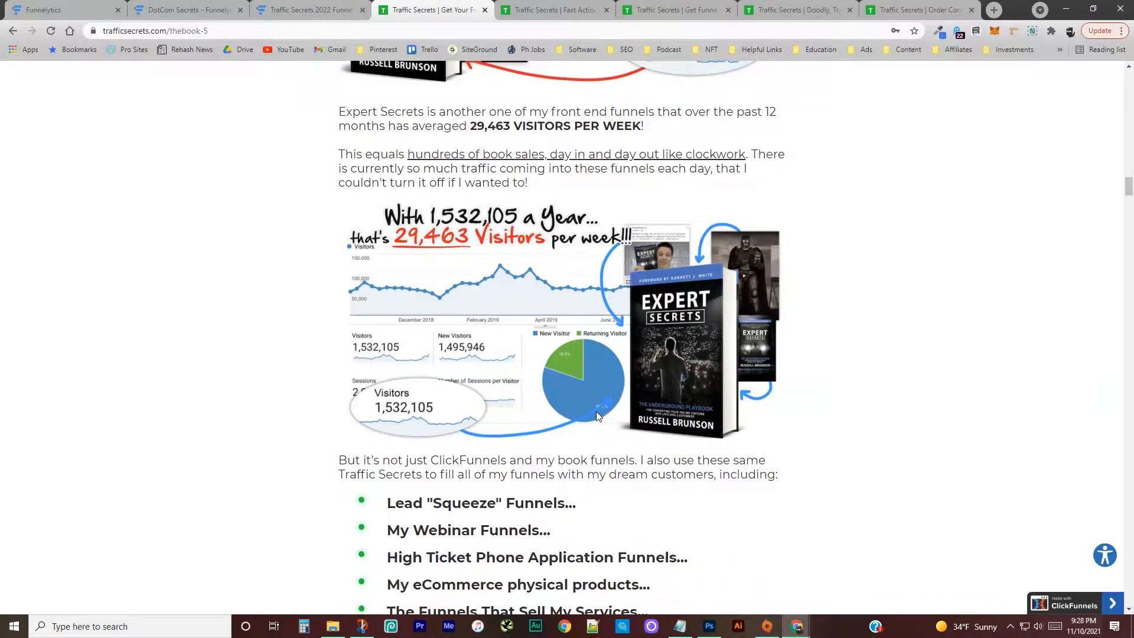
pyautogui.scroll(-3)
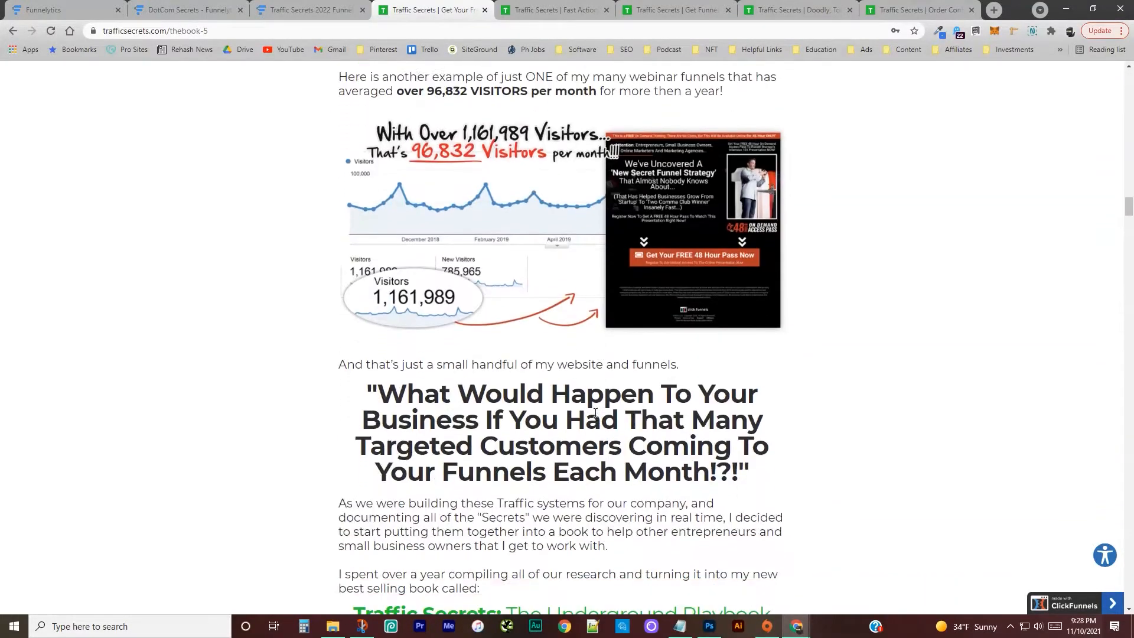
pyautogui.scroll(-3)
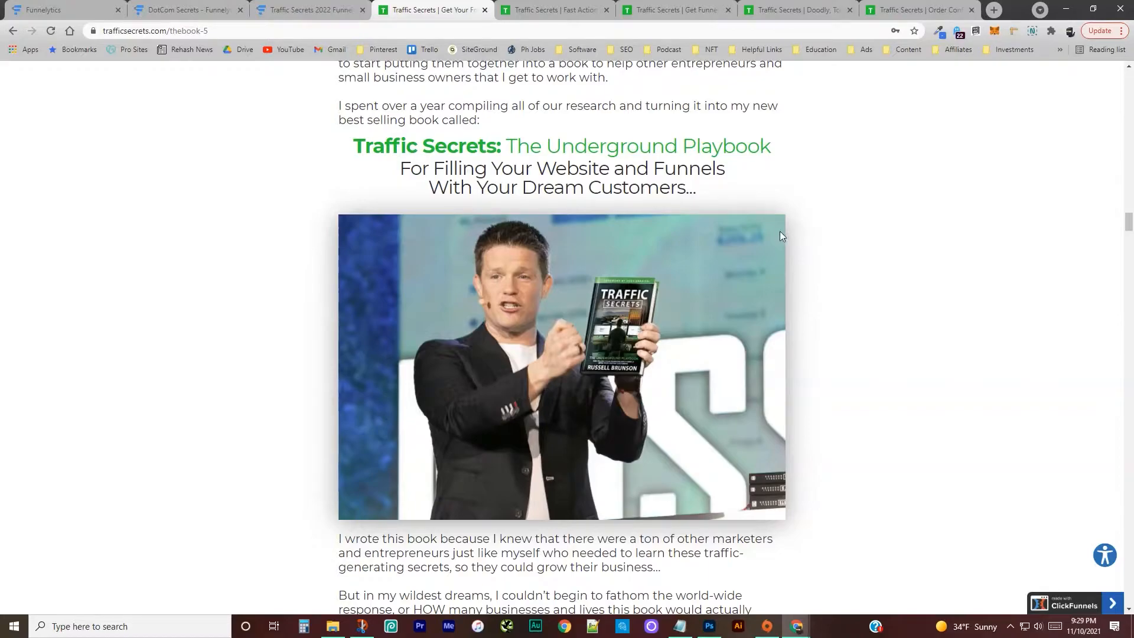
pyautogui.scroll(-3)
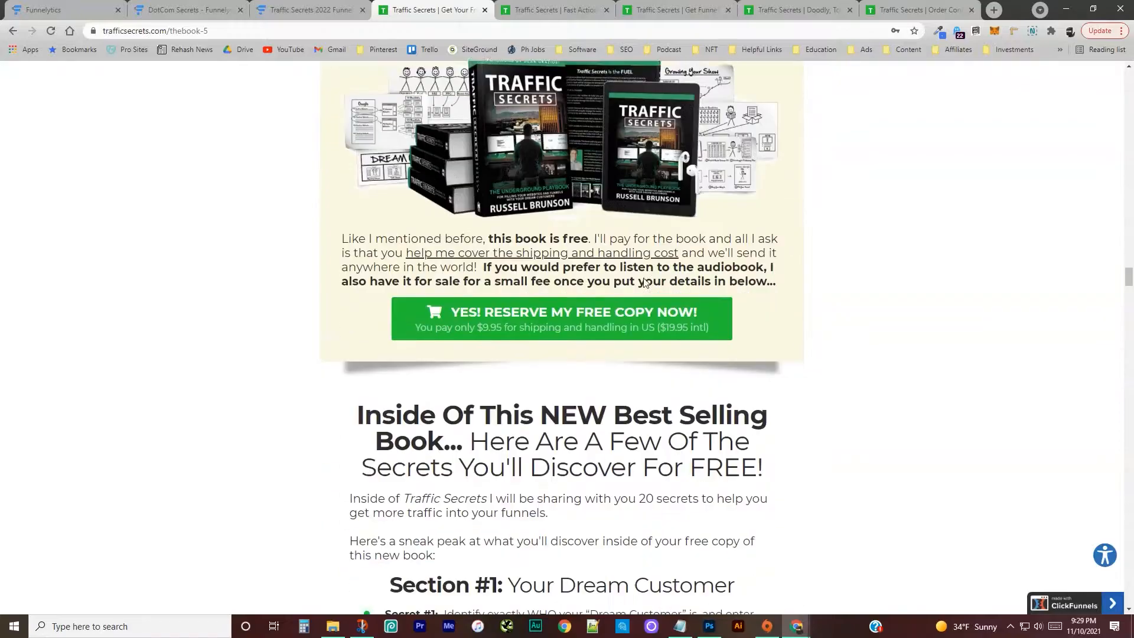
pyautogui.scroll(-3)
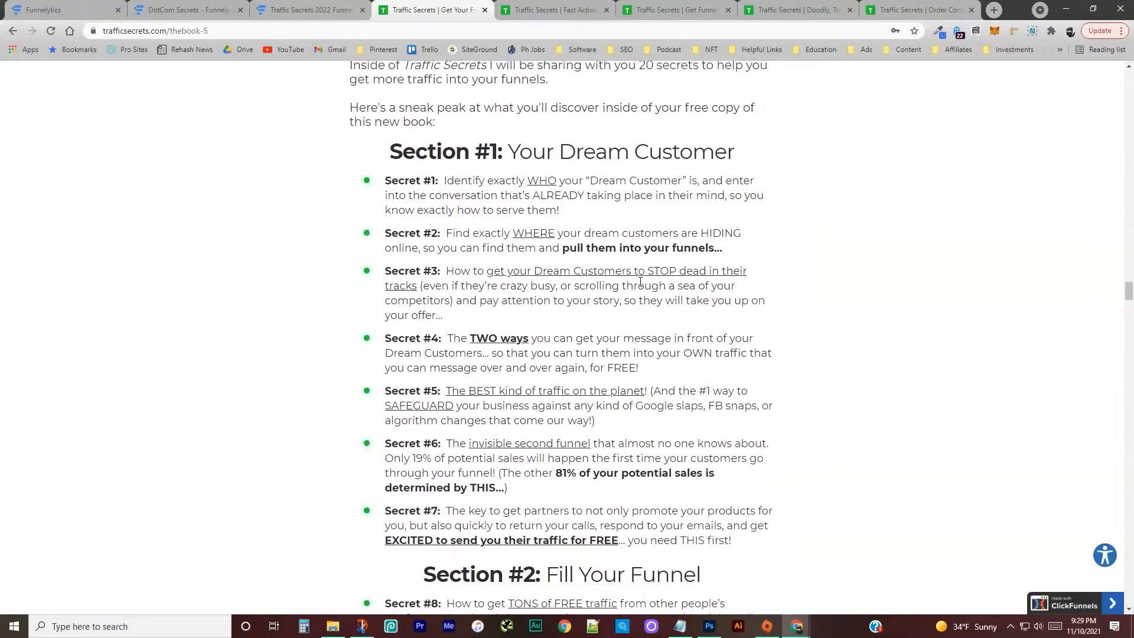
pyautogui.scroll(-3)
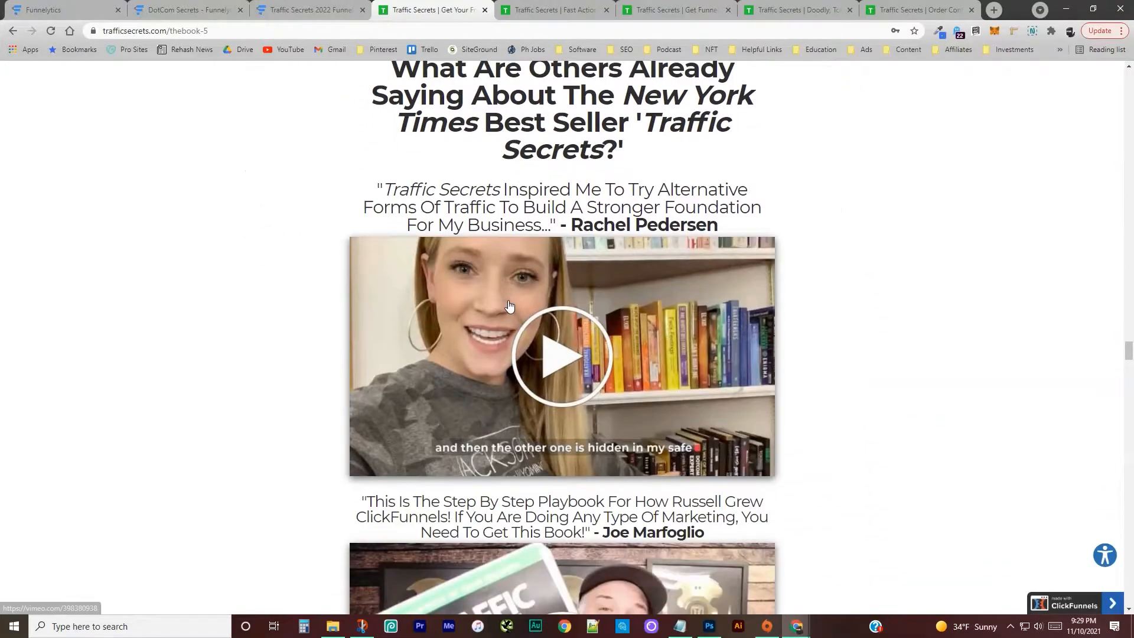
pyautogui.scroll(-3)
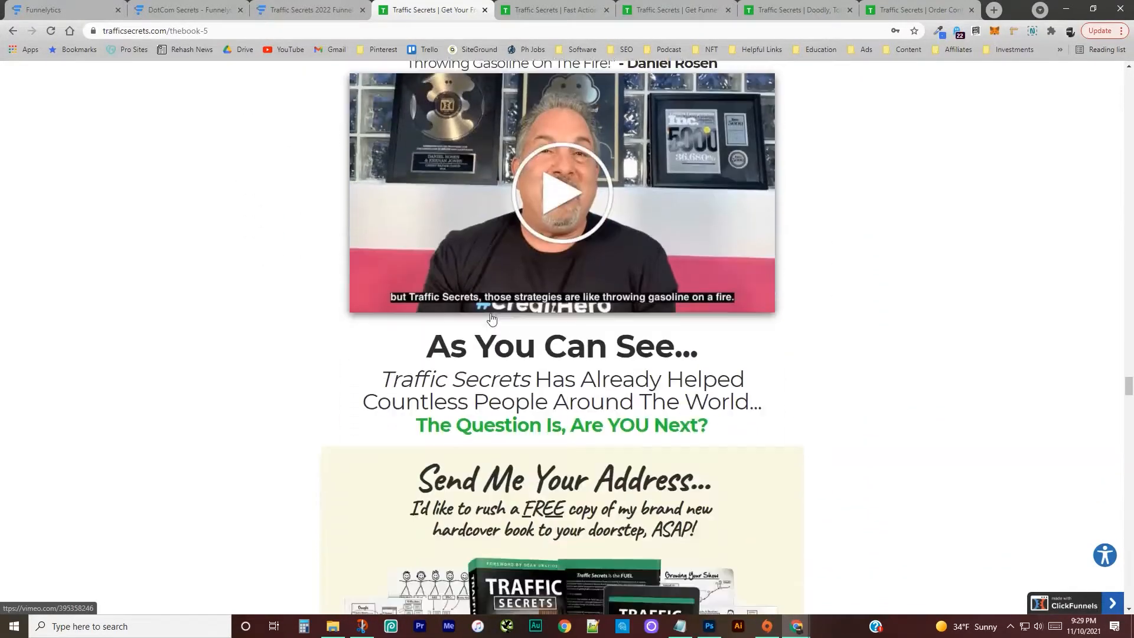
pyautogui.scroll(-3)
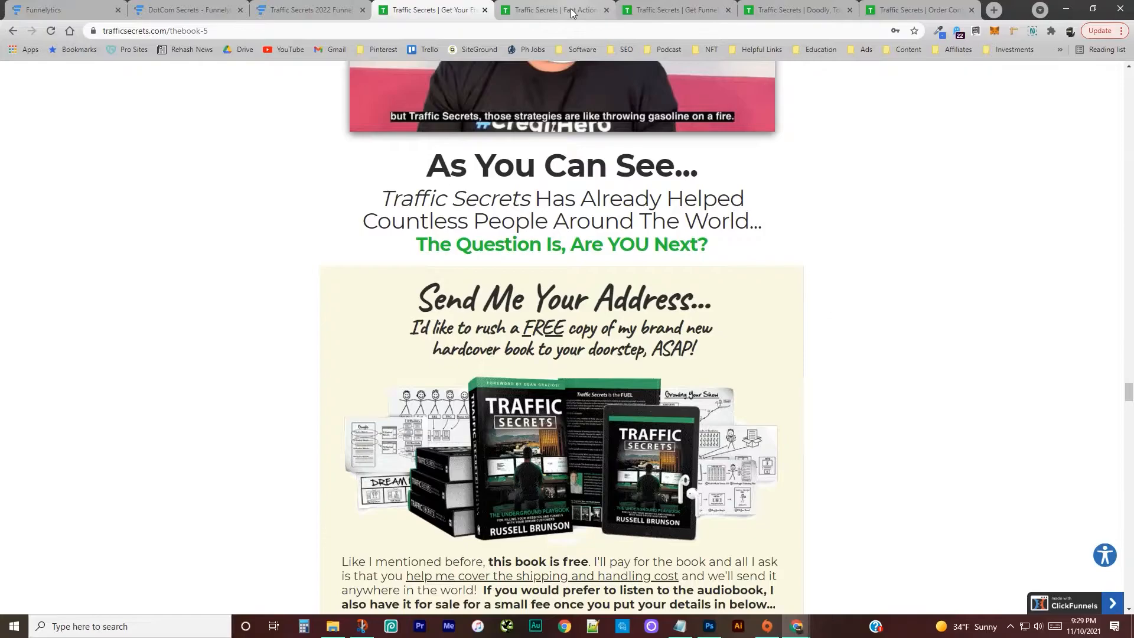
pyautogui.scroll(-3)
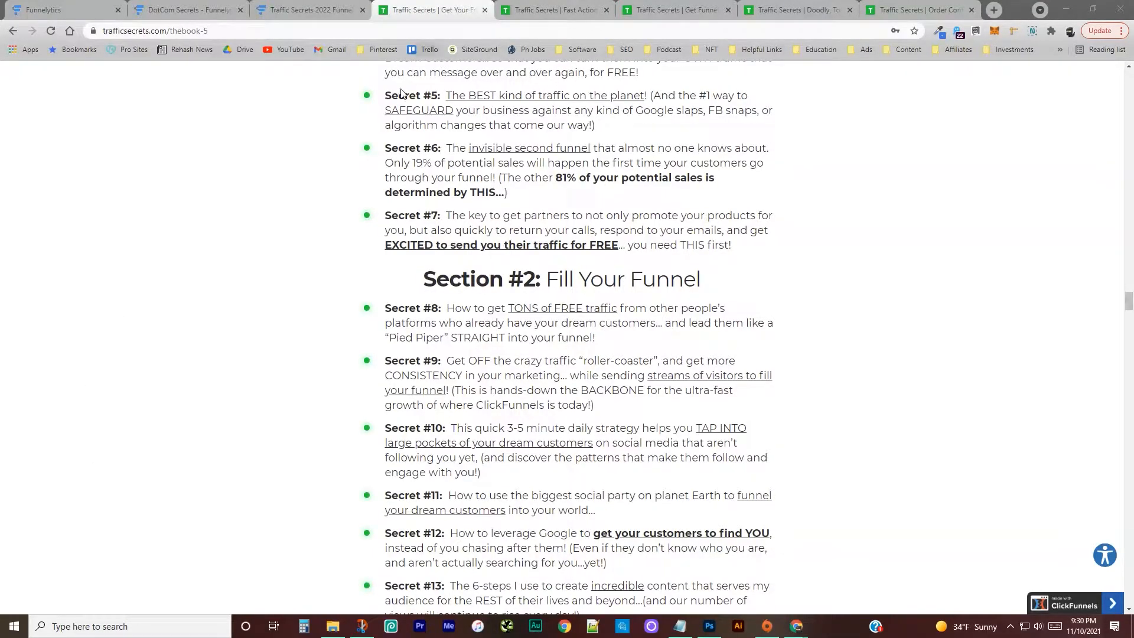
# Step: Switch back to the Traffic Secrets Funnel Hack map in Funnelytics
pyautogui.click(307, 10)
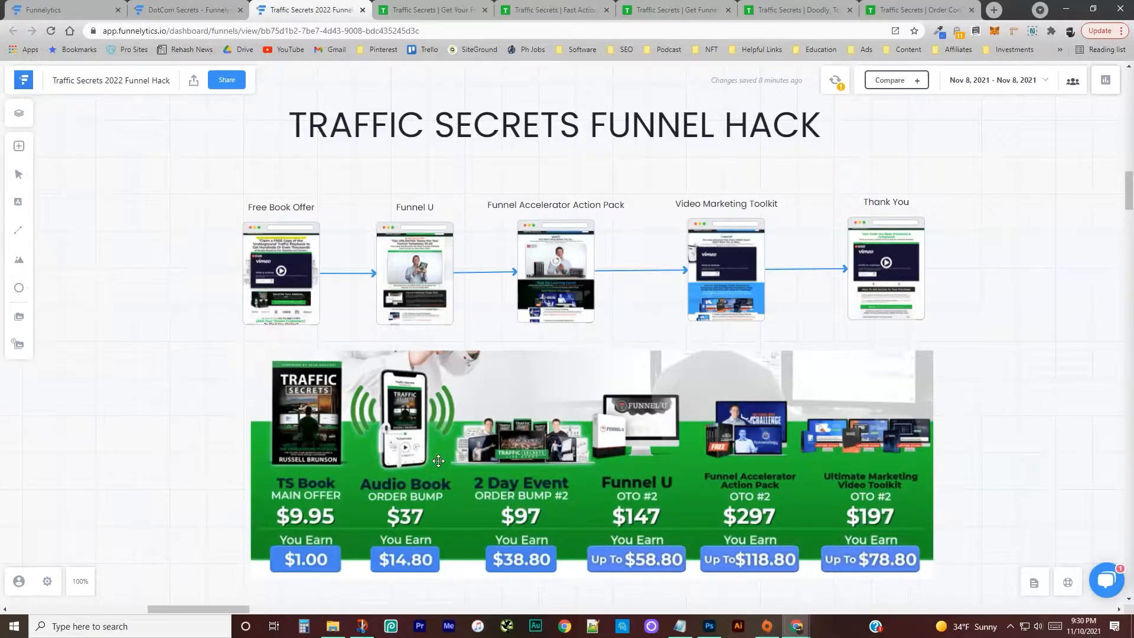
pyautogui.moveTo(506, 435)
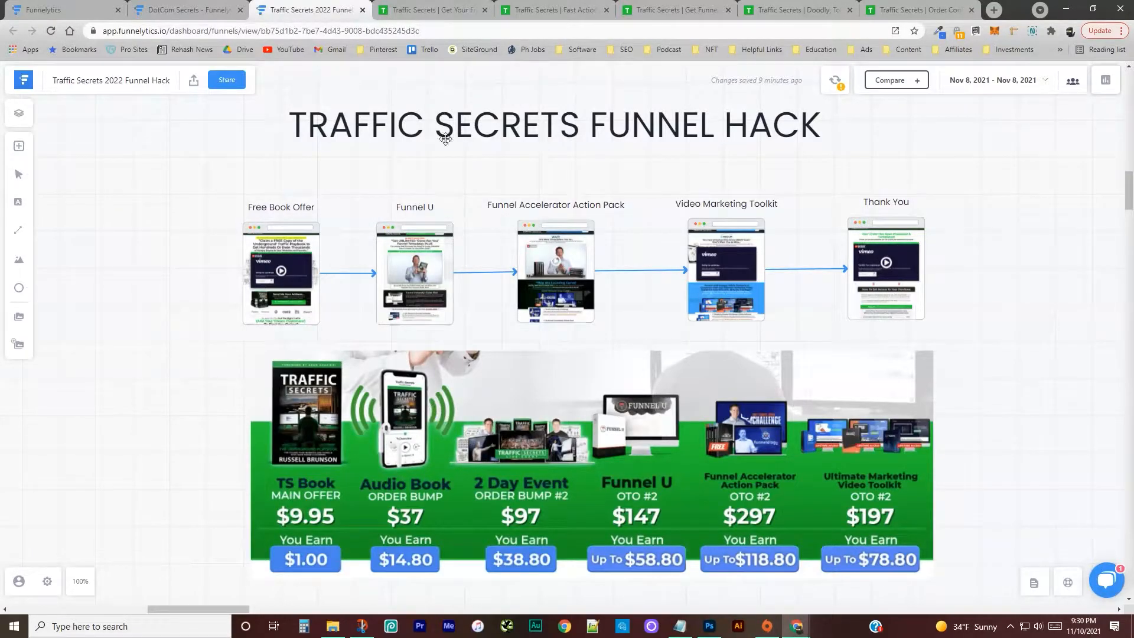
pyautogui.moveTo(508, 461)
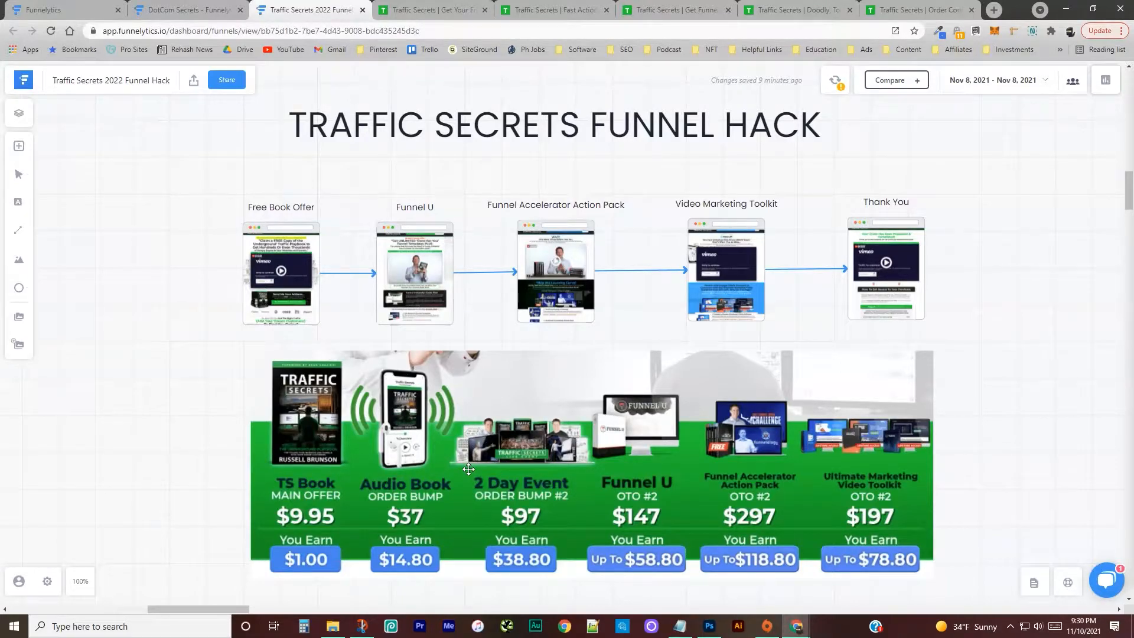
pyautogui.moveTo(392, 447)
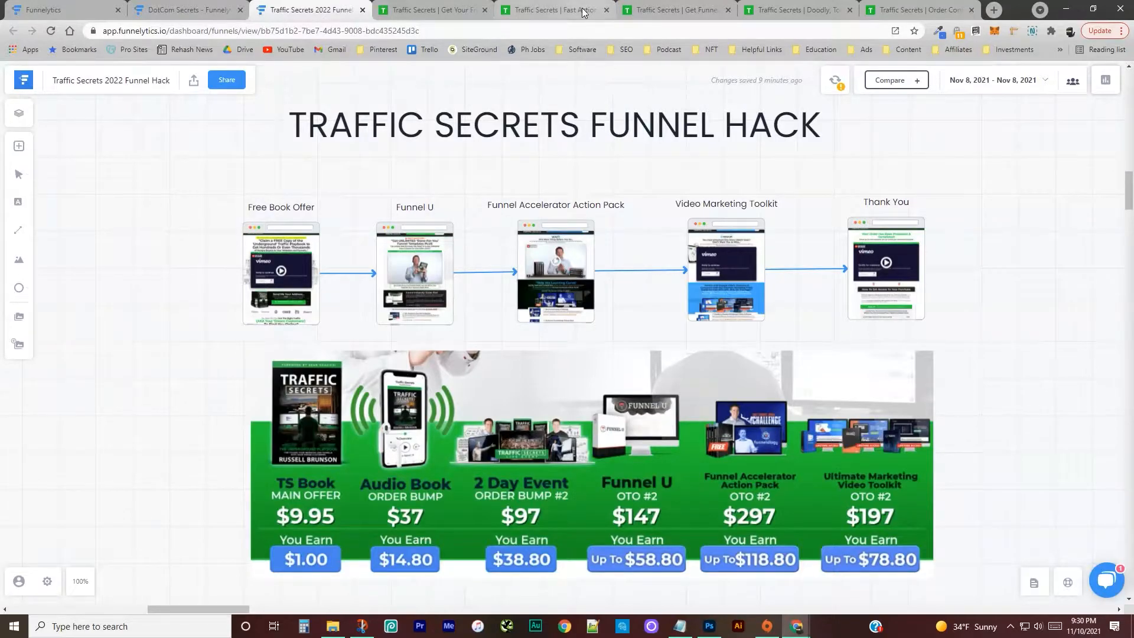
# Step: Show the Fast Action upsell page from its top down to the Funnel University $147 offer
pyautogui.click(555, 10)
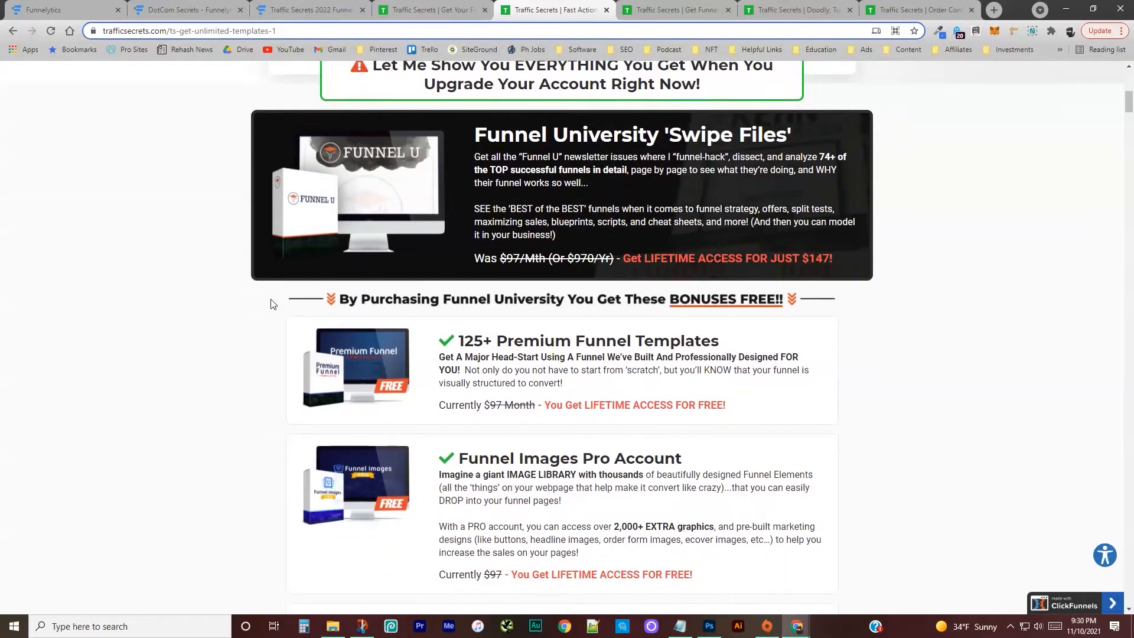
pyautogui.scroll(3)
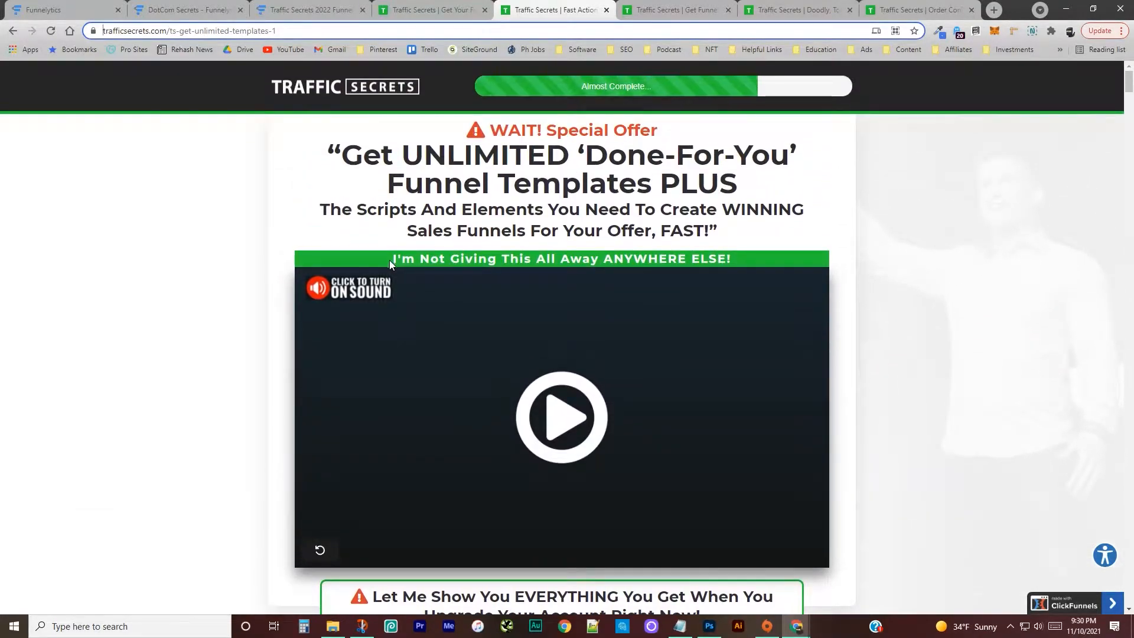
pyautogui.scroll(-3)
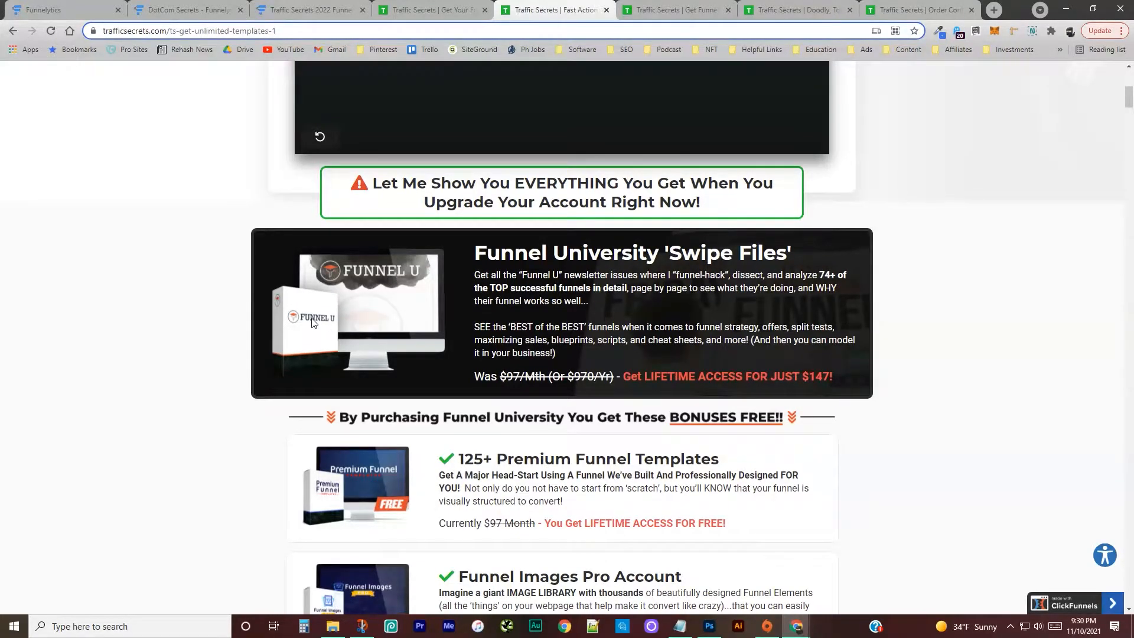
pyautogui.moveTo(391, 302)
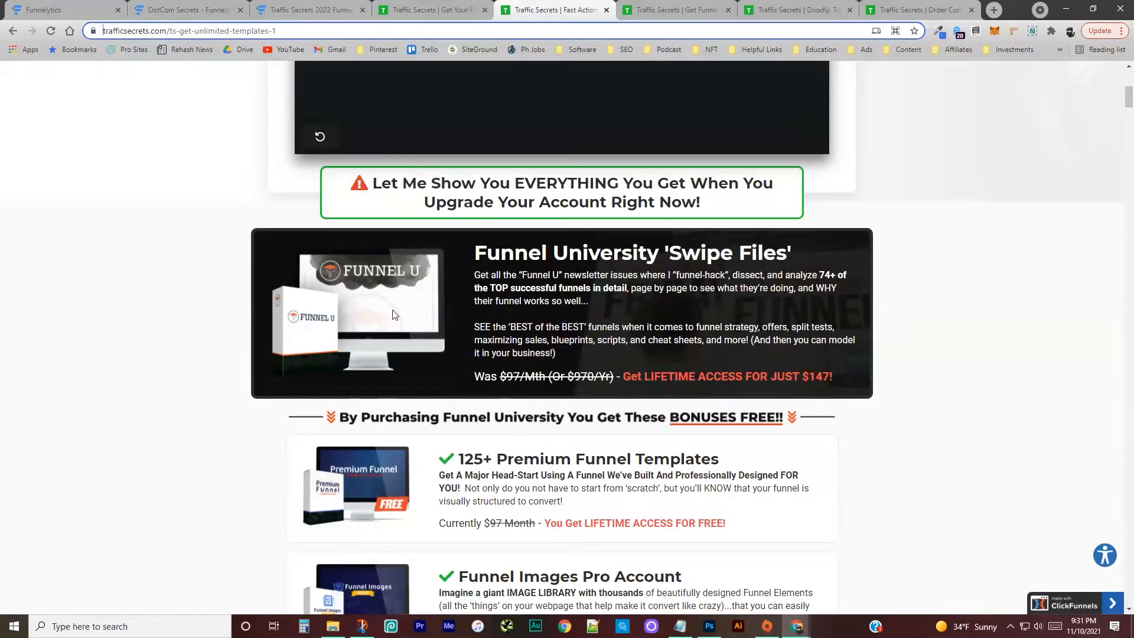
pyautogui.moveTo(398, 317)
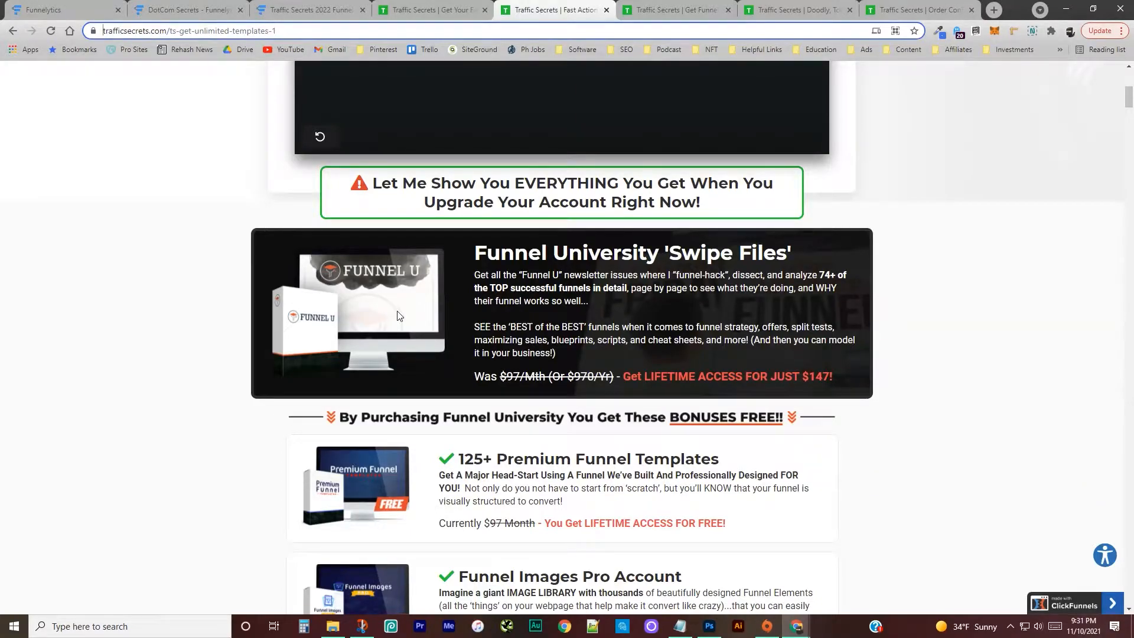
pyautogui.moveTo(401, 318)
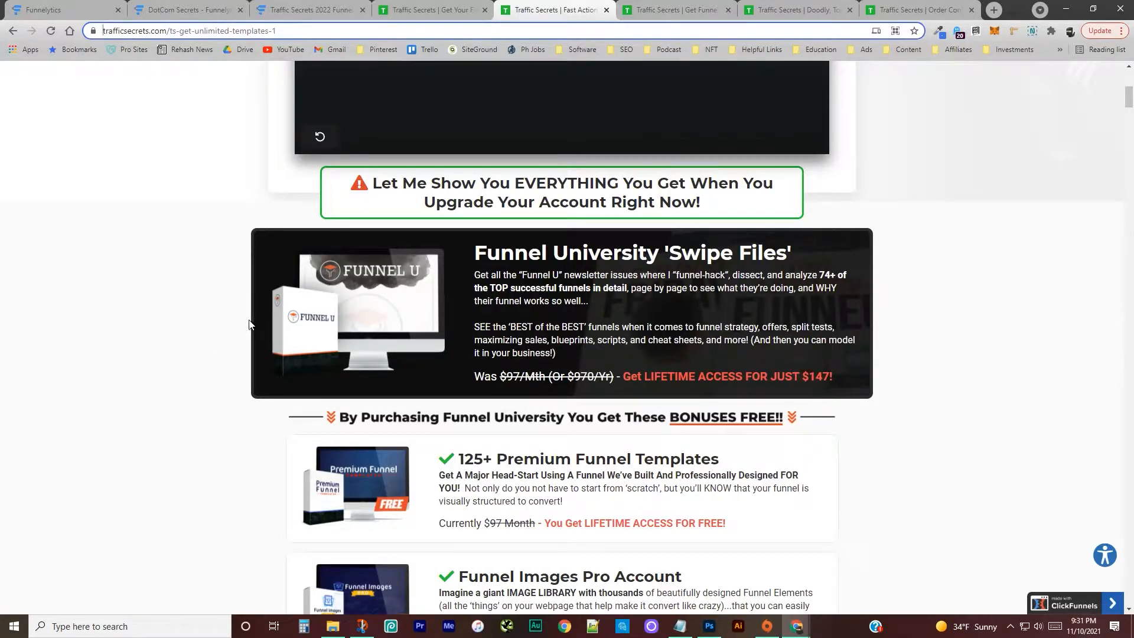
pyautogui.moveTo(680, 289)
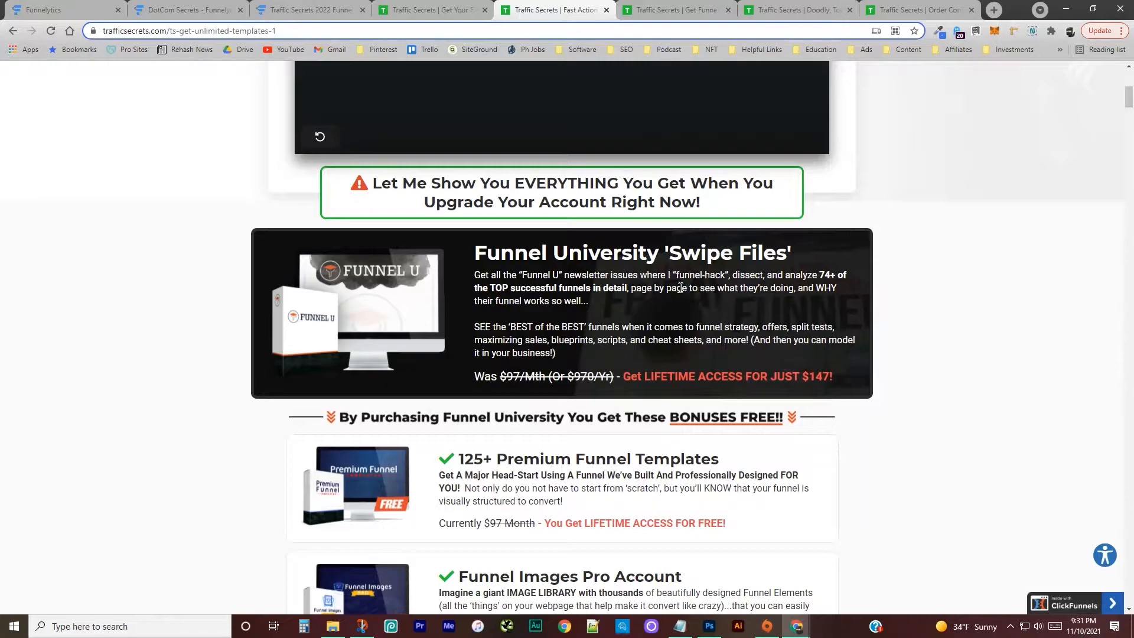
pyautogui.moveTo(373, 332)
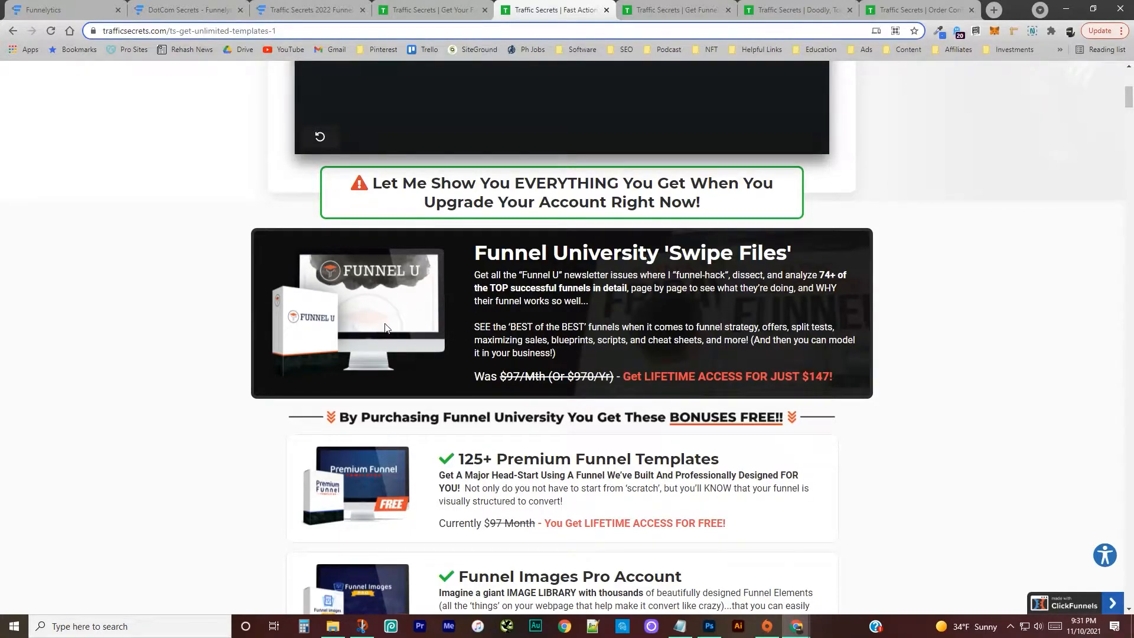
# Step: Read down through the upsell's free bonus blocks to the $147 one-time upgrade button and guarantee
pyautogui.scroll(-3)
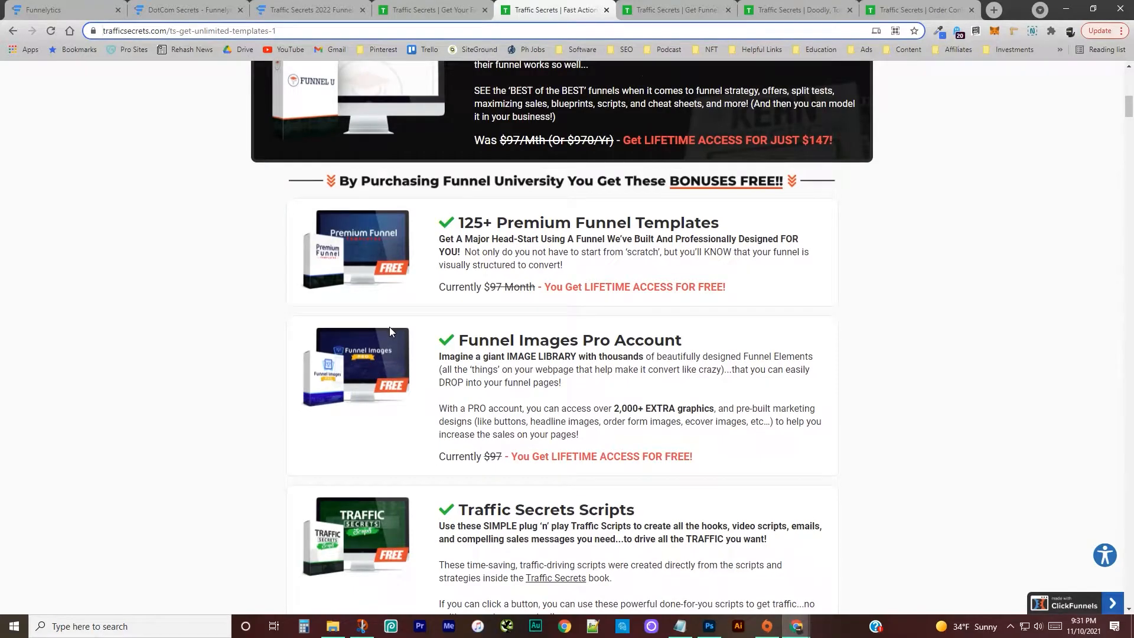
pyautogui.scroll(-3)
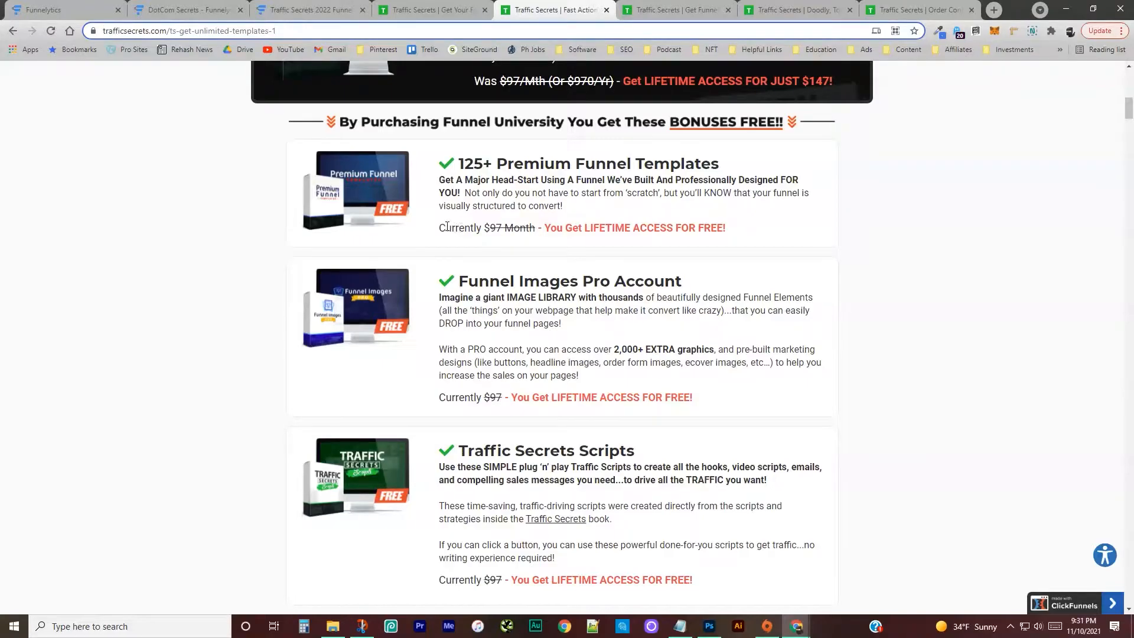
pyautogui.scroll(-3)
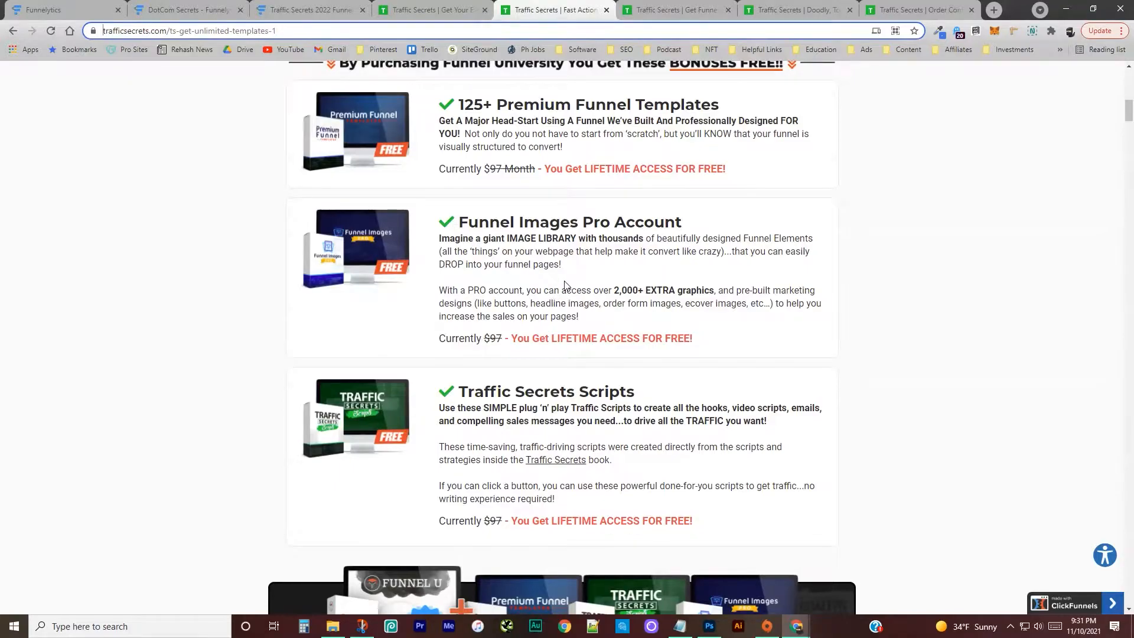
pyautogui.moveTo(330, 283)
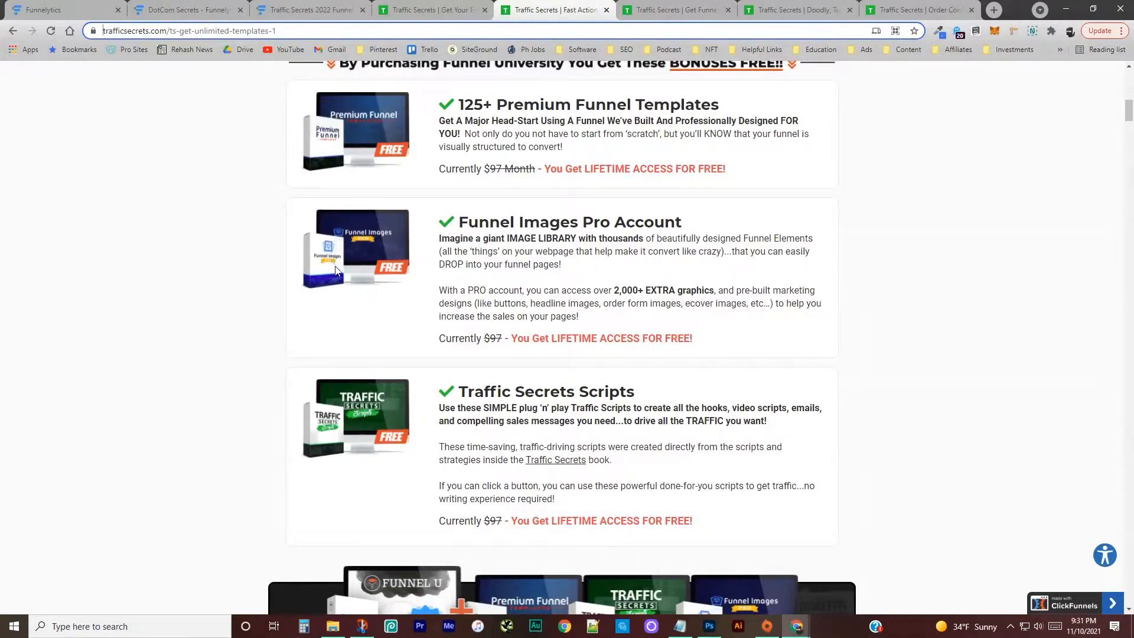
pyautogui.moveTo(451, 281)
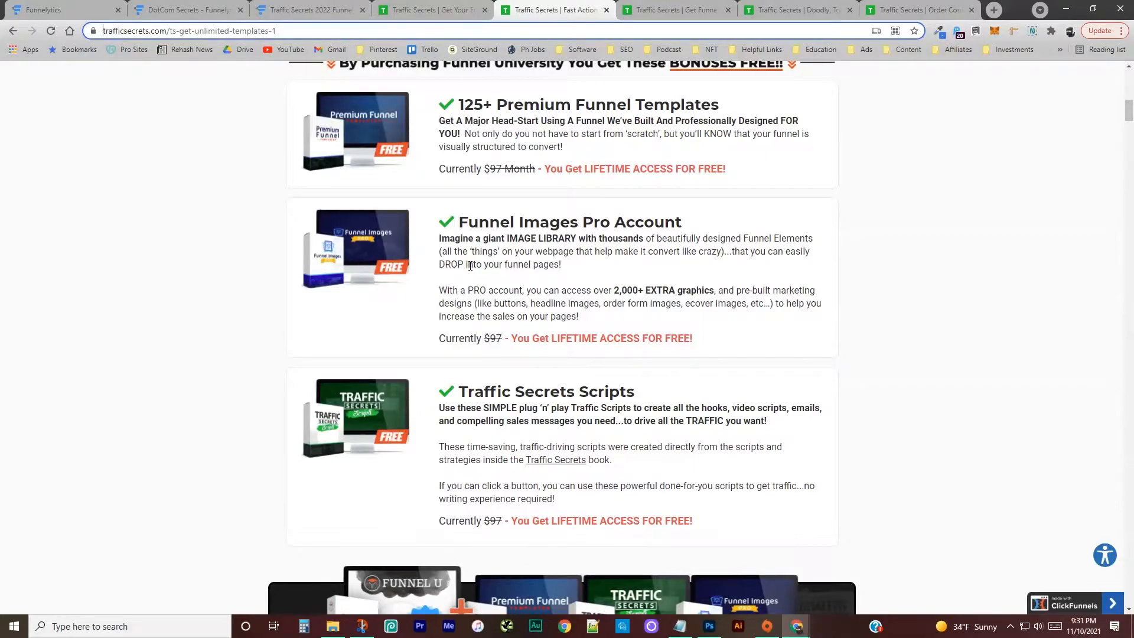
pyautogui.moveTo(592, 256)
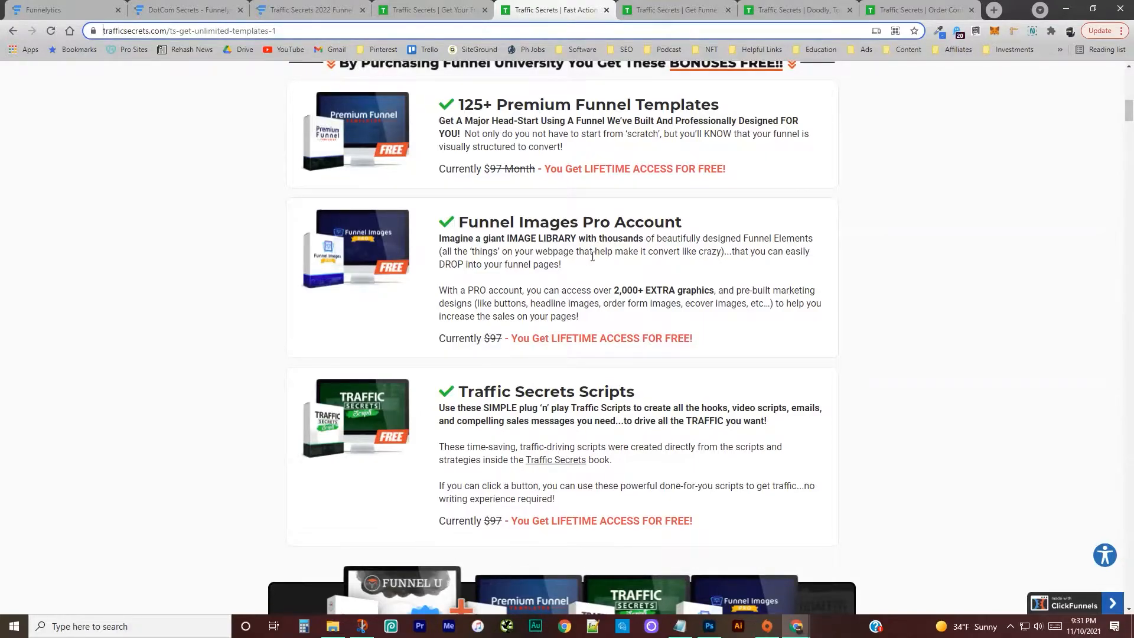
pyautogui.scroll(-3)
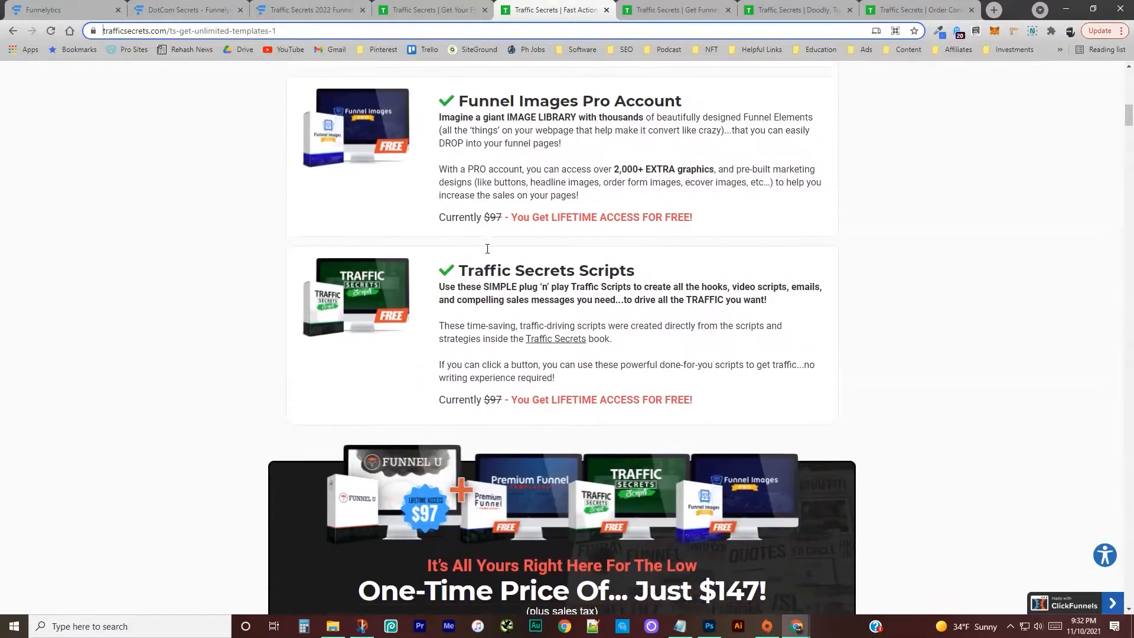
pyautogui.scroll(-3)
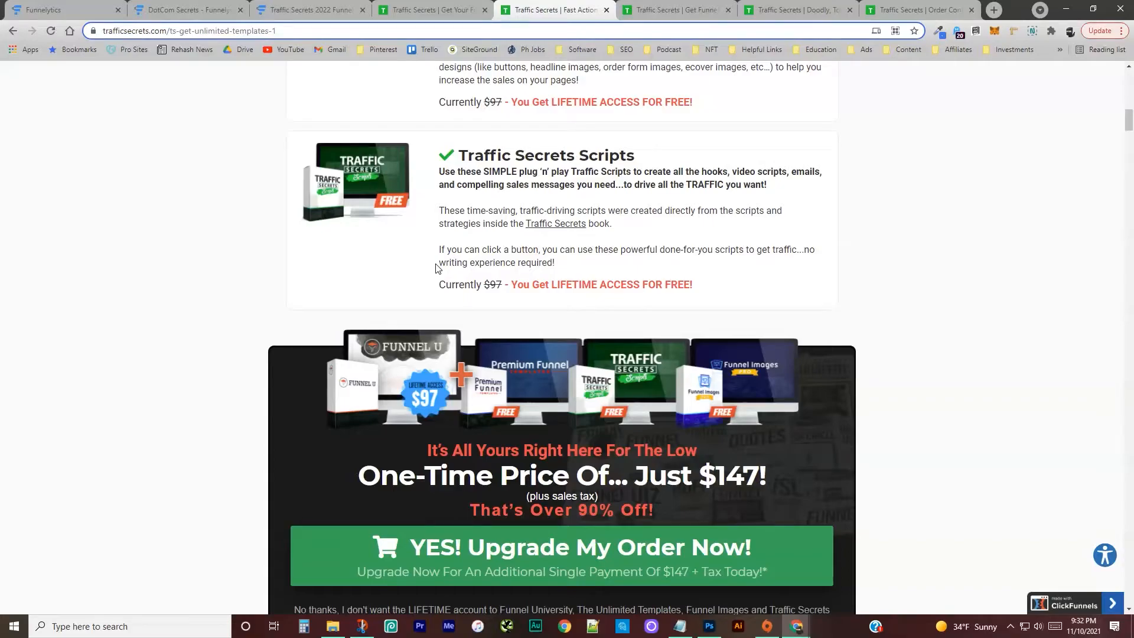
pyautogui.moveTo(288, 287)
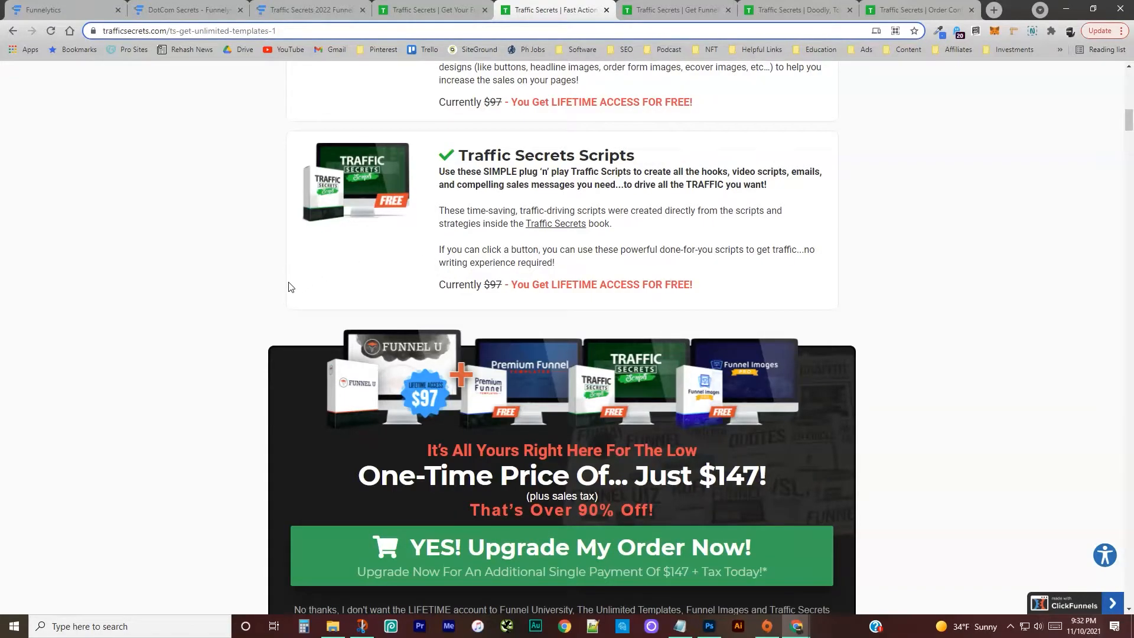
pyautogui.scroll(-3)
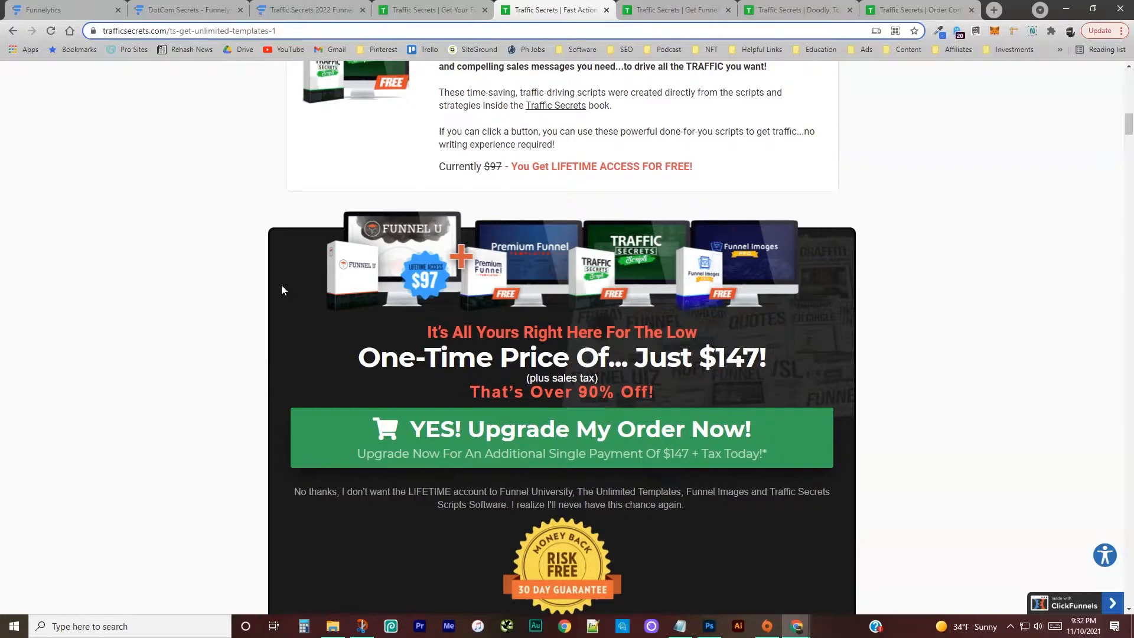
pyautogui.moveTo(425, 299)
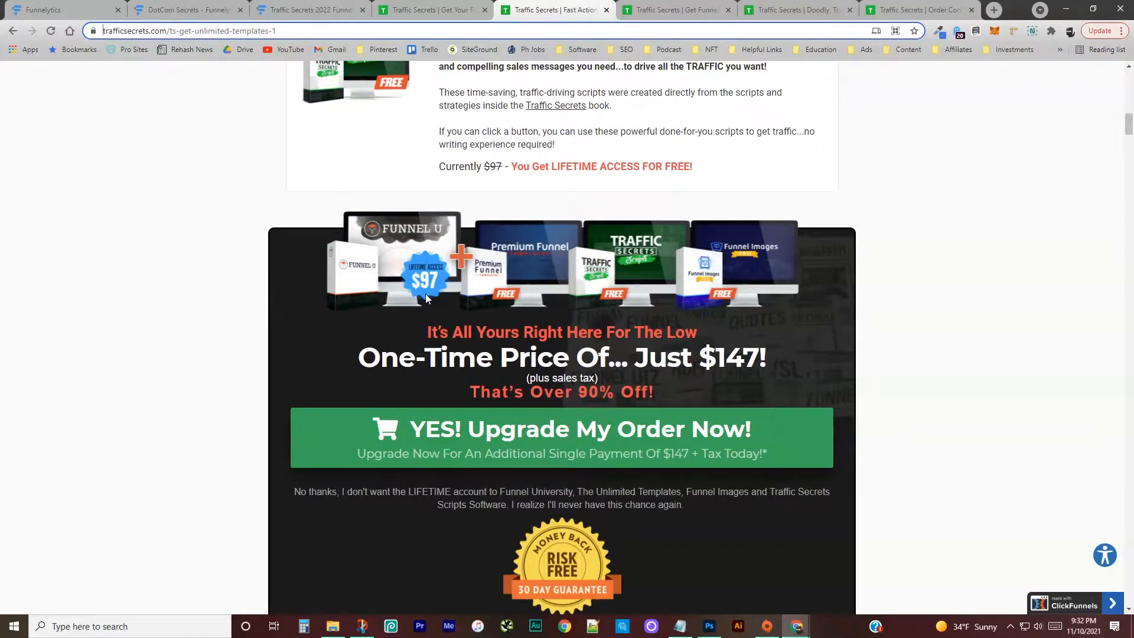
pyautogui.scroll(-3)
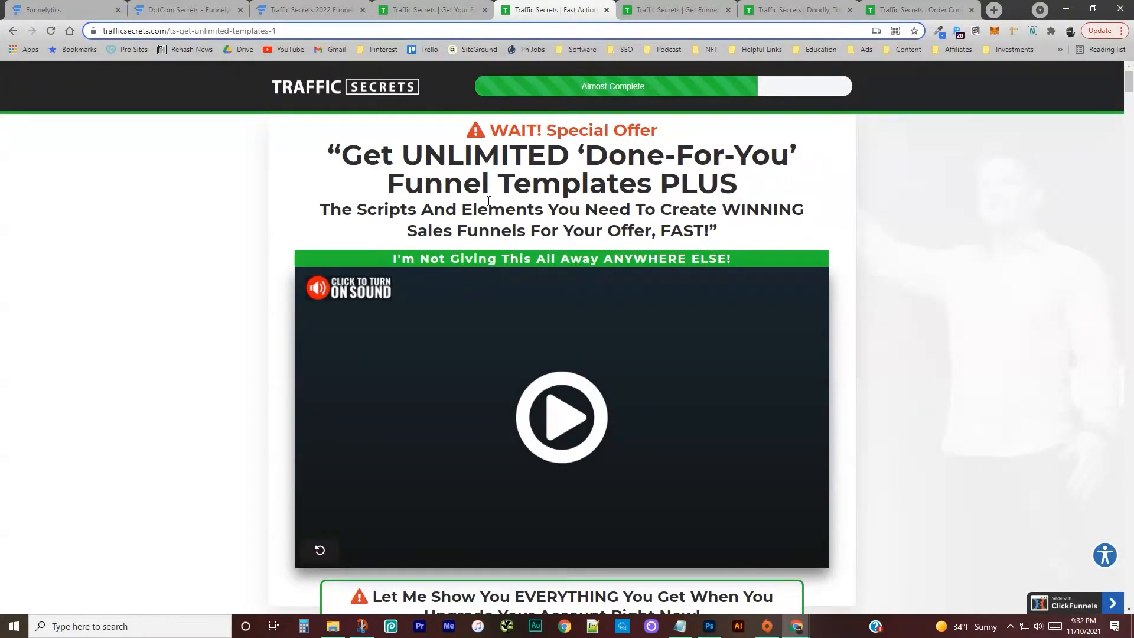
pyautogui.click(676, 9)
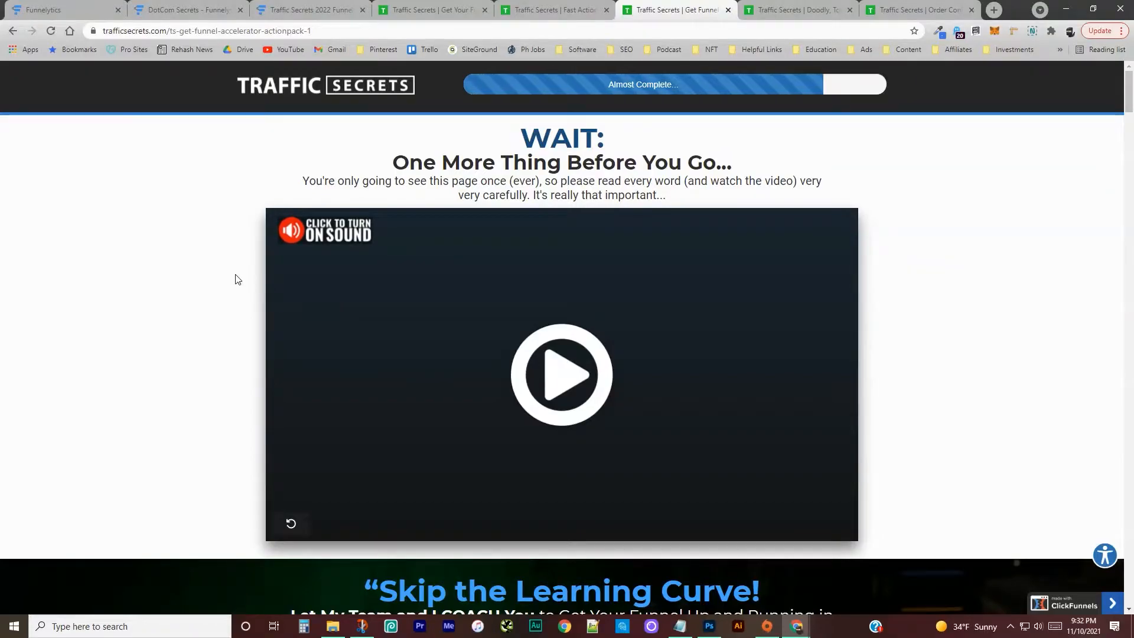
pyautogui.scroll(-3)
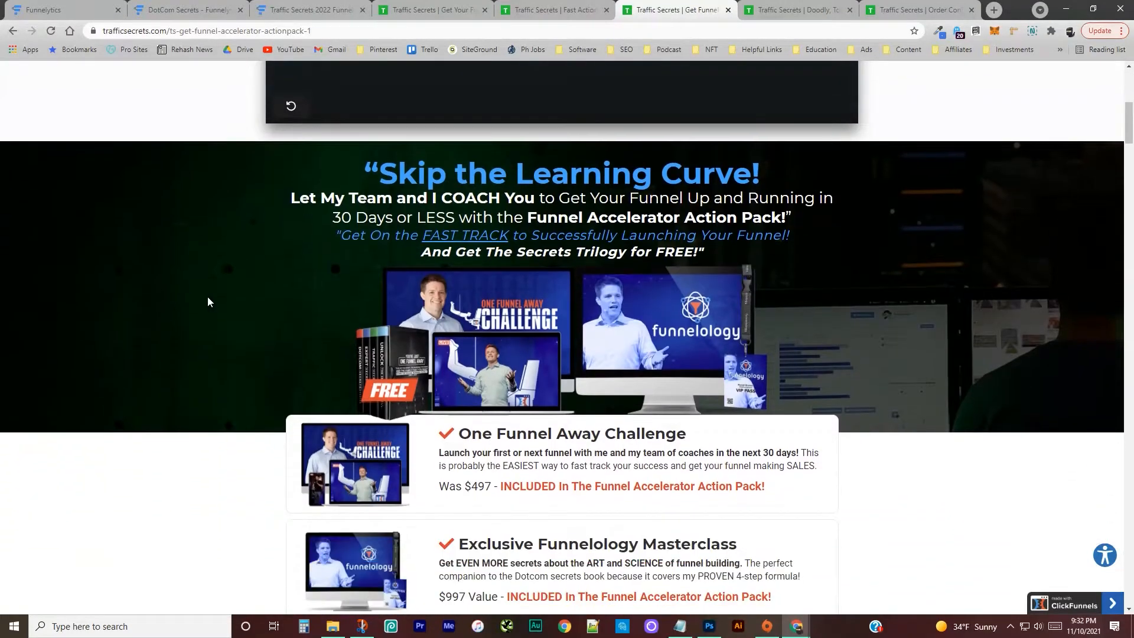
pyautogui.scroll(-3)
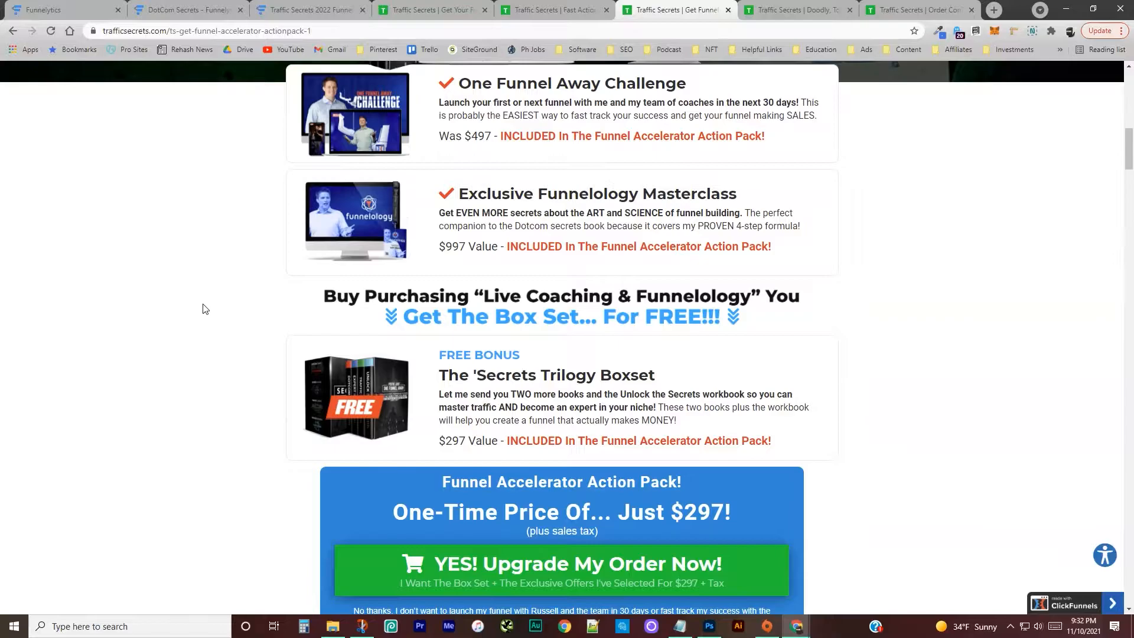
pyautogui.scroll(3)
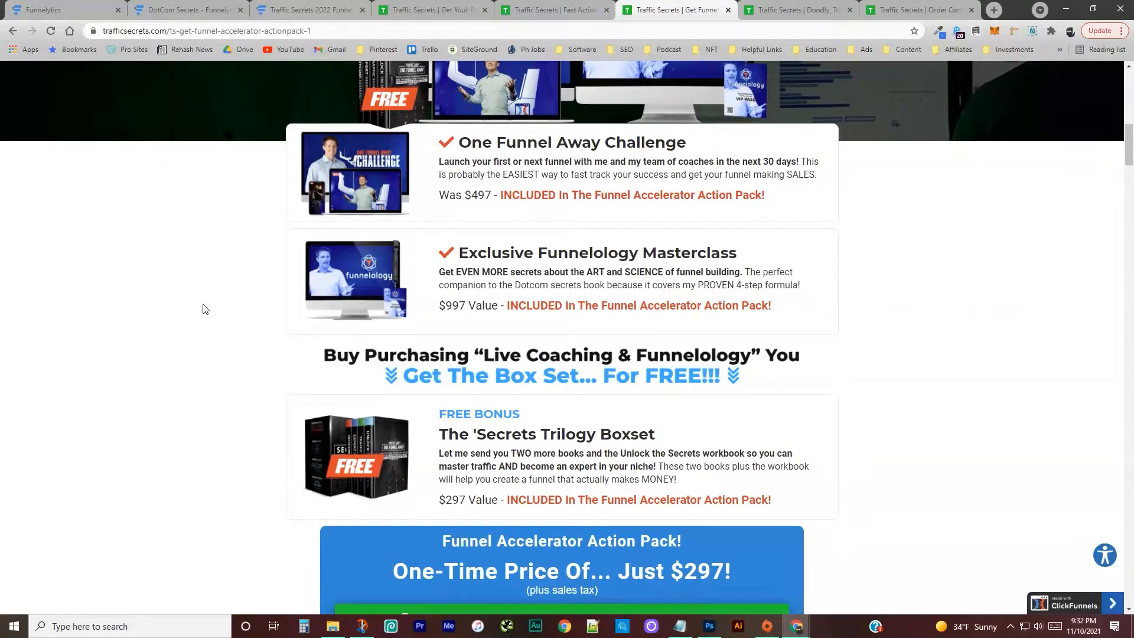
pyautogui.moveTo(230, 329)
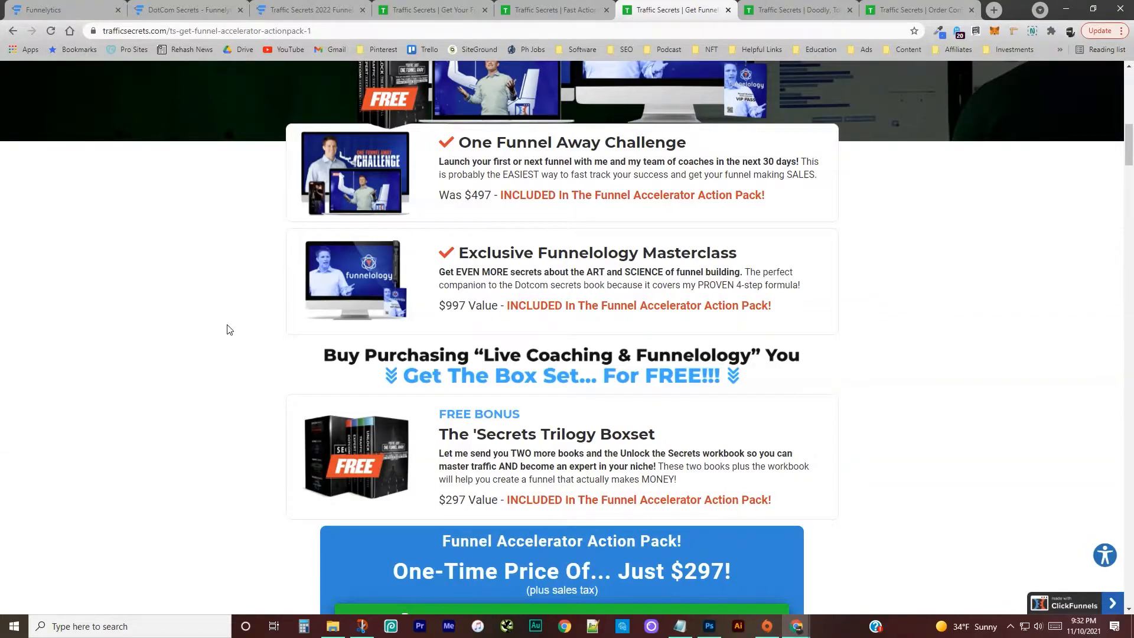
pyautogui.moveTo(597, 187)
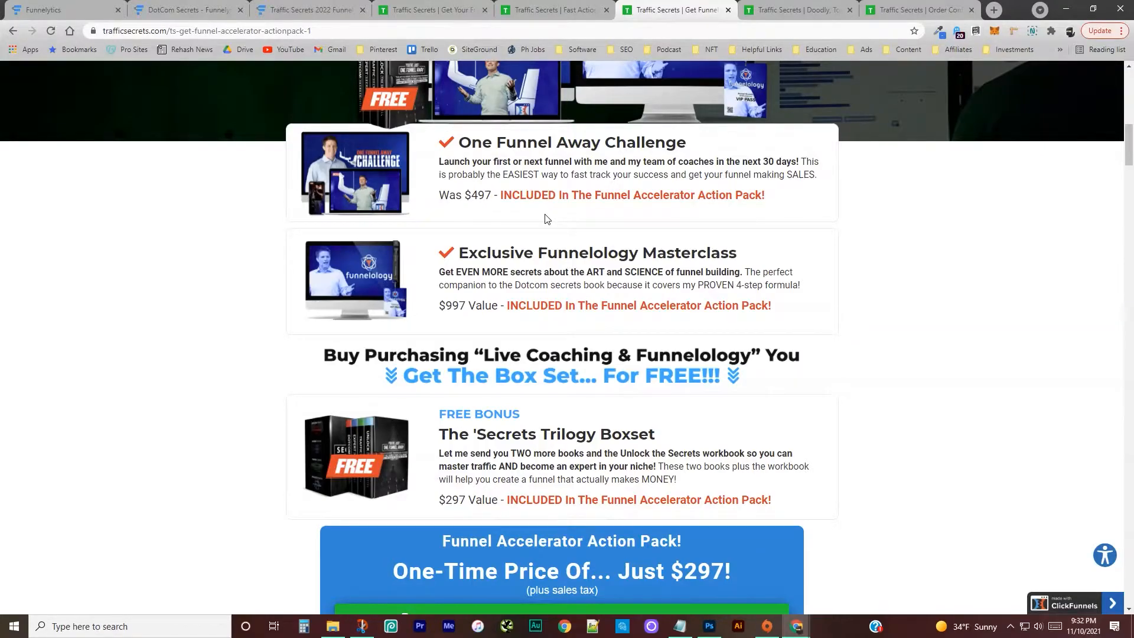
pyautogui.moveTo(389, 294)
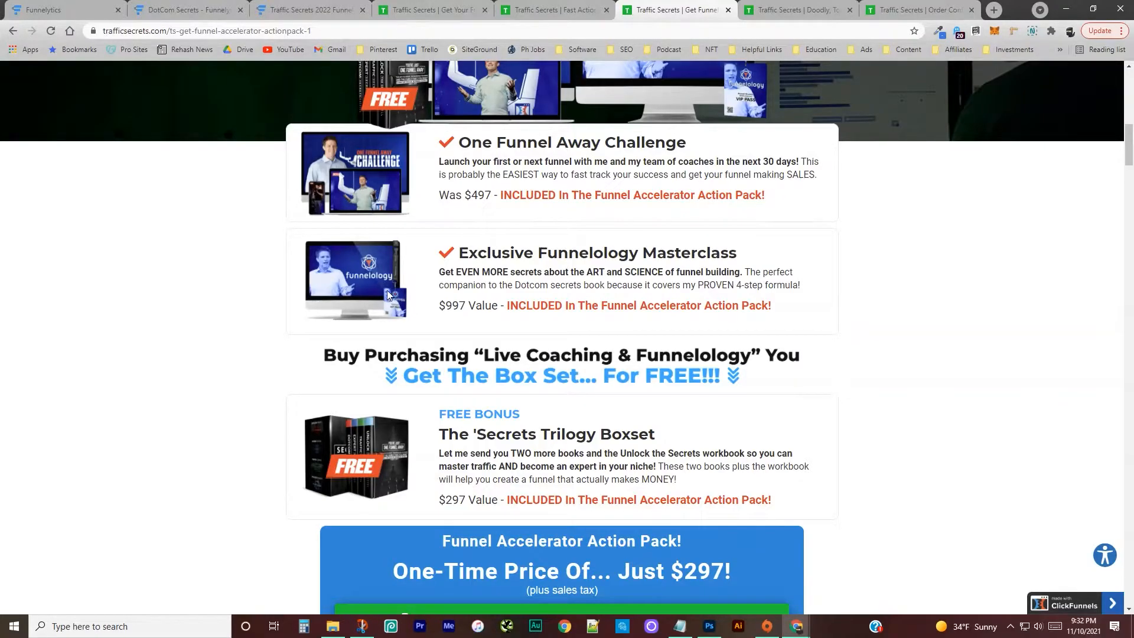
pyautogui.moveTo(543, 270)
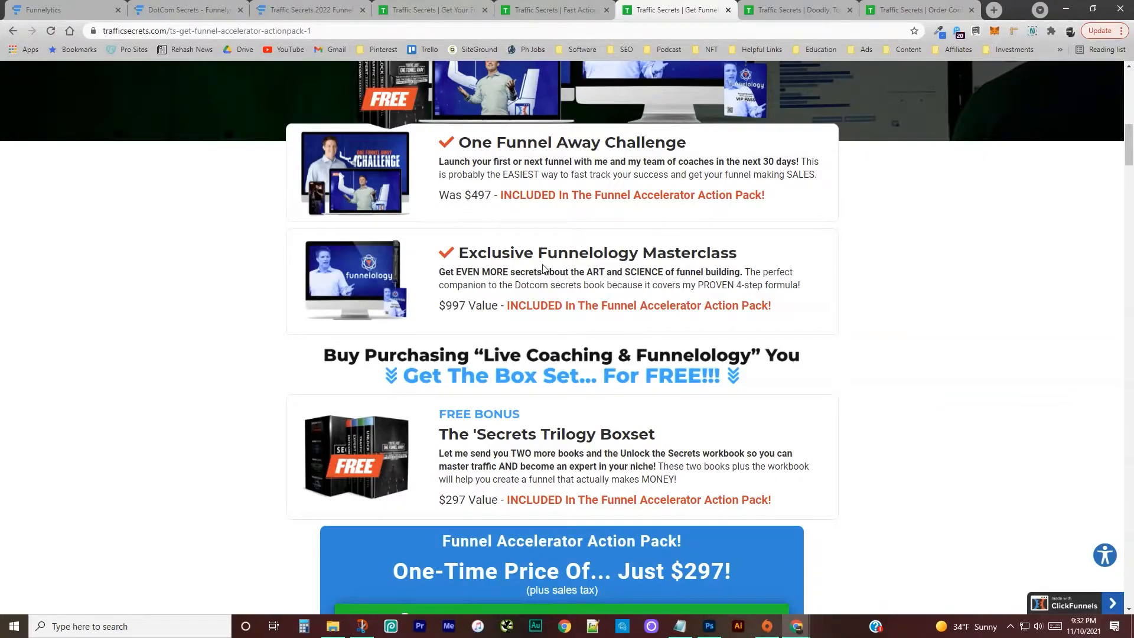
pyautogui.moveTo(357, 299)
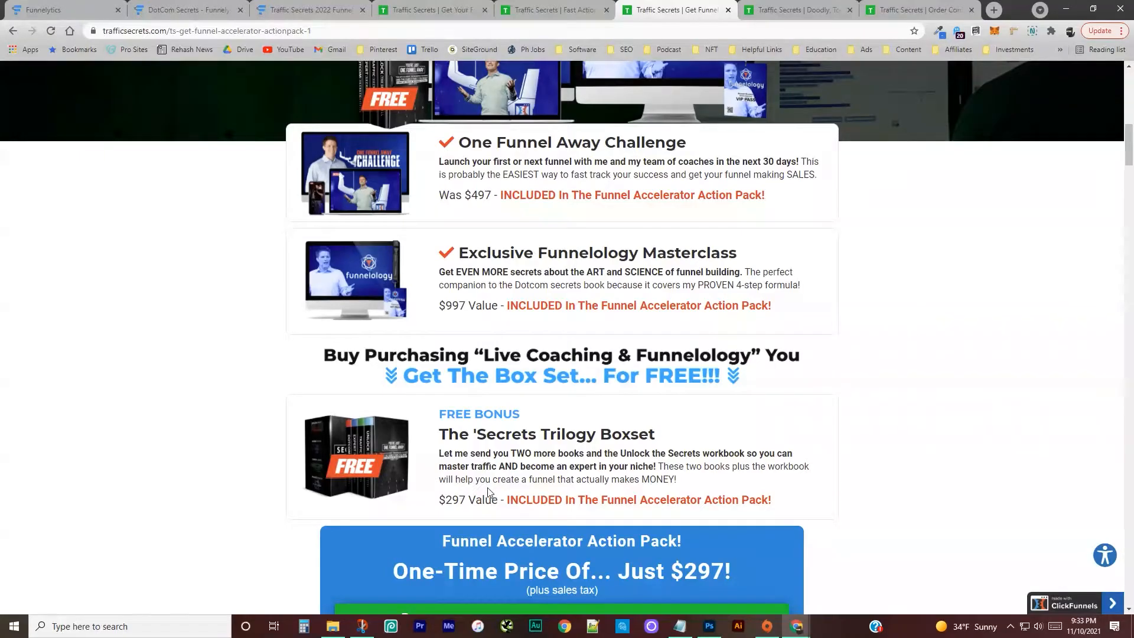
pyautogui.moveTo(339, 473)
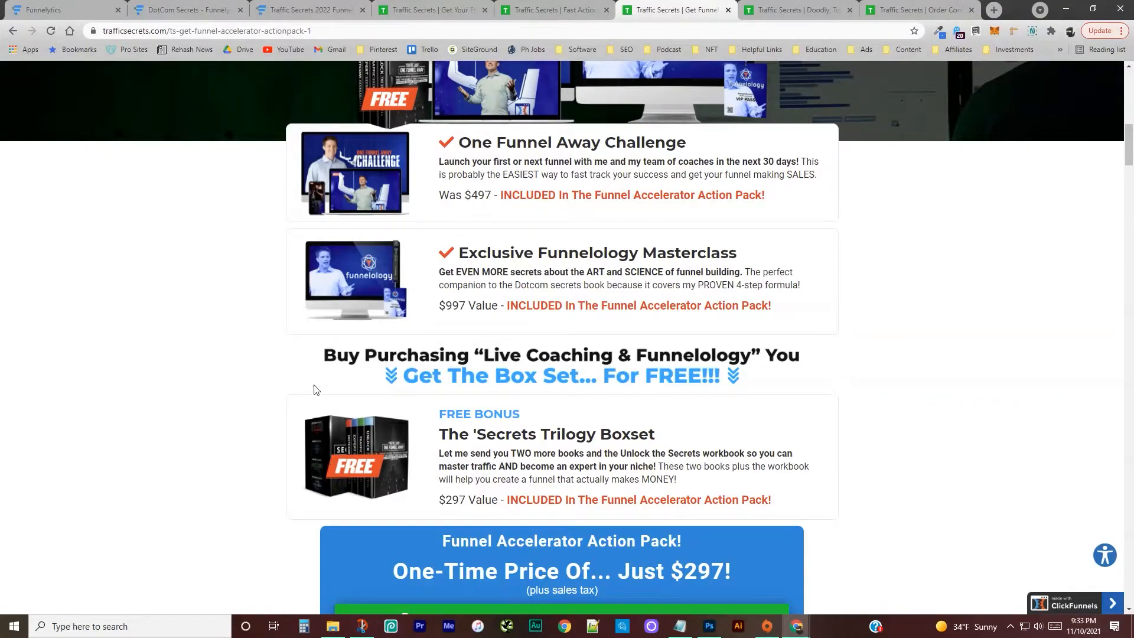
pyautogui.click(181, 9)
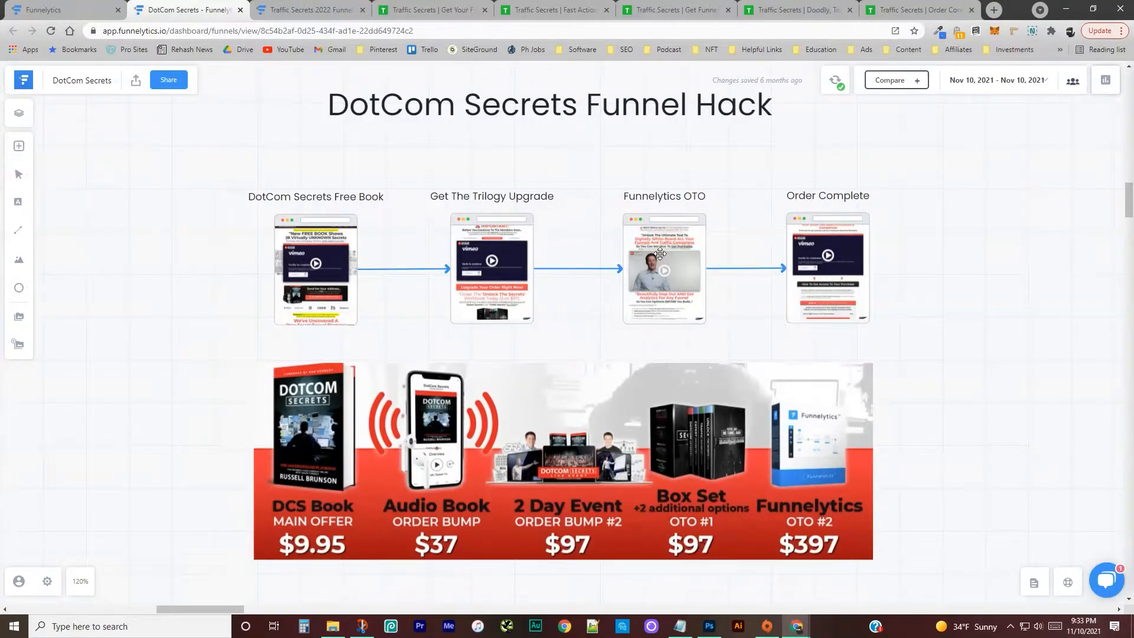
pyautogui.click(555, 9)
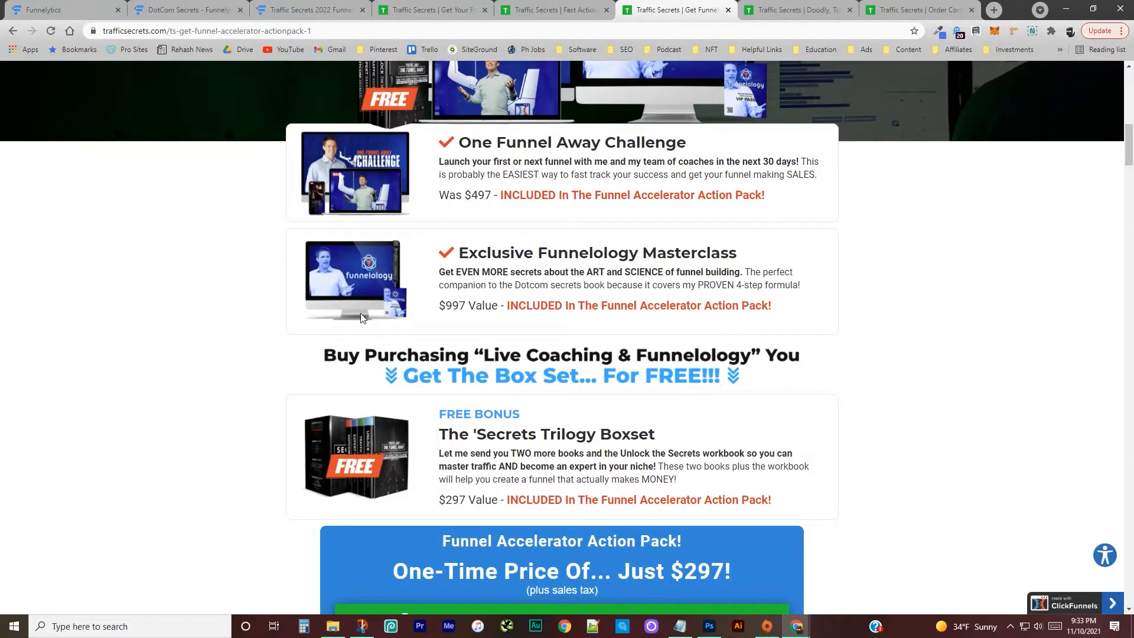
pyautogui.moveTo(332, 449)
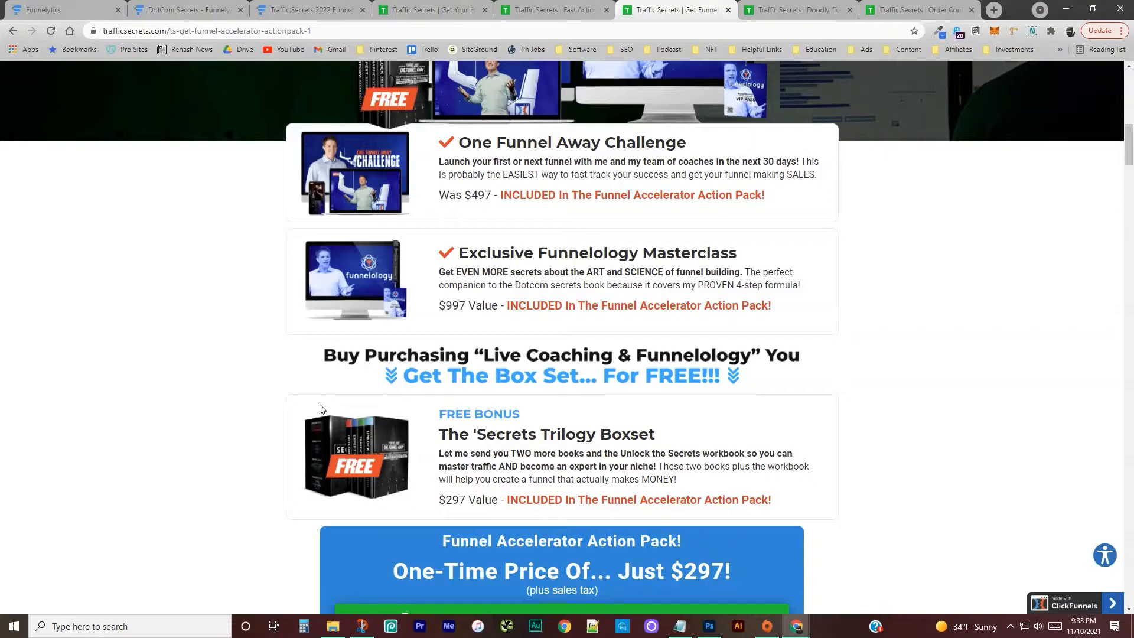
# Step: Scroll through the Ultimate Video Marketing Toolkit offer covering Doodly, Toonly and Talkia
pyautogui.scroll(-3)
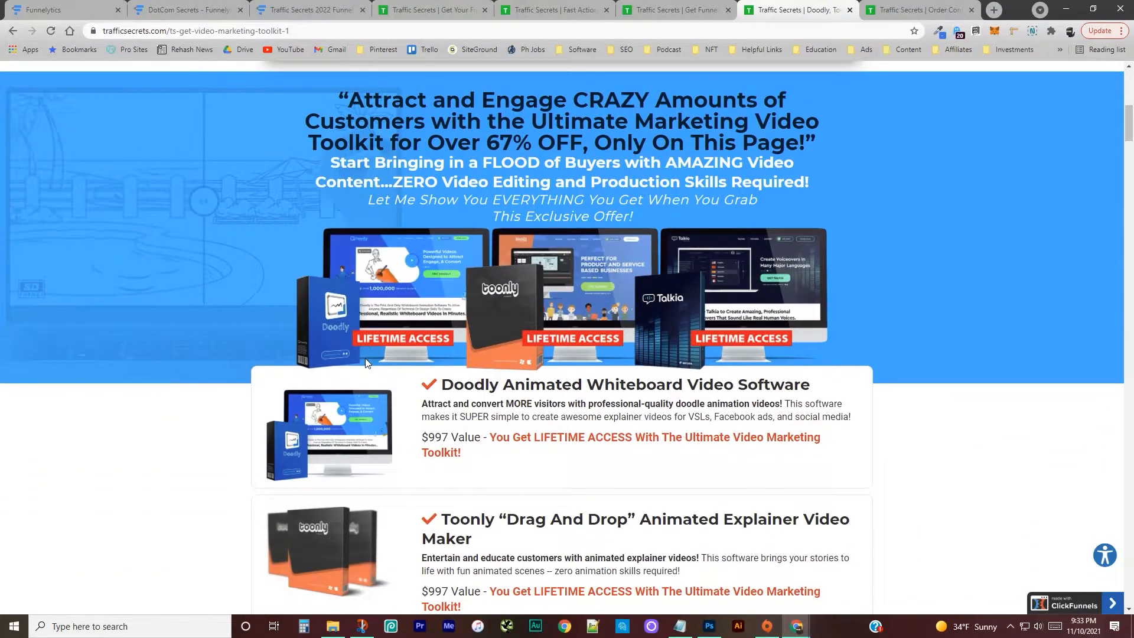
pyautogui.scroll(-3)
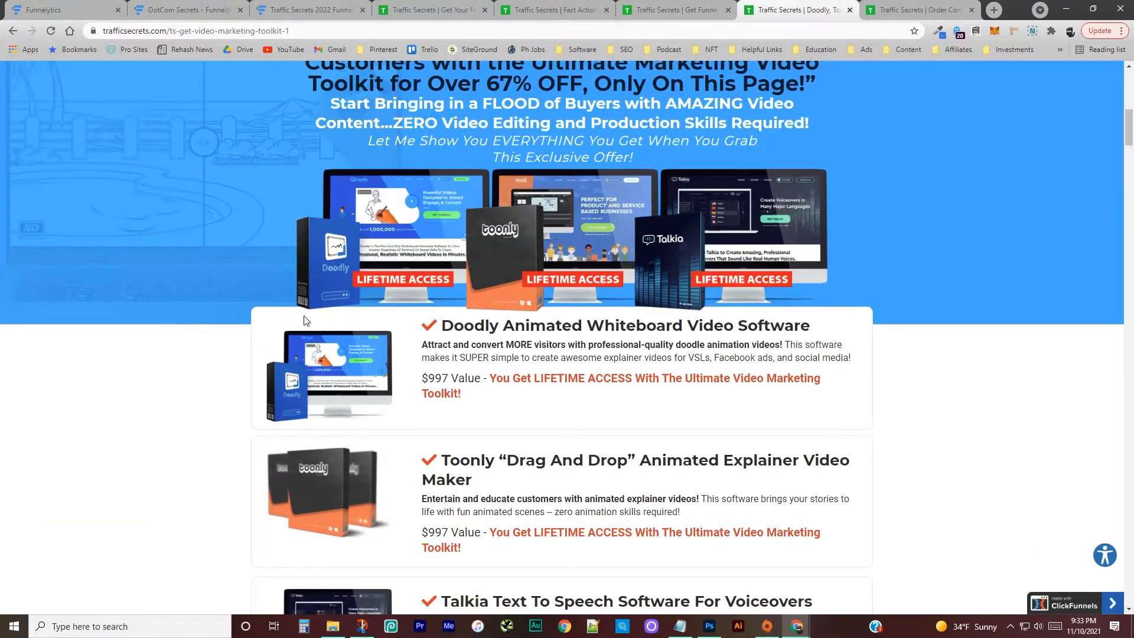
pyautogui.moveTo(326, 273)
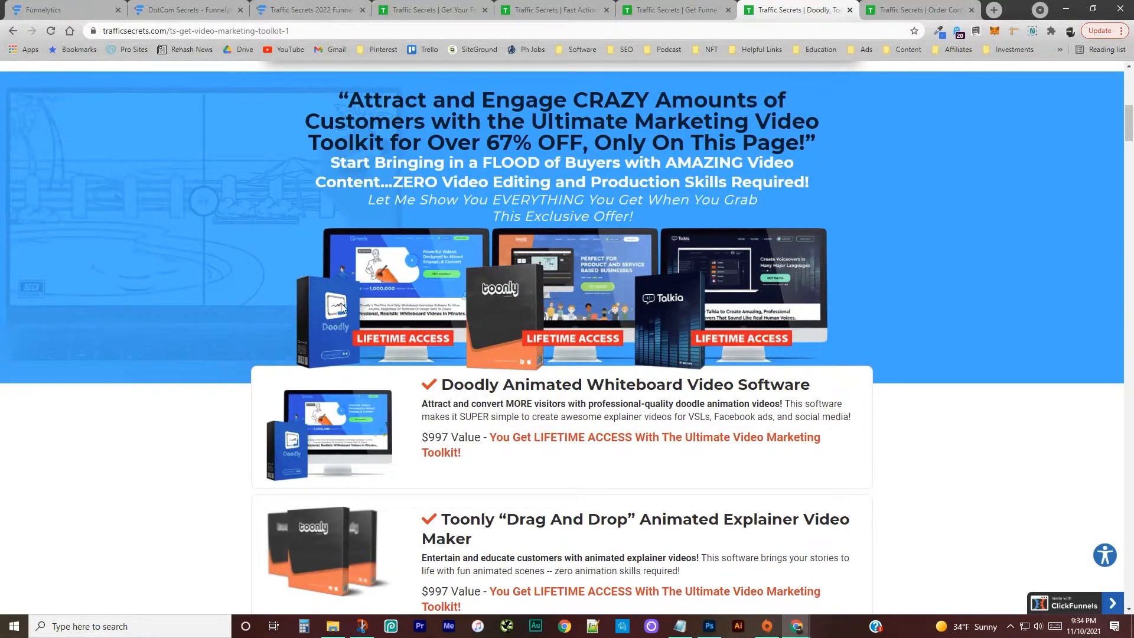
pyautogui.moveTo(331, 333)
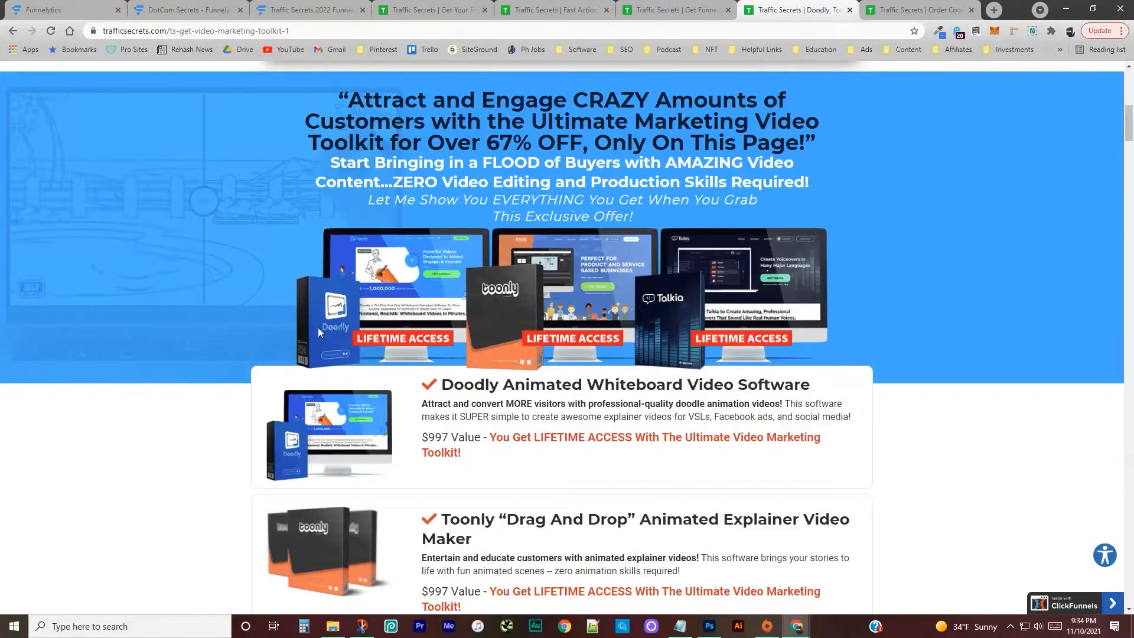
pyautogui.moveTo(333, 340)
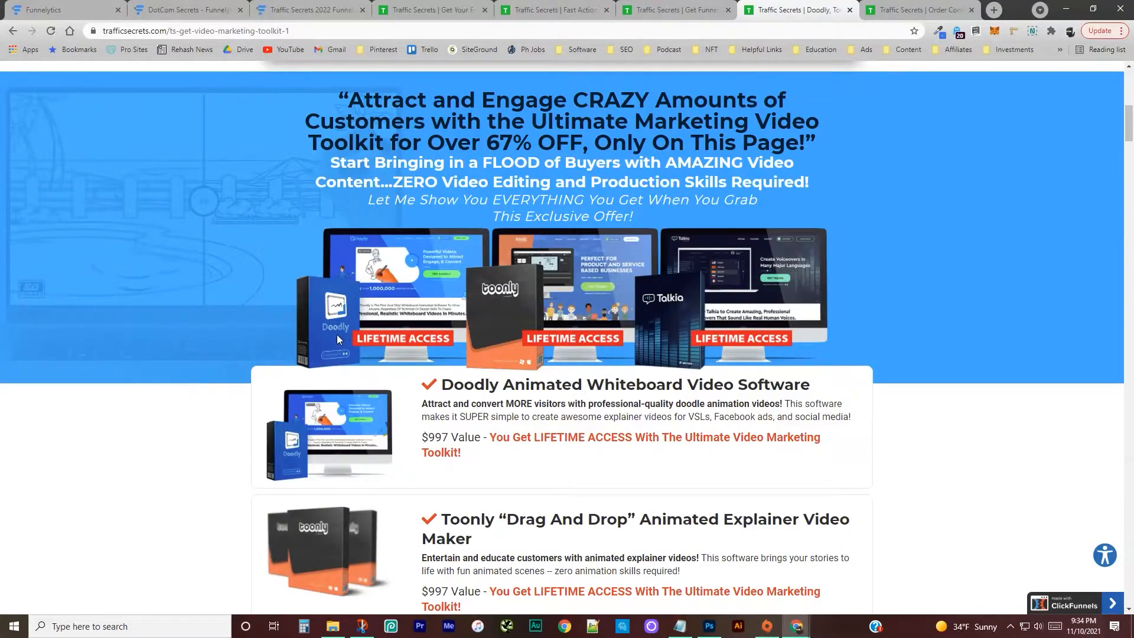
pyautogui.moveTo(333, 339)
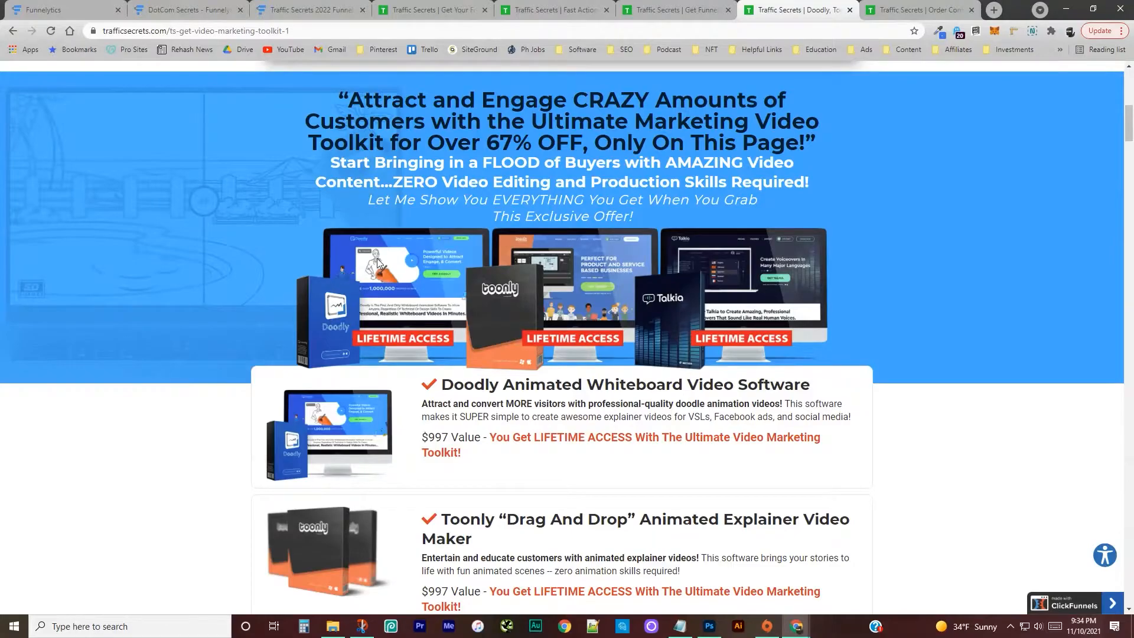
pyautogui.moveTo(344, 280)
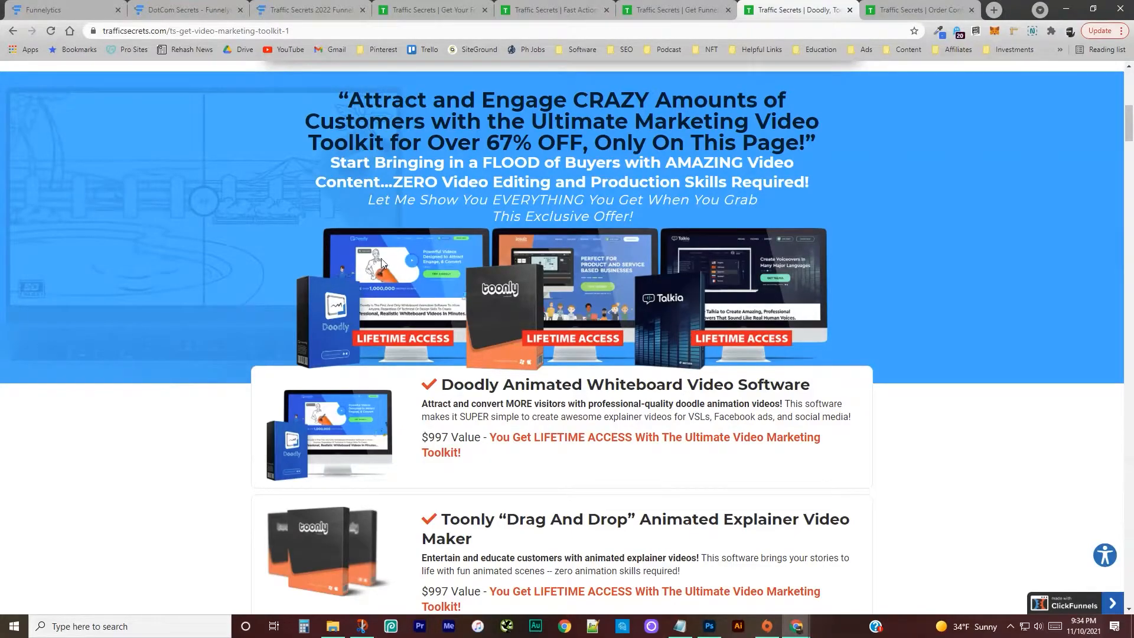
pyautogui.moveTo(334, 373)
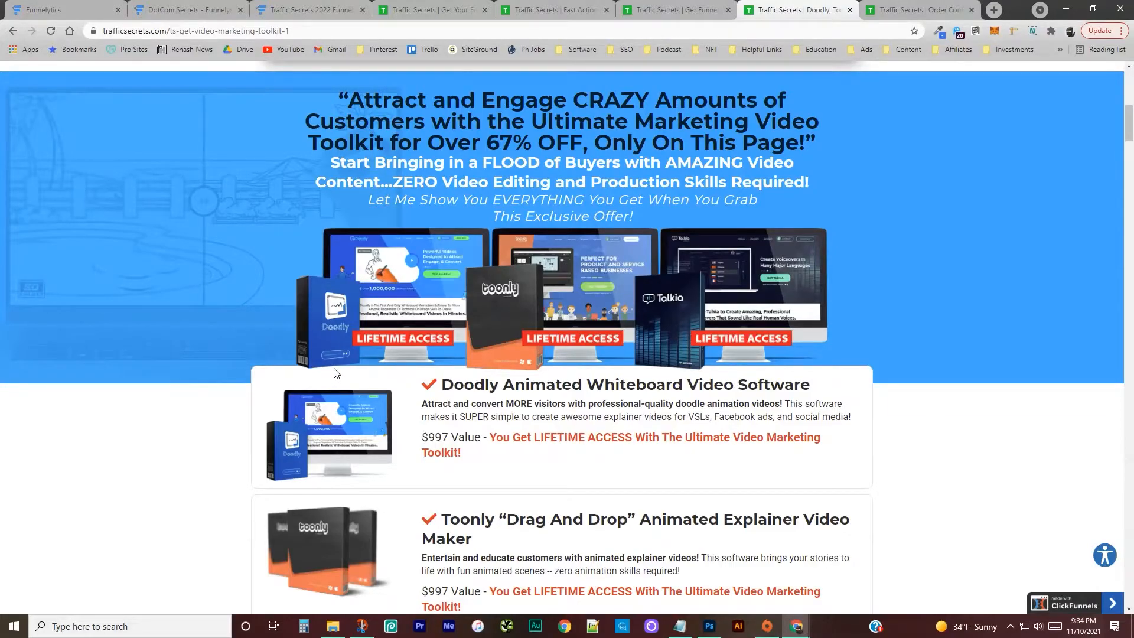
pyautogui.moveTo(335, 327)
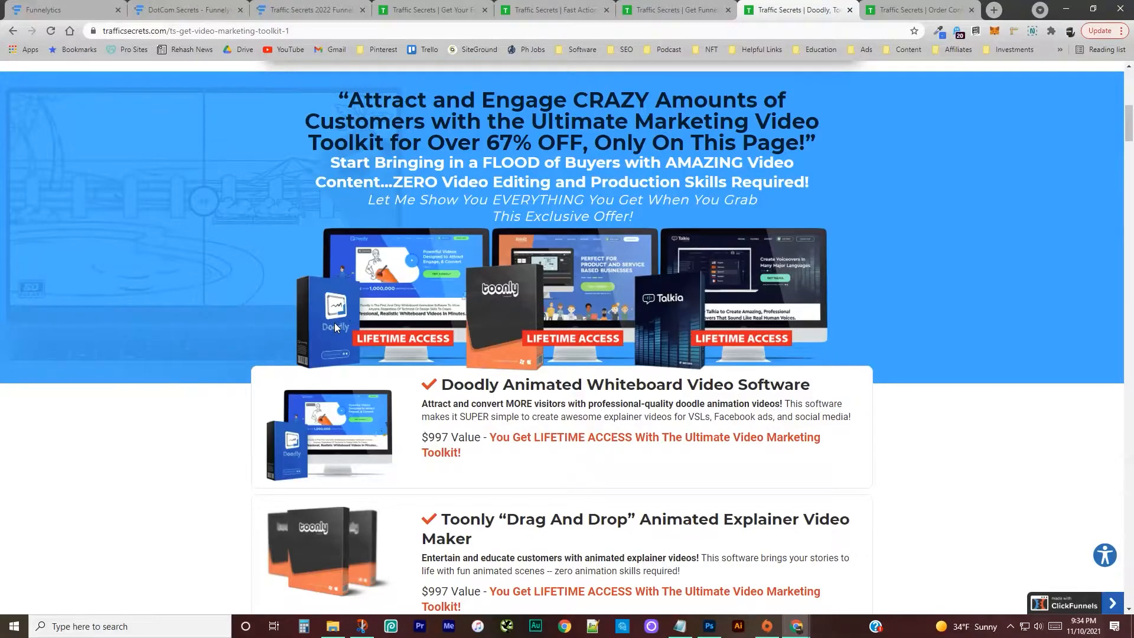
pyautogui.scroll(-3)
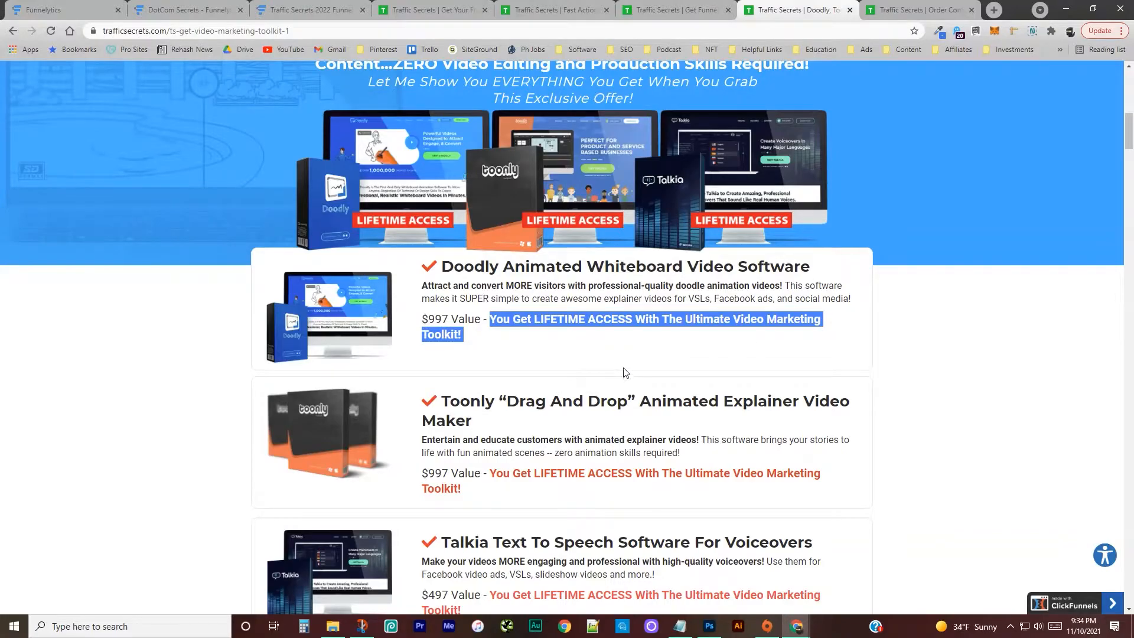
pyautogui.scroll(3)
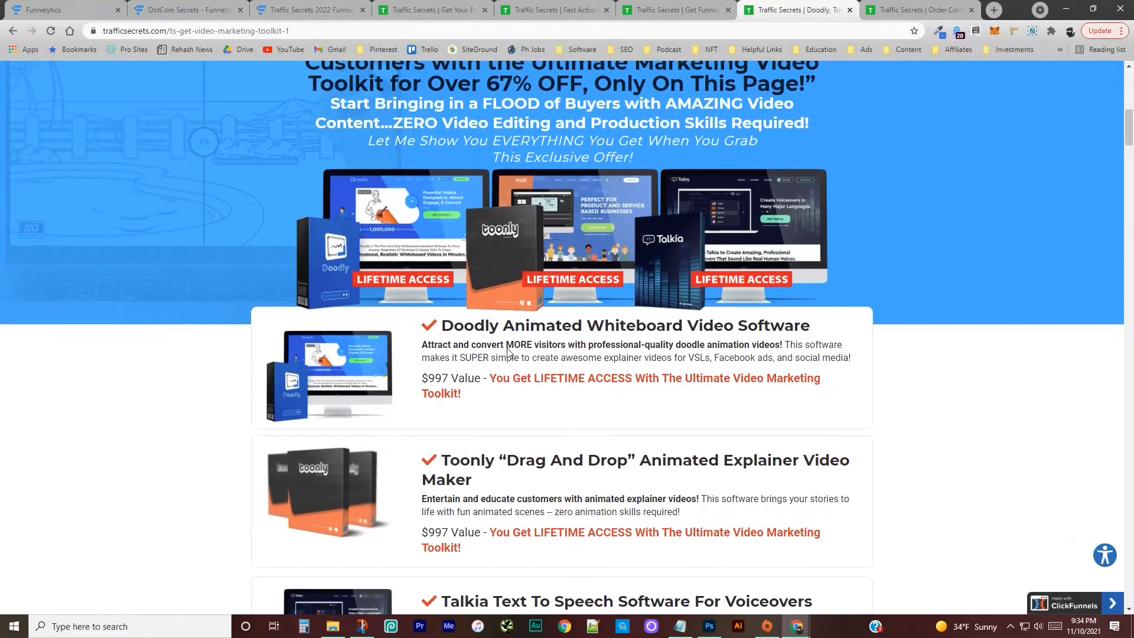
pyautogui.moveTo(545, 232)
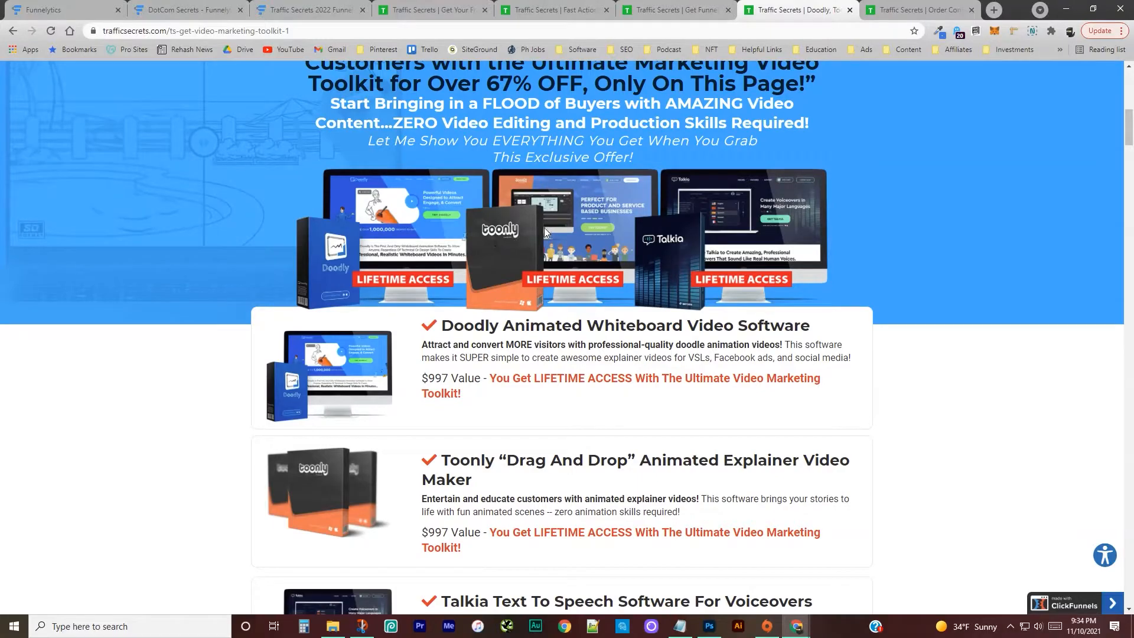
pyautogui.moveTo(631, 262)
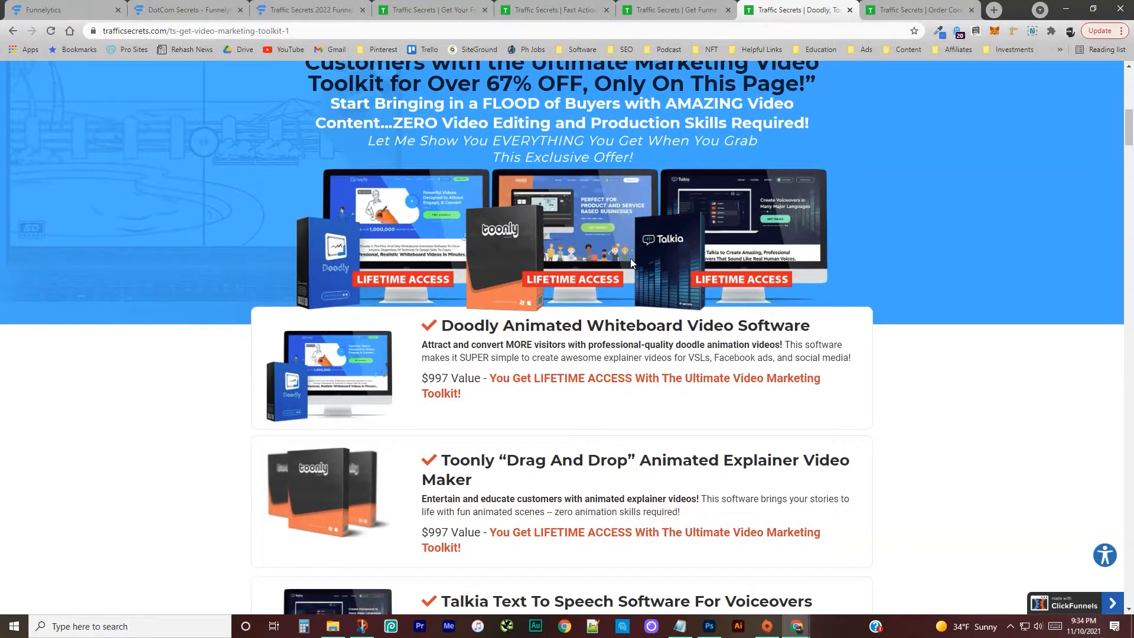
pyautogui.moveTo(469, 299)
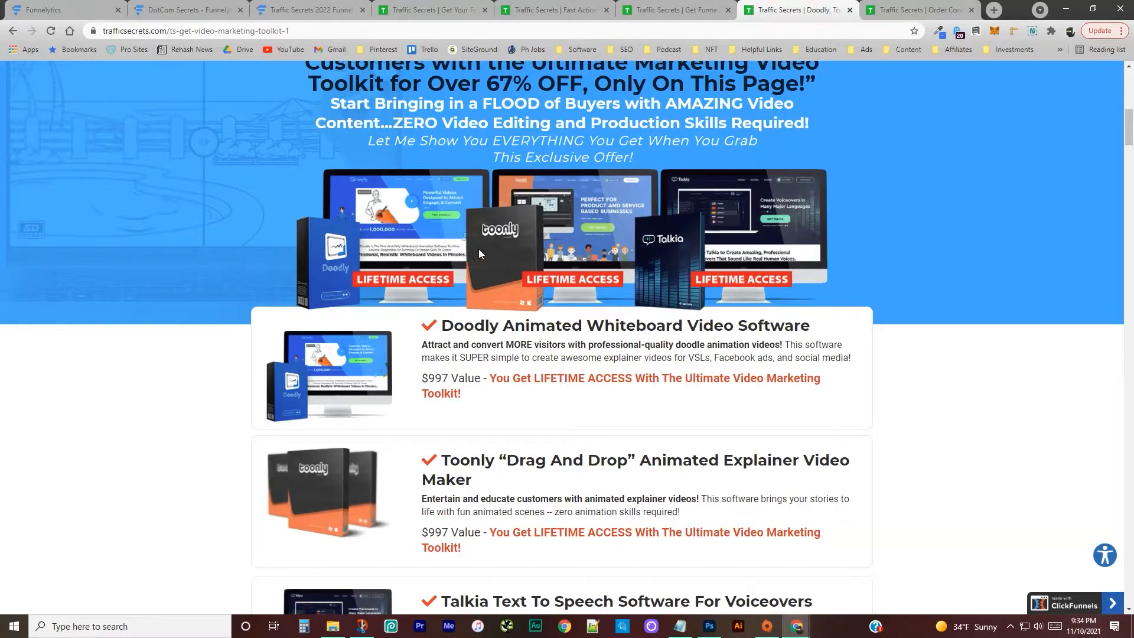
pyautogui.moveTo(493, 249)
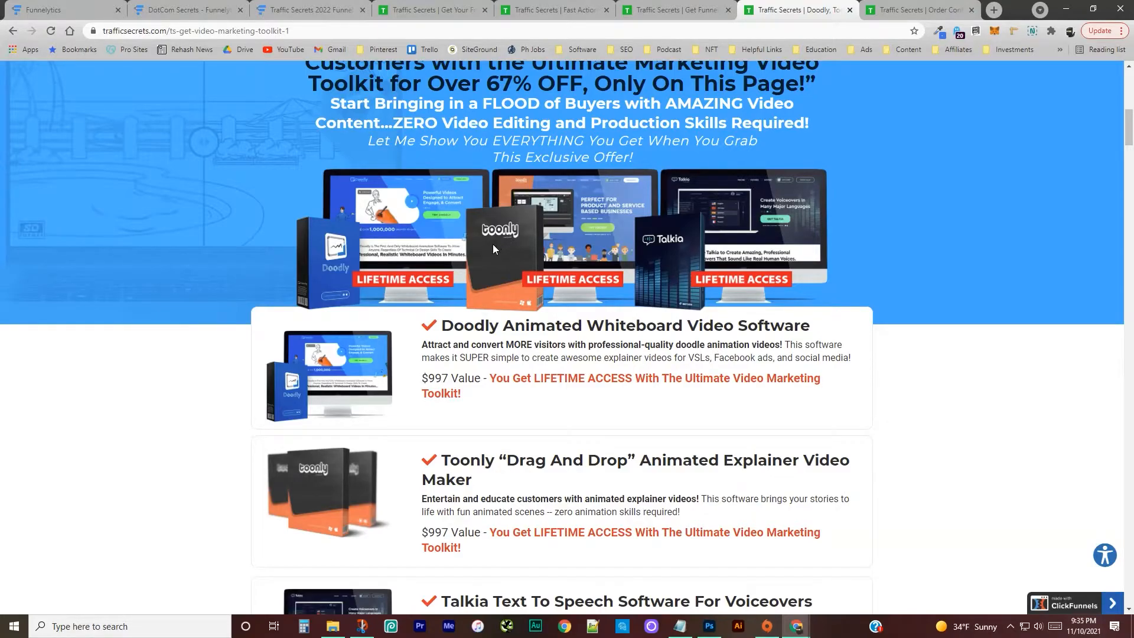
pyautogui.scroll(-3)
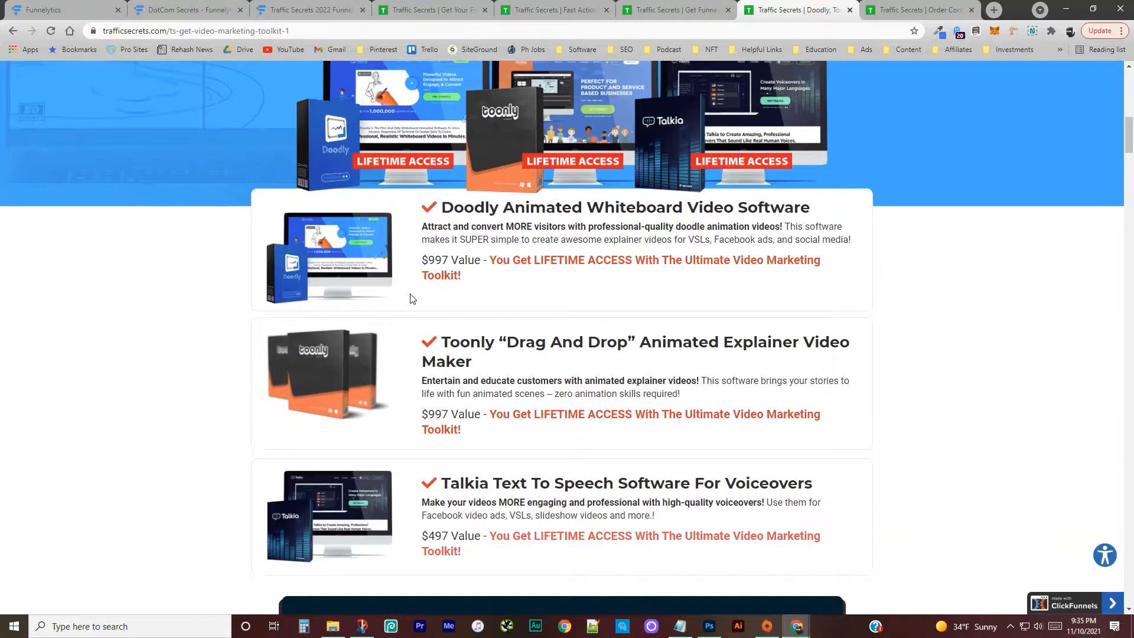
pyautogui.moveTo(402, 301)
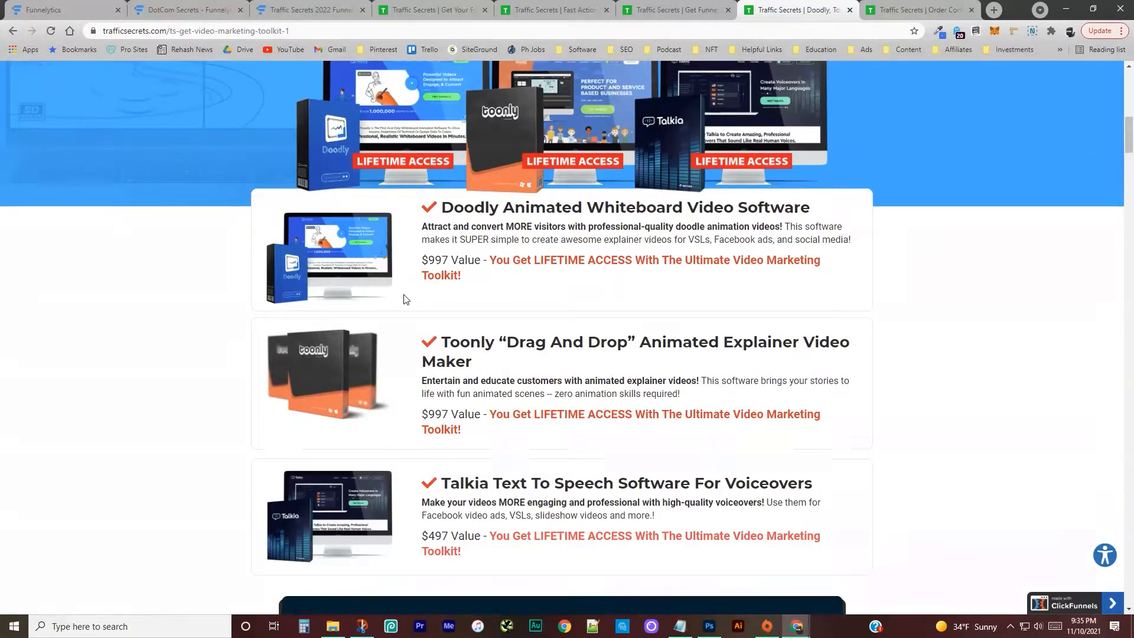
pyautogui.moveTo(338, 221)
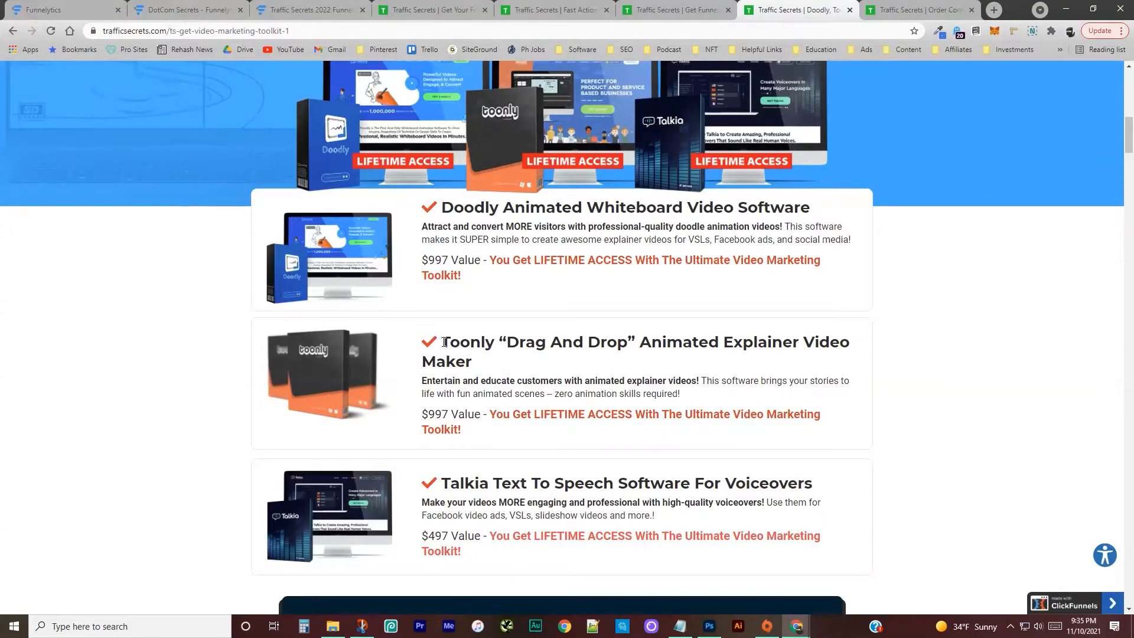
pyautogui.moveTo(441, 342); pyautogui.dragTo(475, 361)
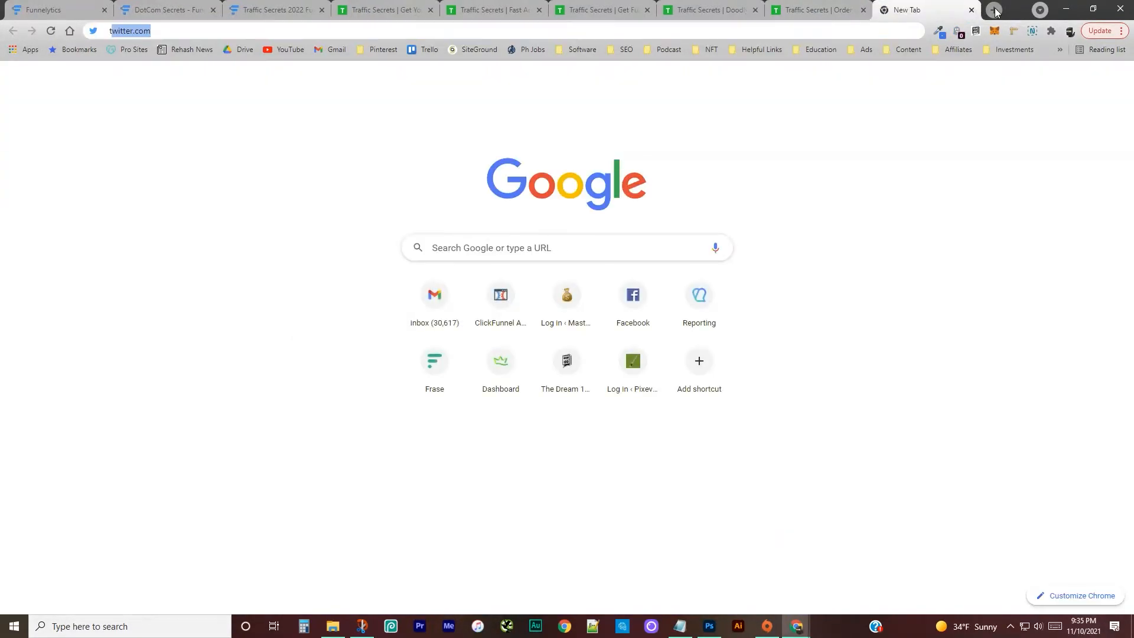
# Step: Check toonly.com/pricing with annual billing ($20 Standard, $40 Enterprise), then return to the toolkit page
pyautogui.write('toonly.com/pricing/')
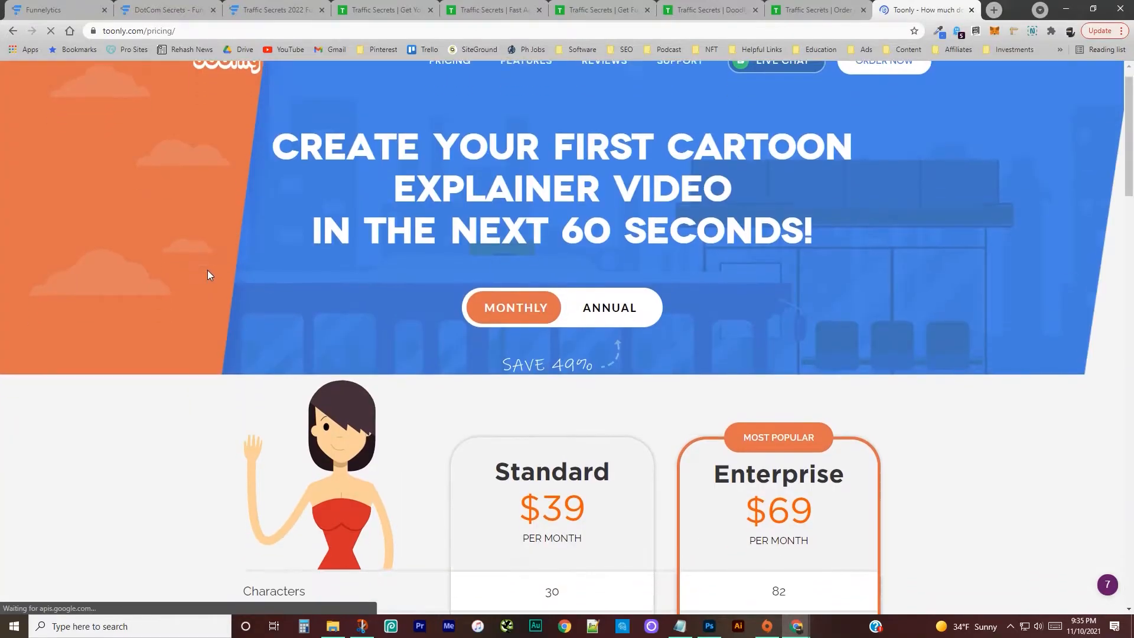
pyautogui.scroll(-3)
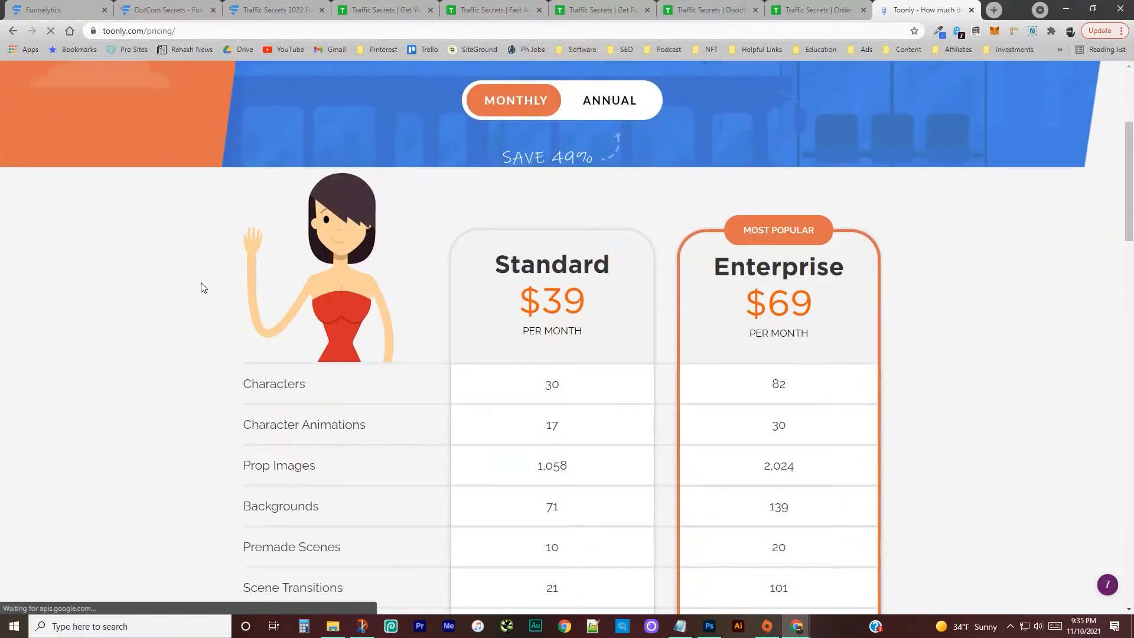
pyautogui.scroll(-3)
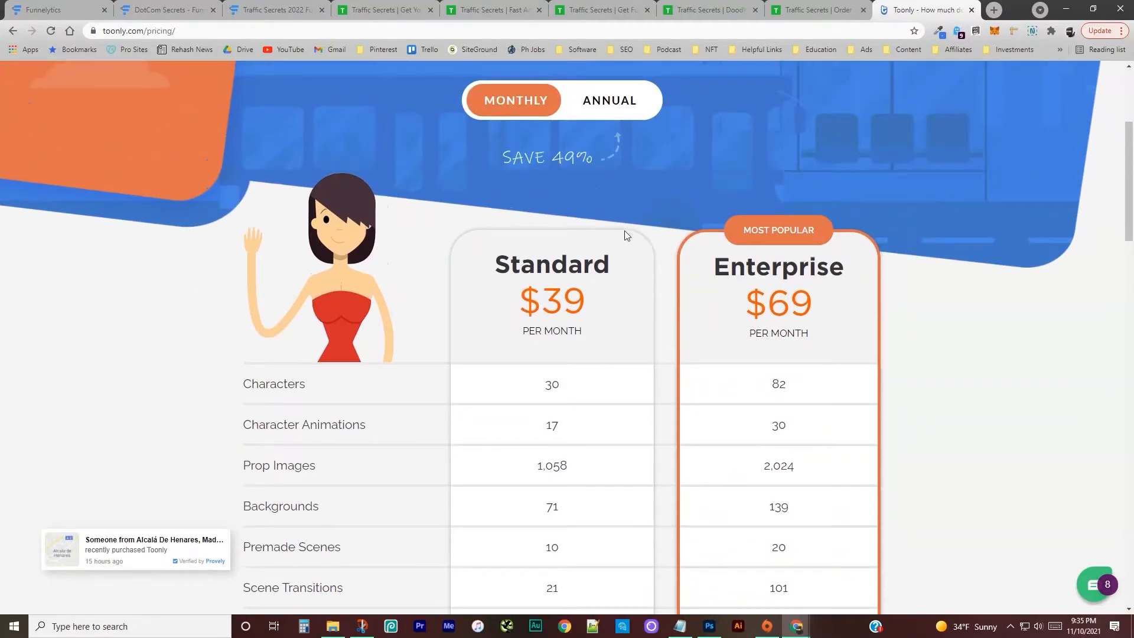
pyautogui.click(610, 99)
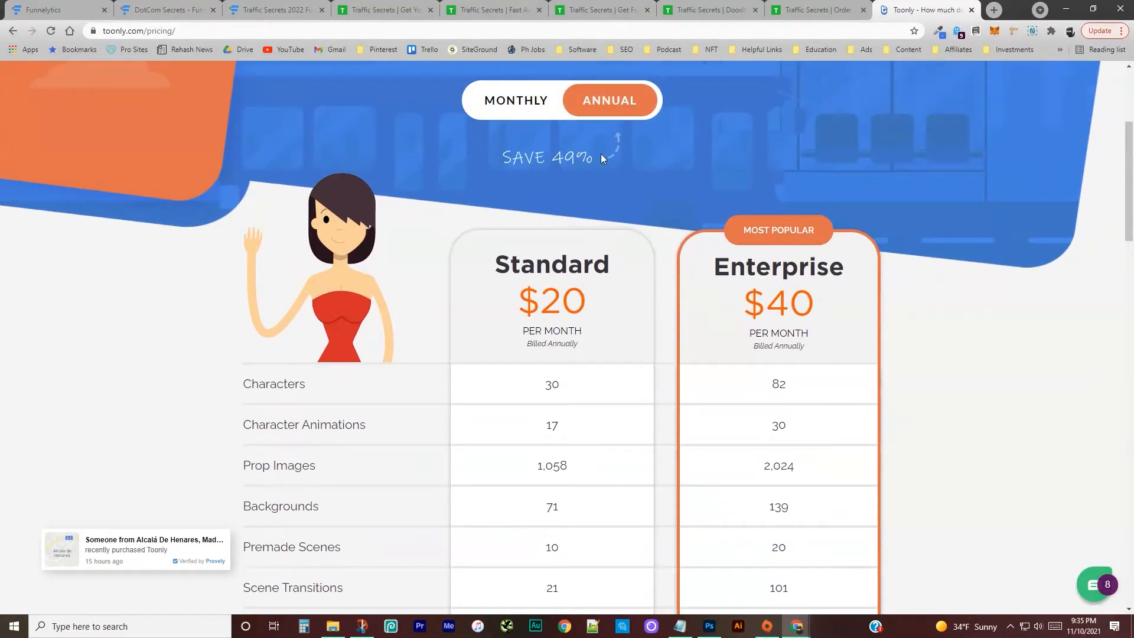
pyautogui.moveTo(571, 227)
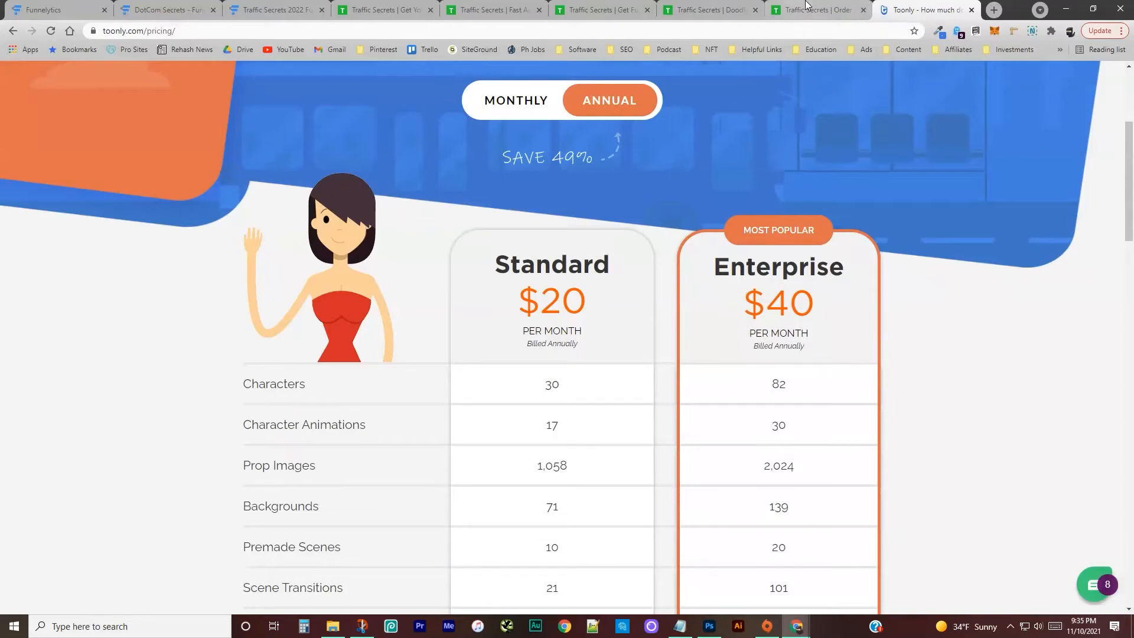
pyautogui.click(708, 10)
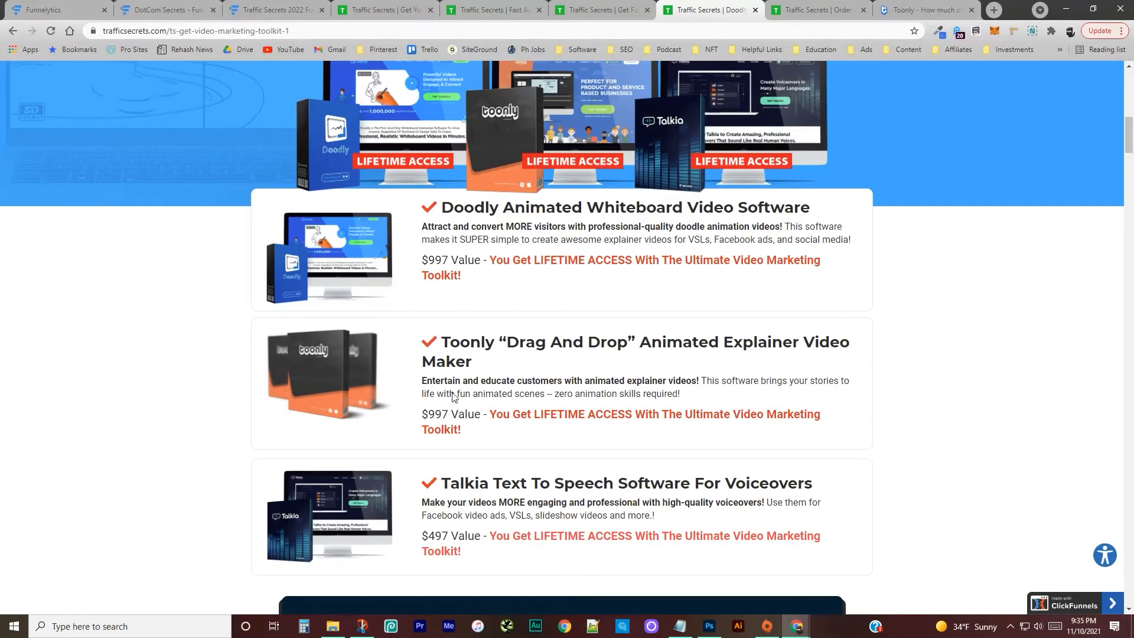
# Step: Scroll the toolkit page past its Toonly and Talkia sections to the LIFETIME Access To Doodly list
pyautogui.scroll(-3)
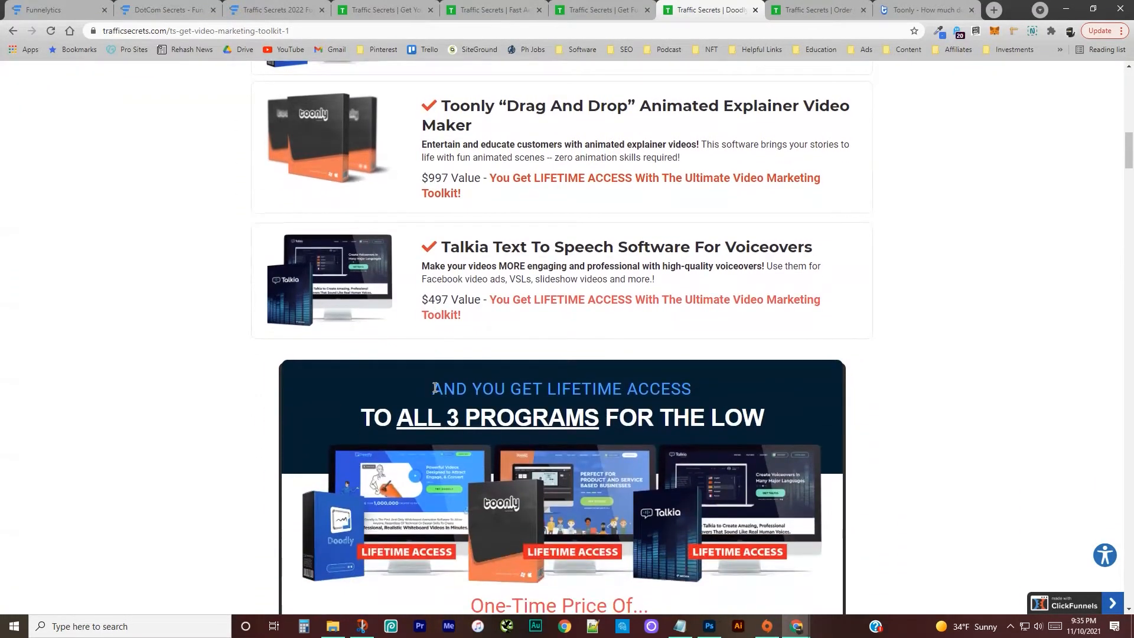
pyautogui.scroll(3)
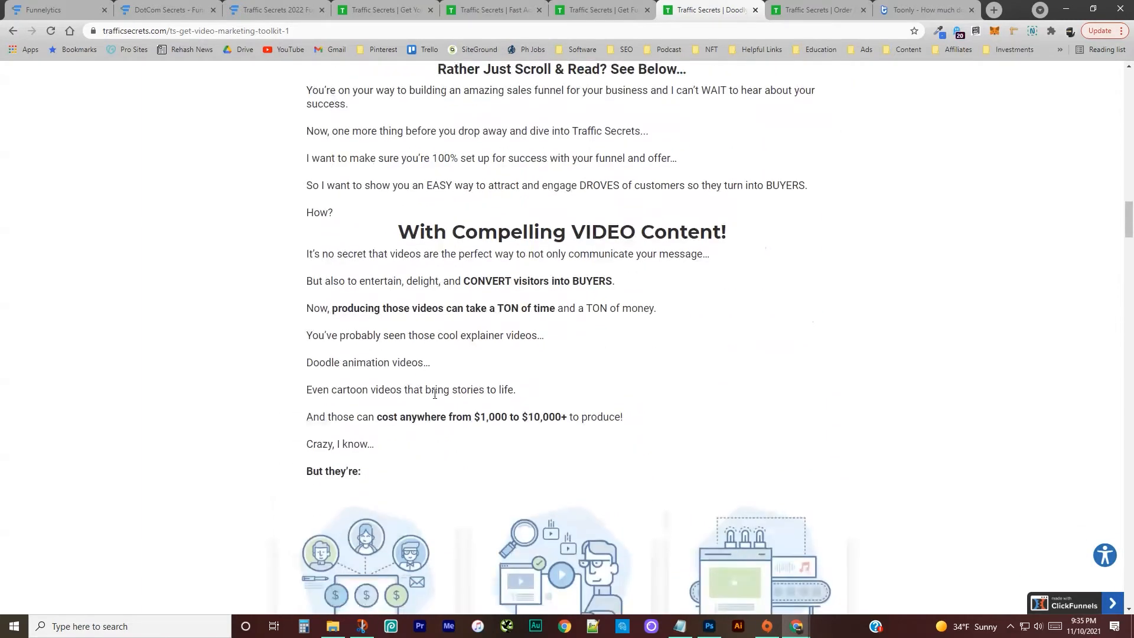
pyautogui.scroll(-3)
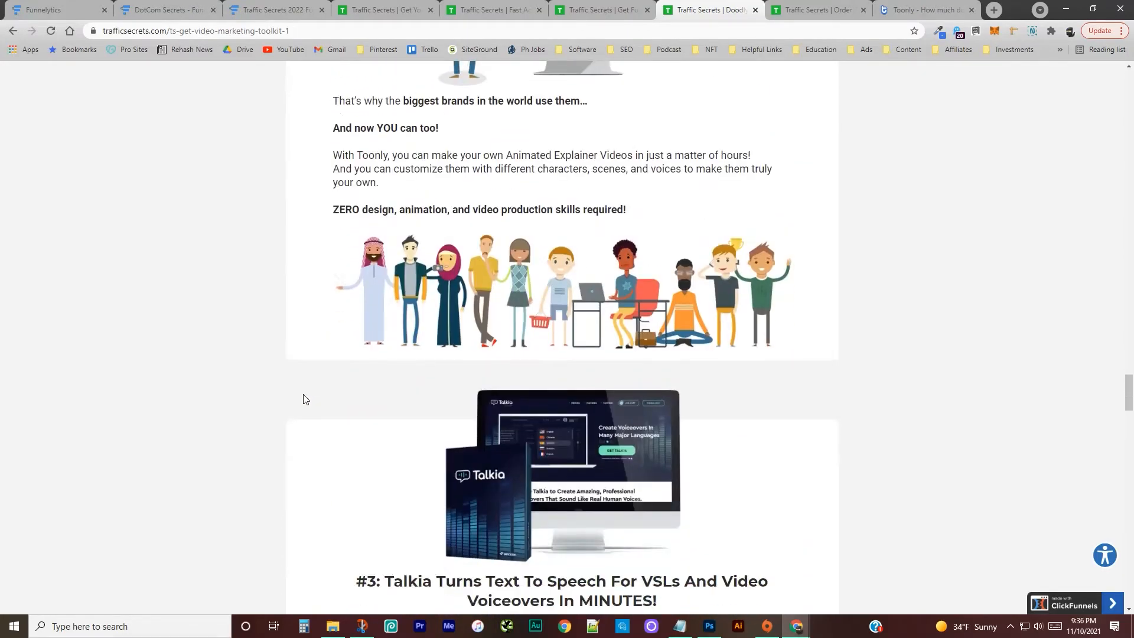
pyautogui.scroll(-3)
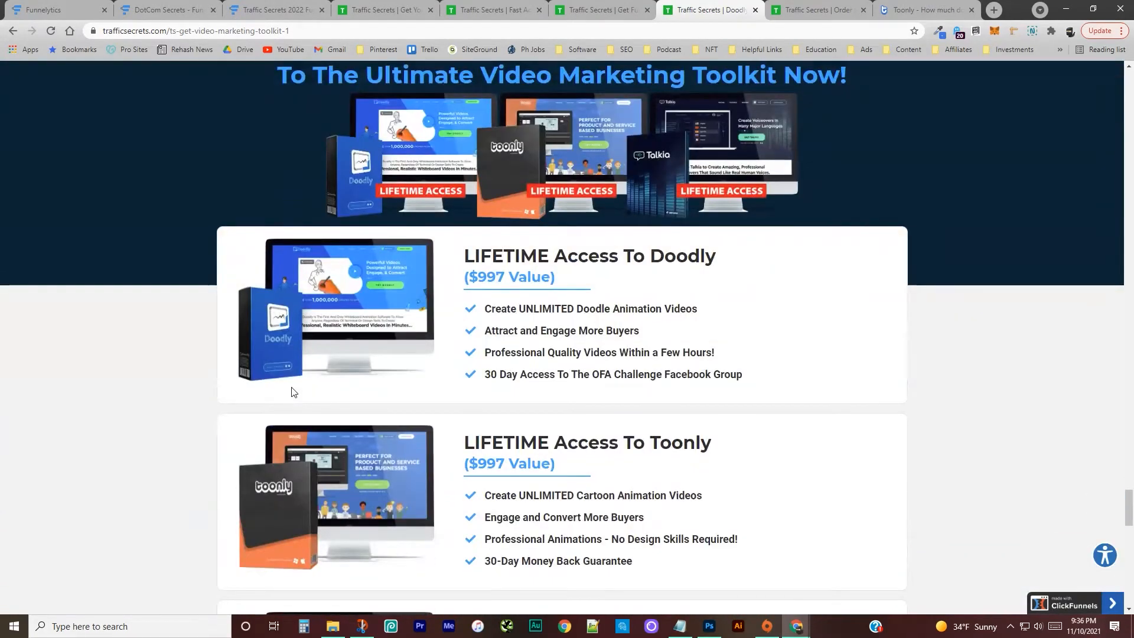
# Step: Move through the Doodly, Toonly and Talkia lifetime access cards down to the Just $197 price block
pyautogui.scroll(-3)
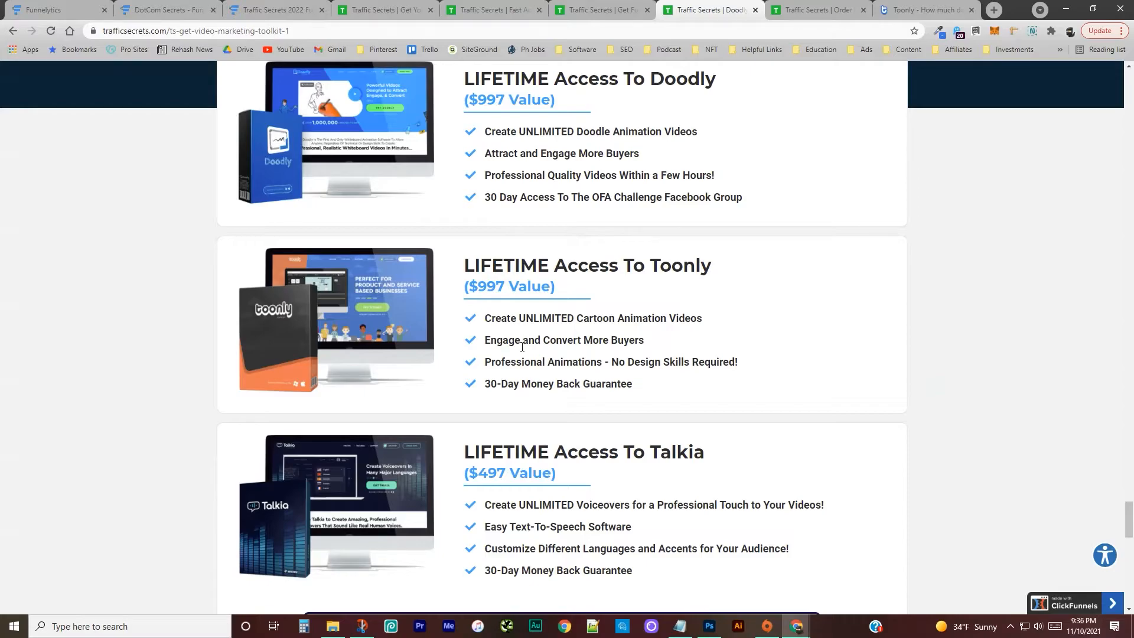
pyautogui.moveTo(589, 312)
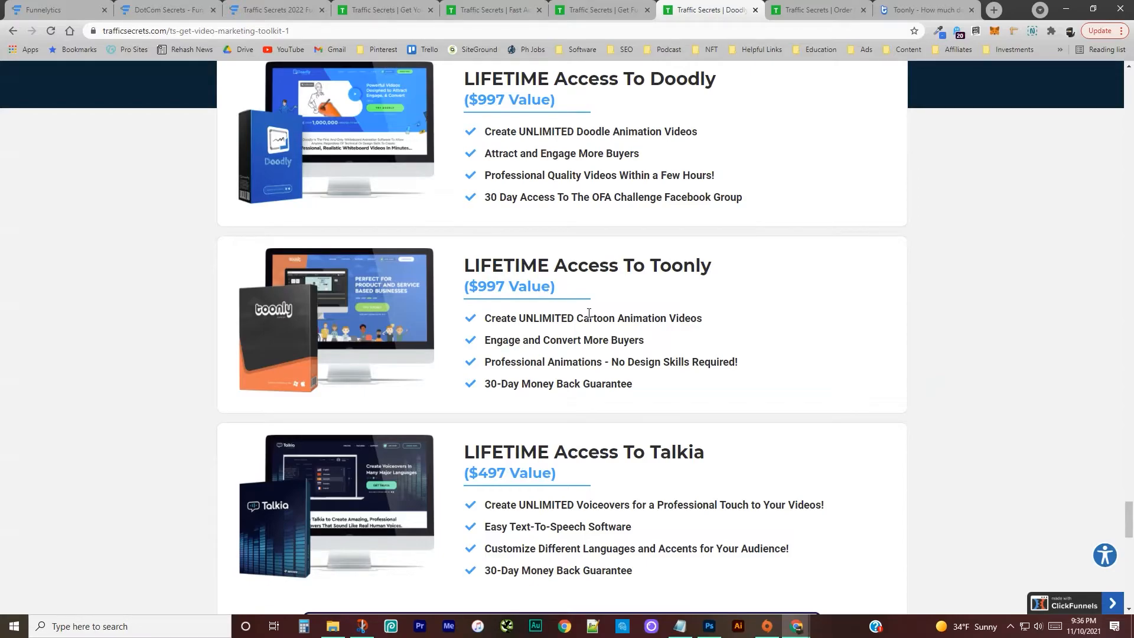
pyautogui.moveTo(343, 92)
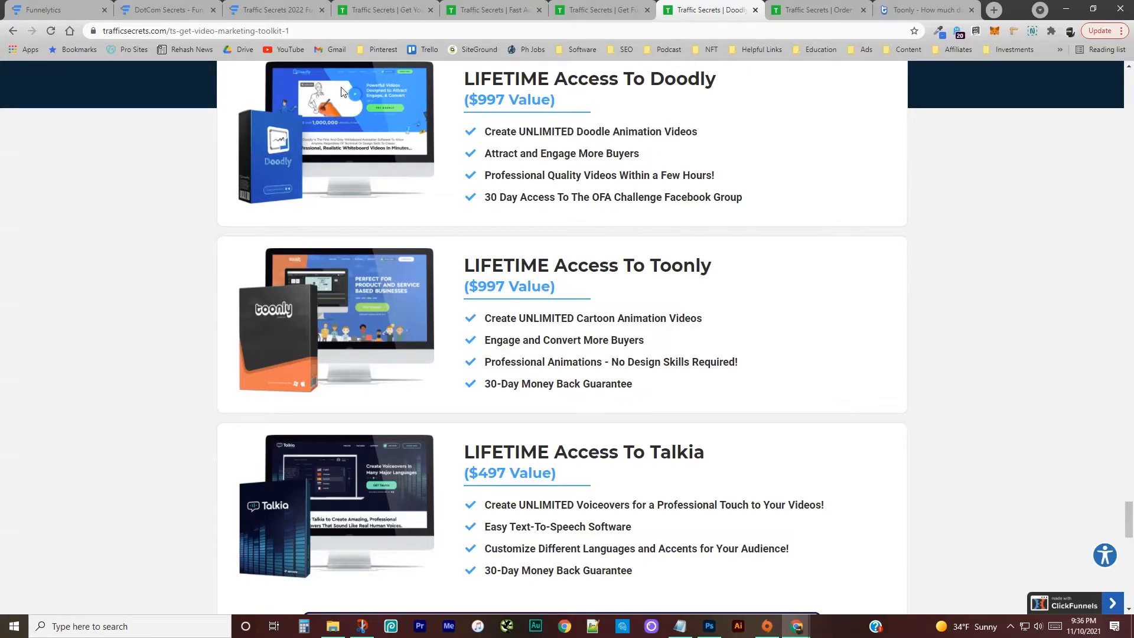
pyautogui.moveTo(282, 244)
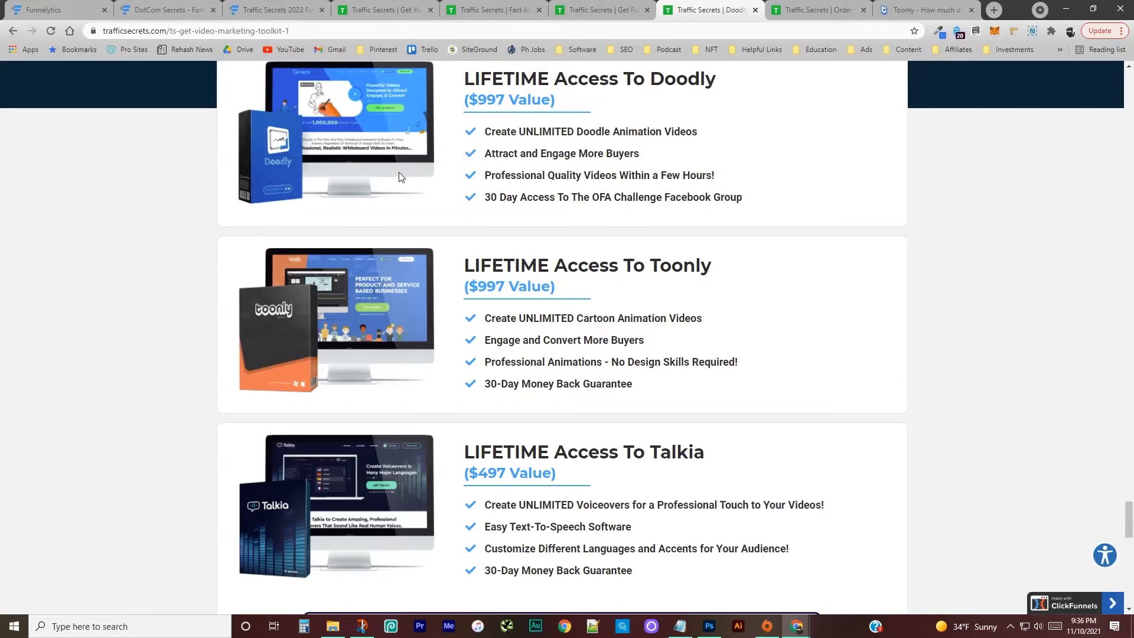
pyautogui.moveTo(385, 251)
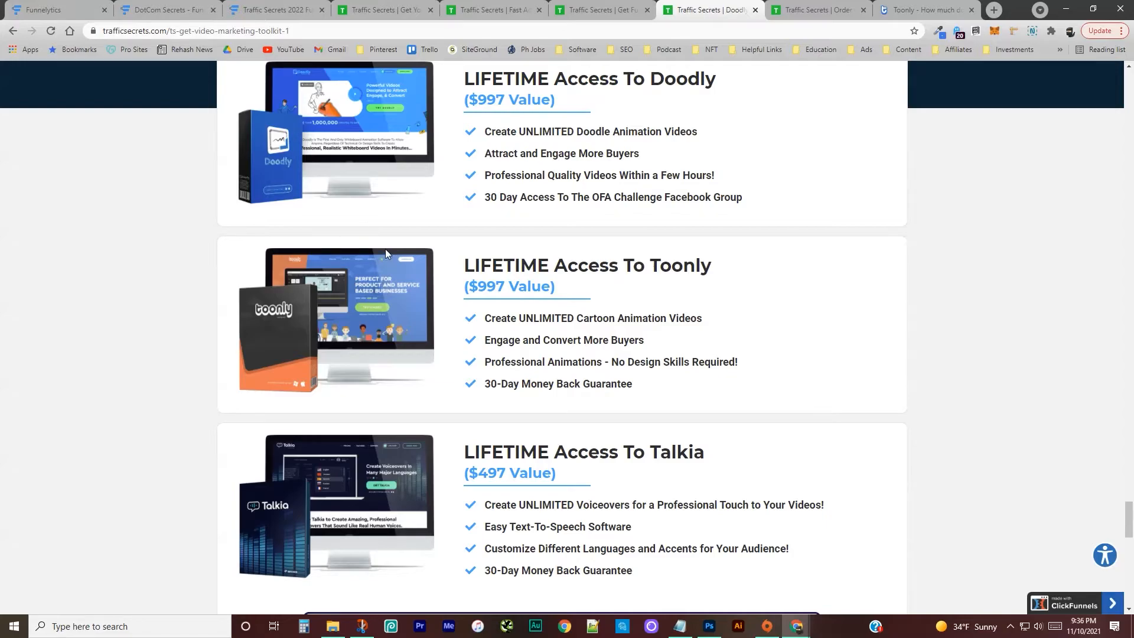
pyautogui.moveTo(417, 465)
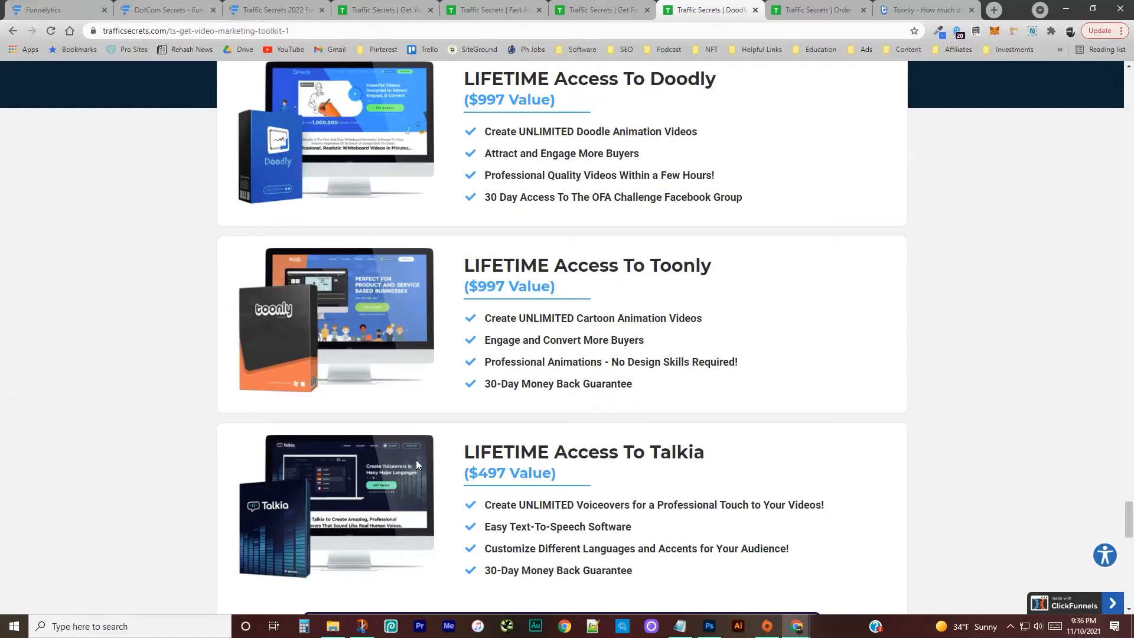
pyautogui.scroll(-3)
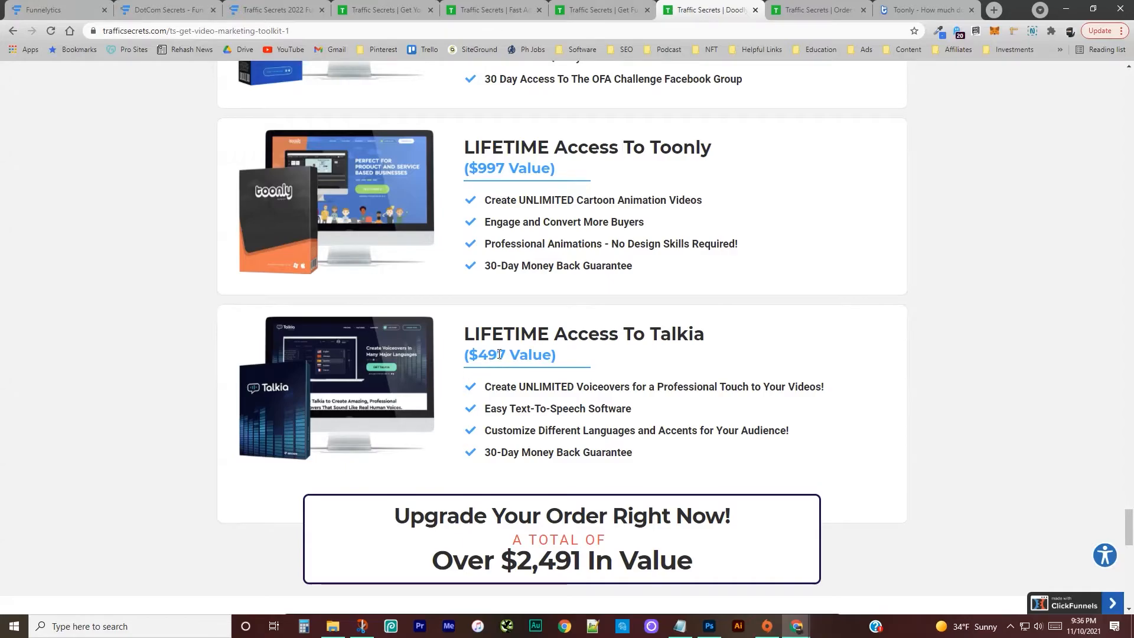
pyautogui.scroll(3)
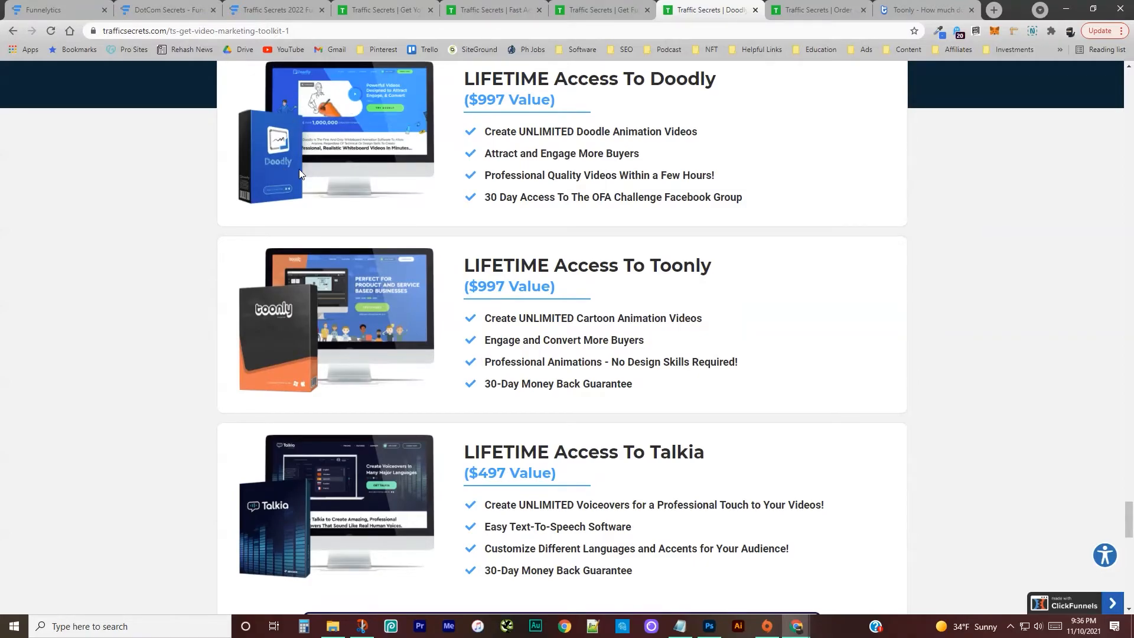
pyautogui.moveTo(411, 517)
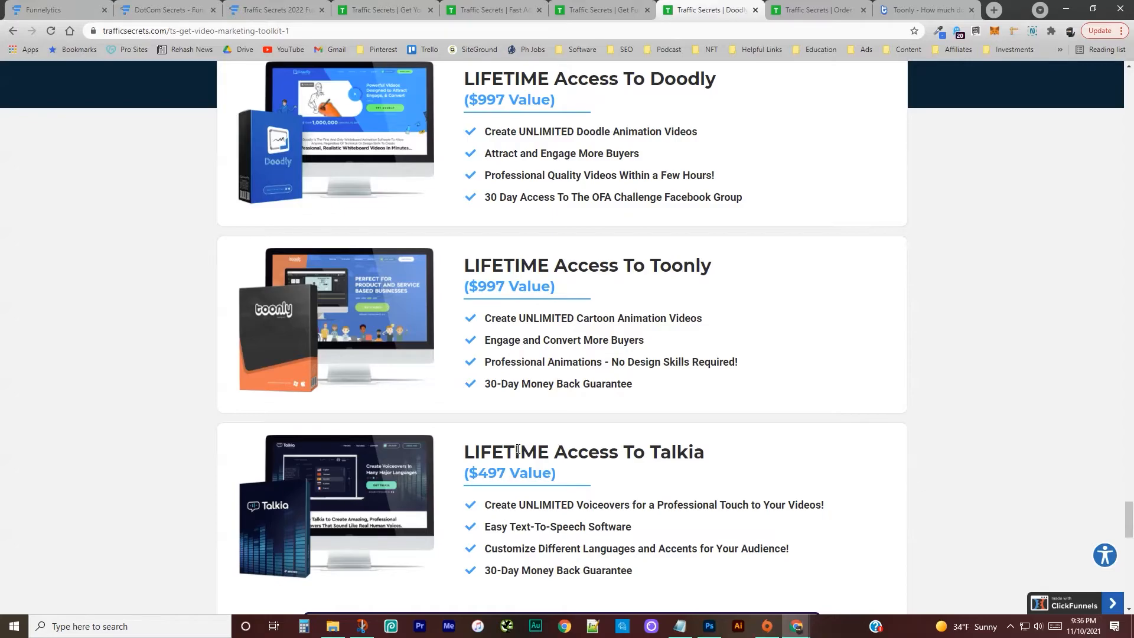
pyautogui.moveTo(465, 440)
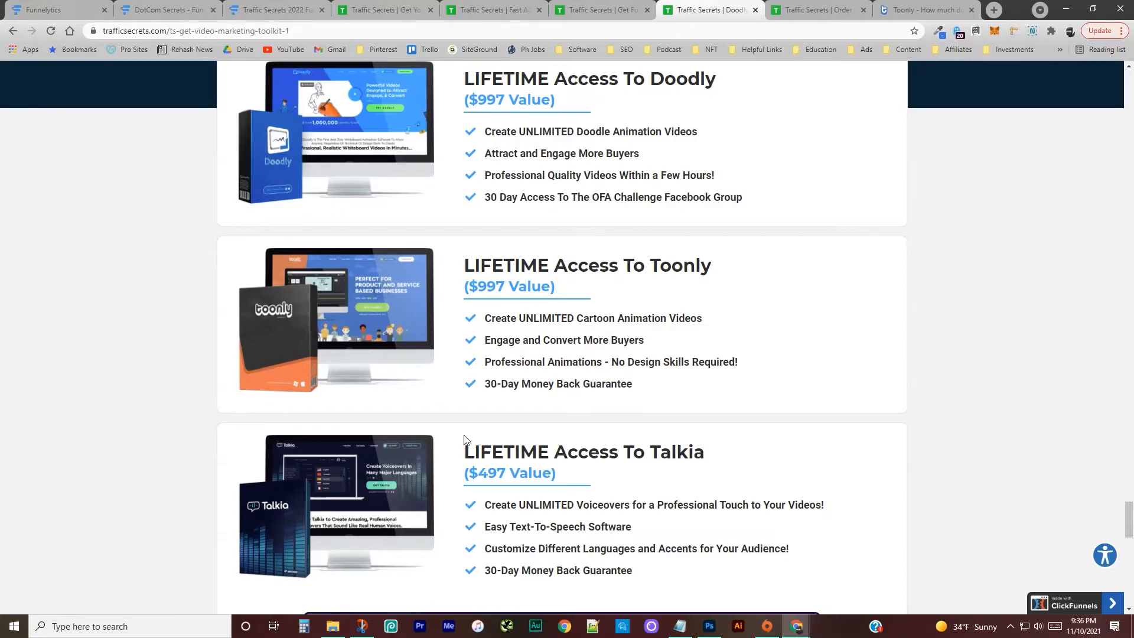
pyautogui.moveTo(427, 512)
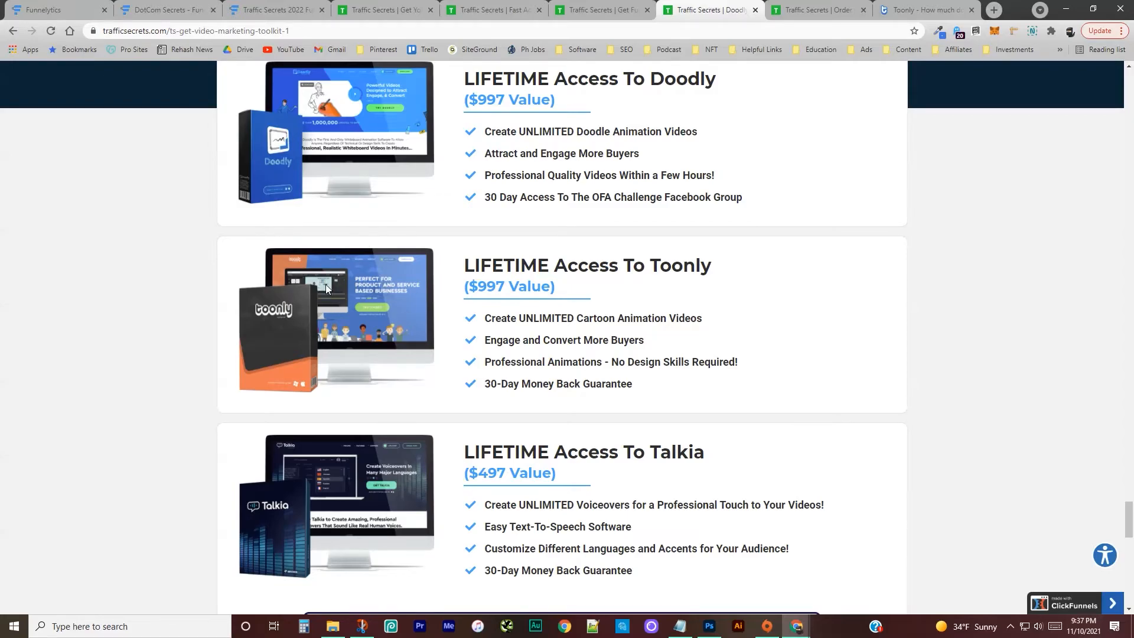
pyautogui.moveTo(415, 170)
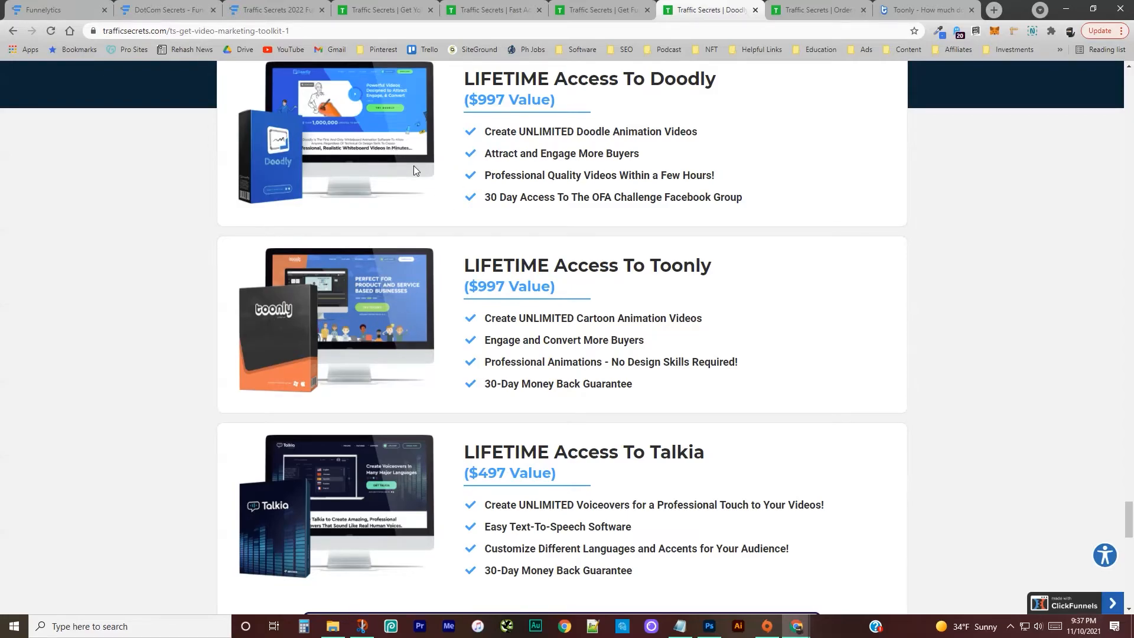
pyautogui.moveTo(426, 290)
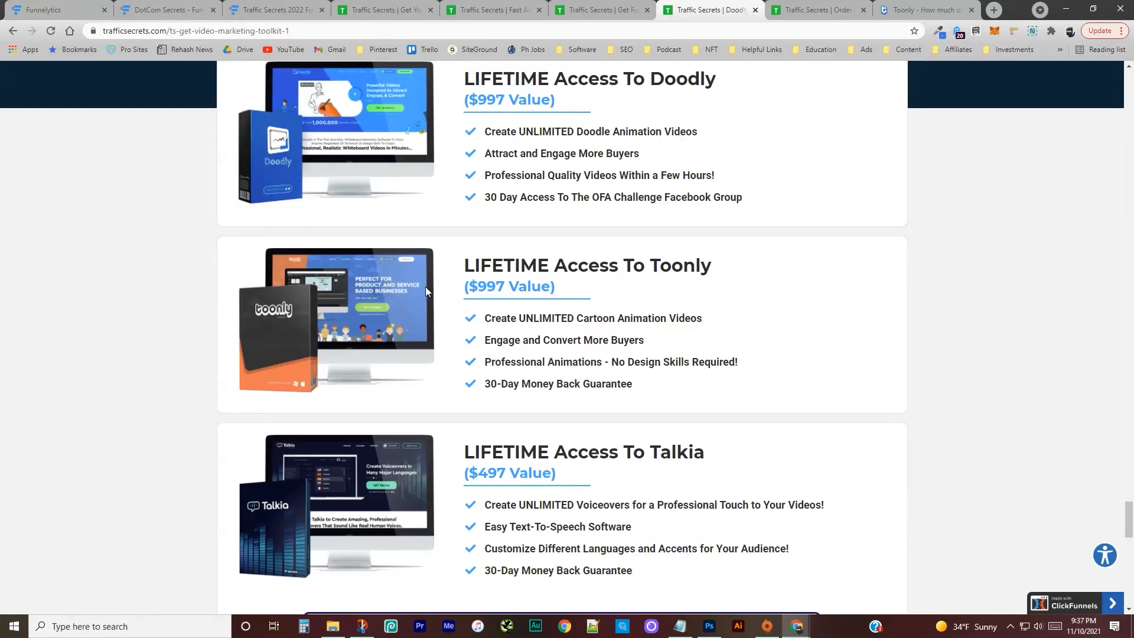
pyautogui.scroll(-3)
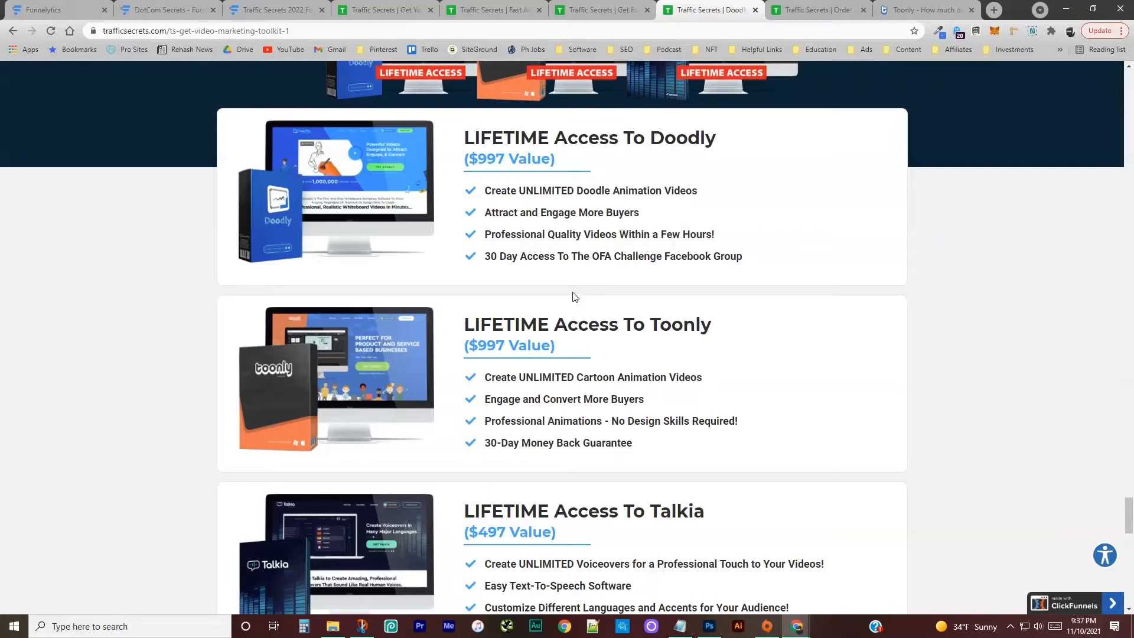
pyautogui.moveTo(541, 318)
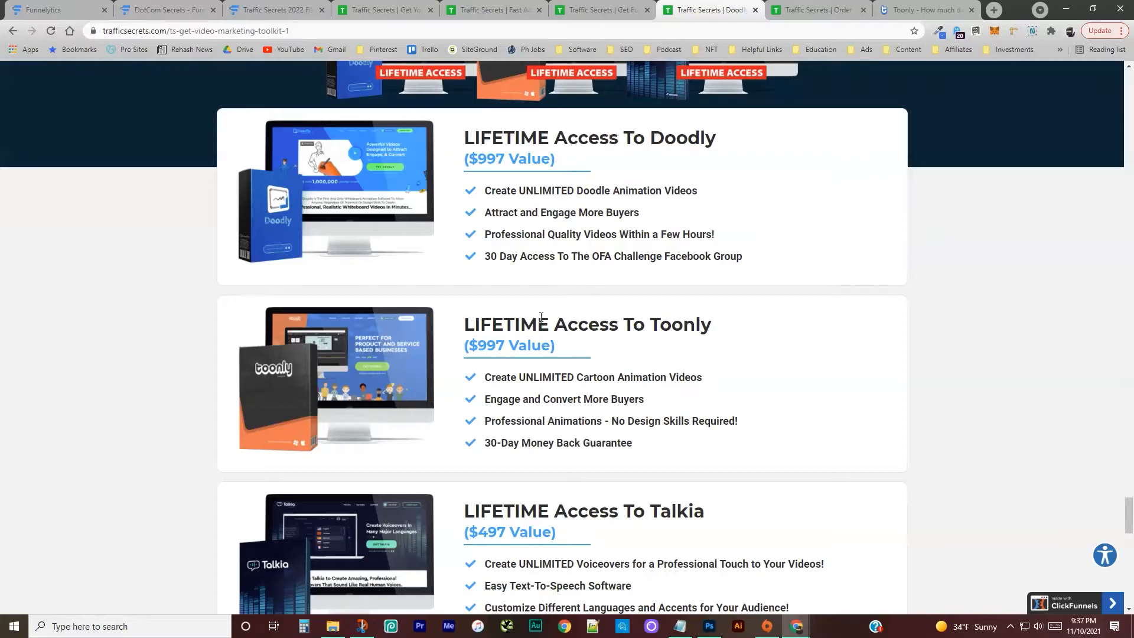
pyautogui.moveTo(520, 315)
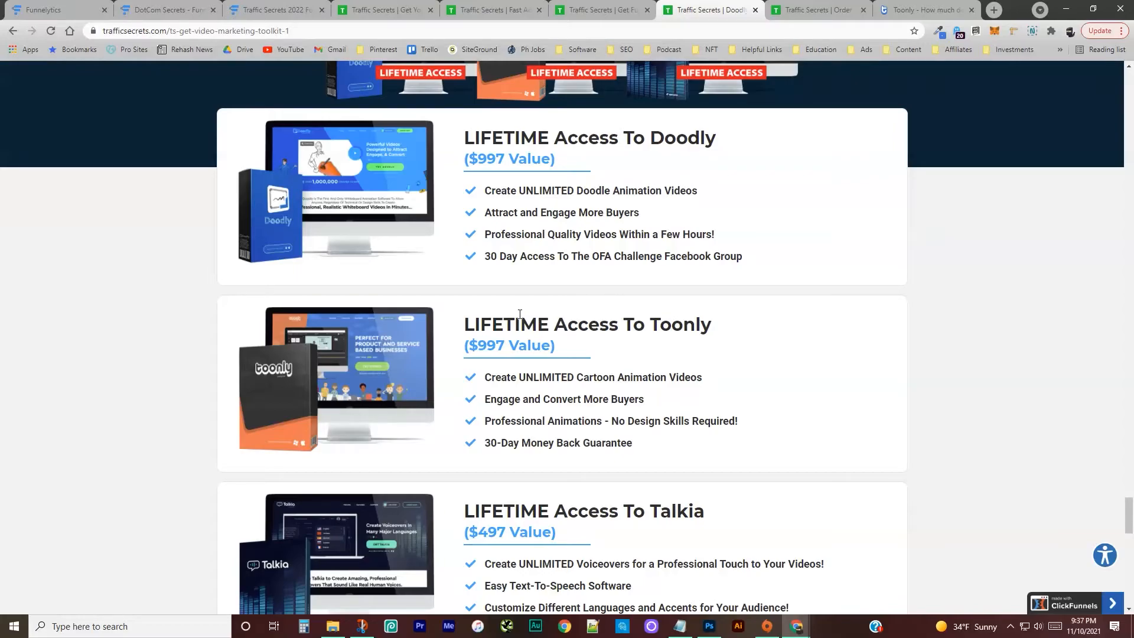
pyautogui.moveTo(391, 377)
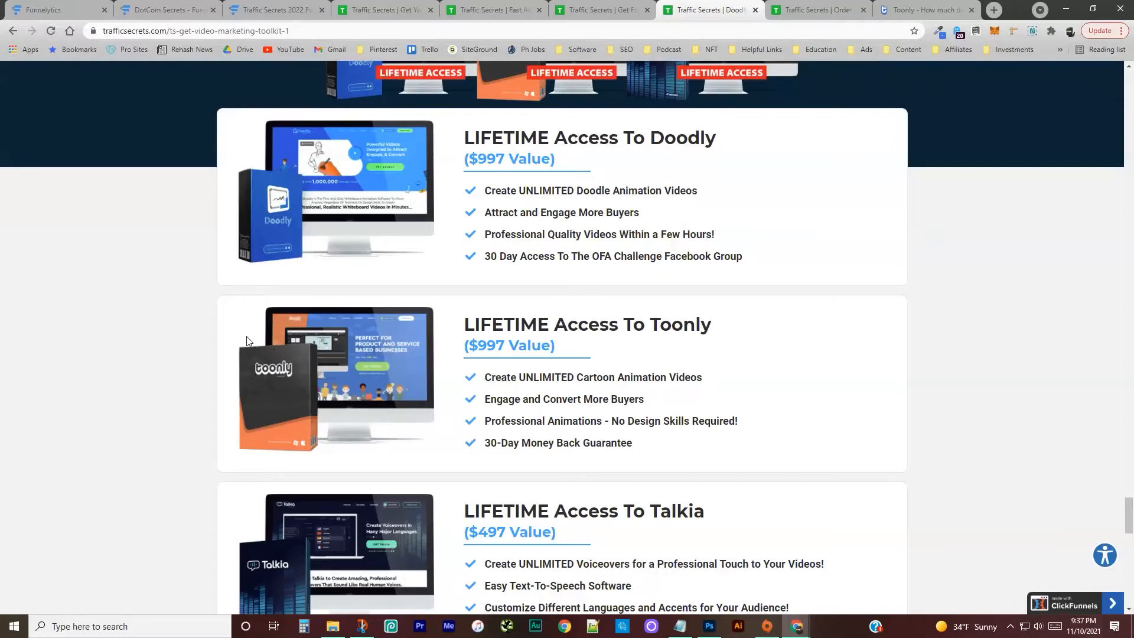
pyautogui.scroll(-3)
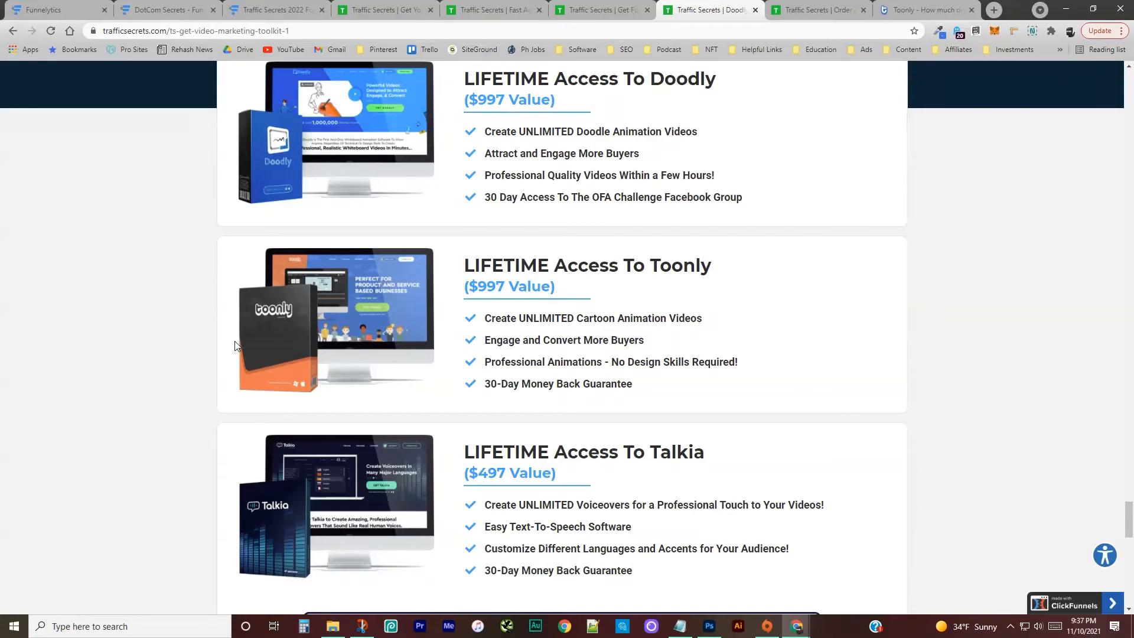
pyautogui.scroll(-3)
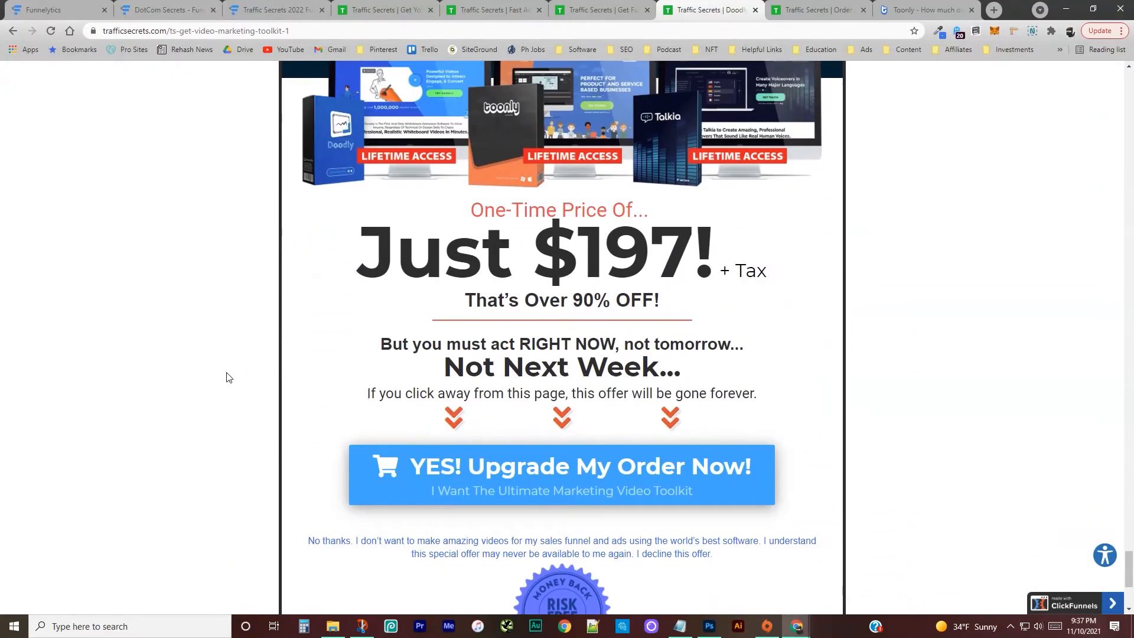
# Step: Scroll through the video marketing toolkit offer, then switch to the 'Traffic Secrets | Order Confirmation' tab
pyautogui.scroll(3)
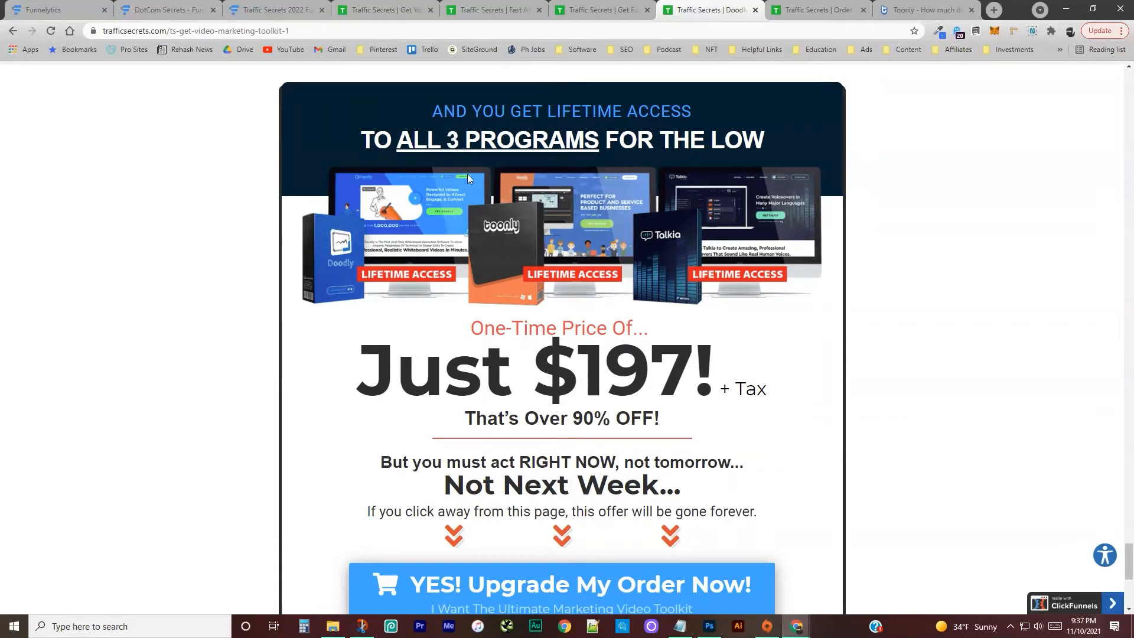
pyautogui.moveTo(768, 292)
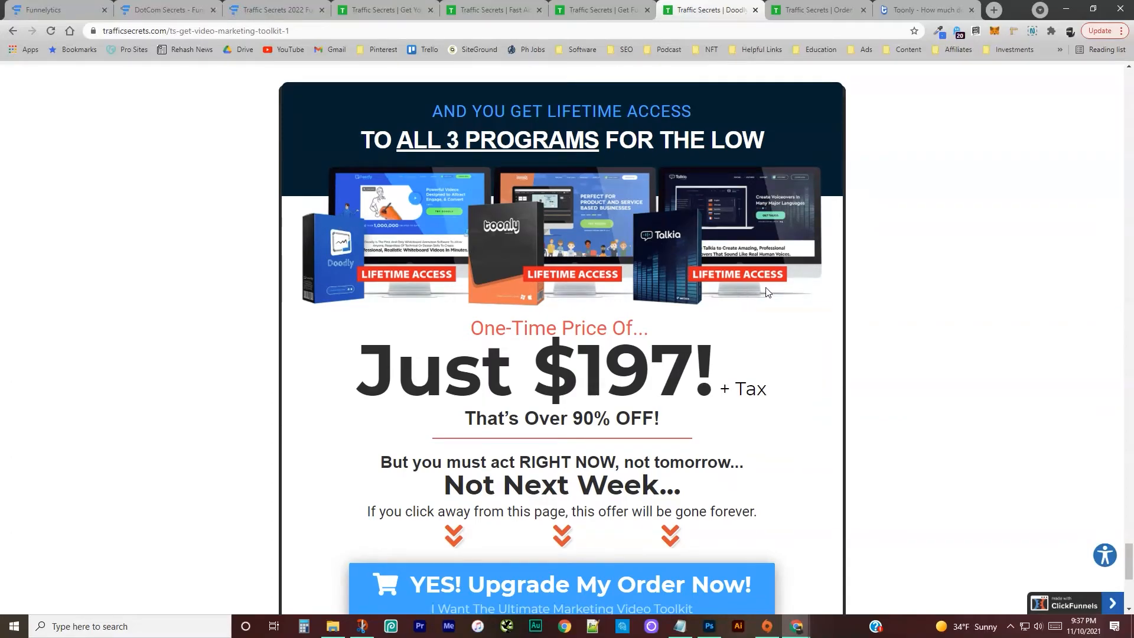
pyautogui.scroll(-3)
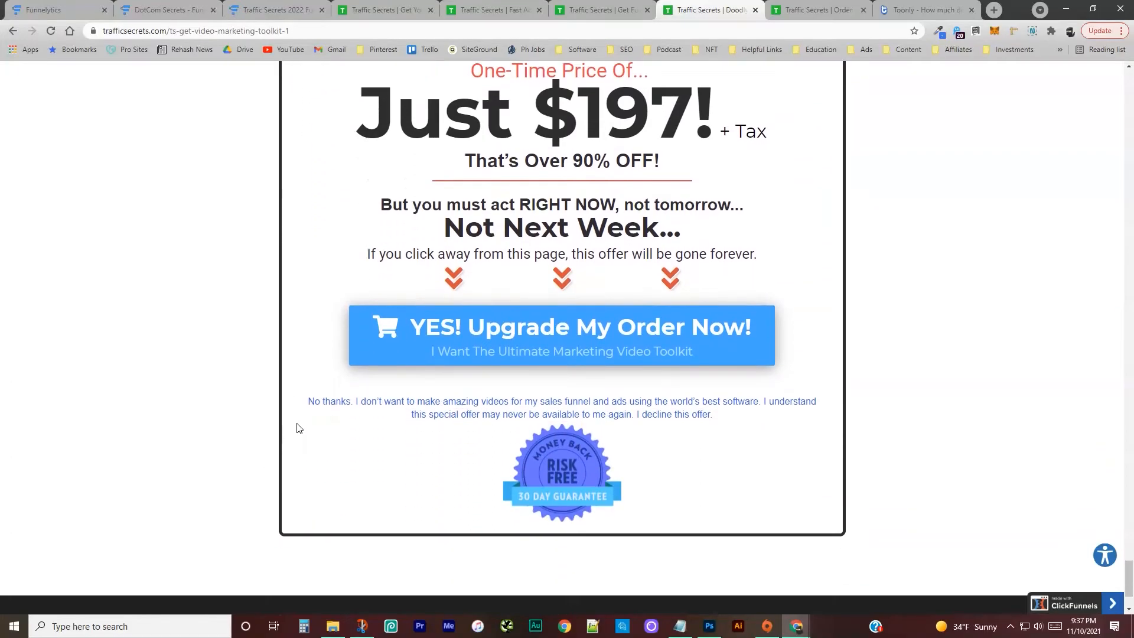
pyautogui.scroll(3)
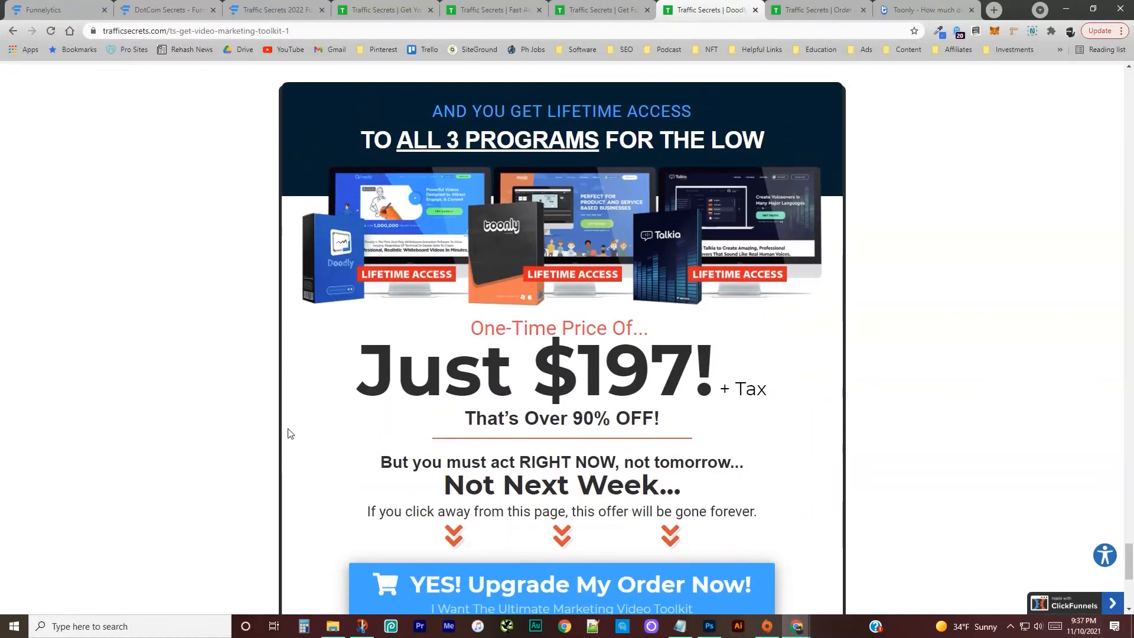
pyautogui.scroll(3)
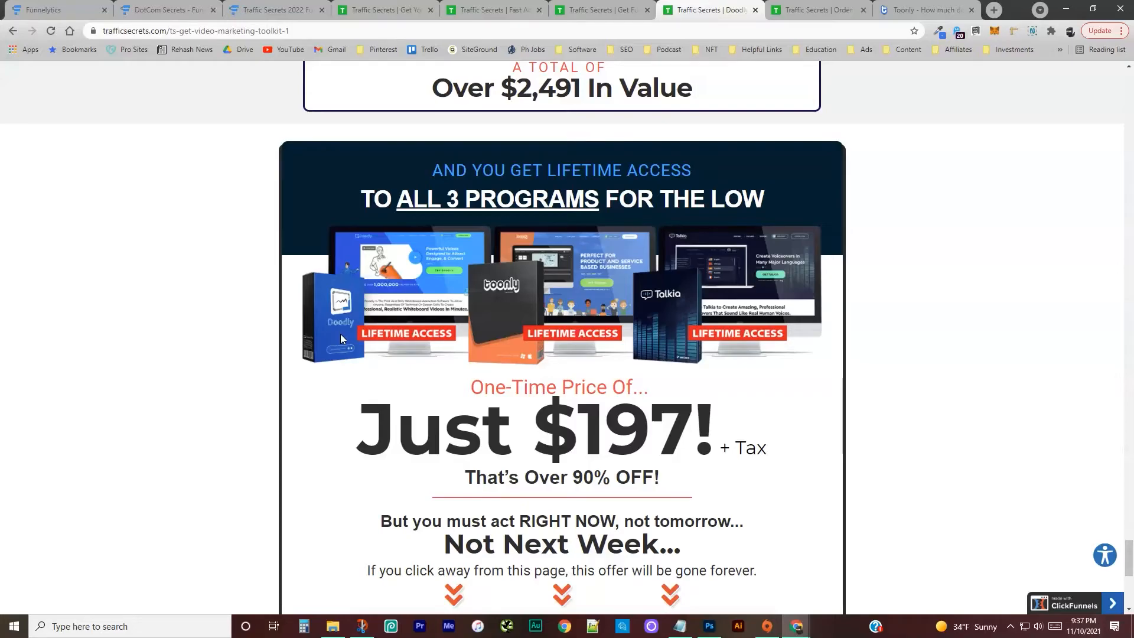
pyautogui.moveTo(946, 170)
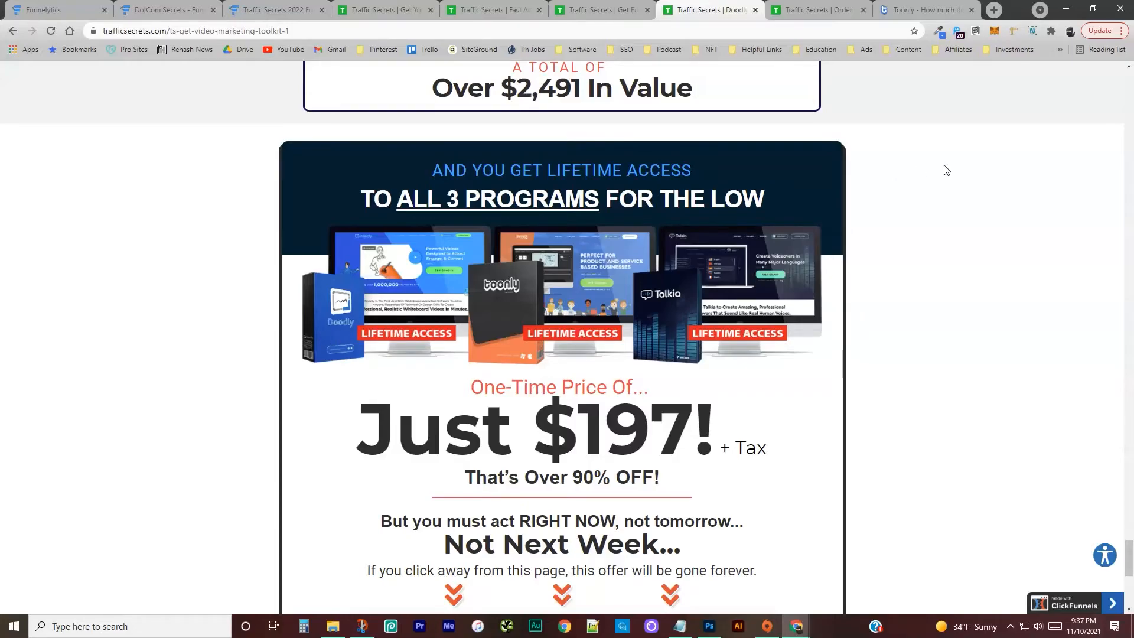
pyautogui.moveTo(706, 376)
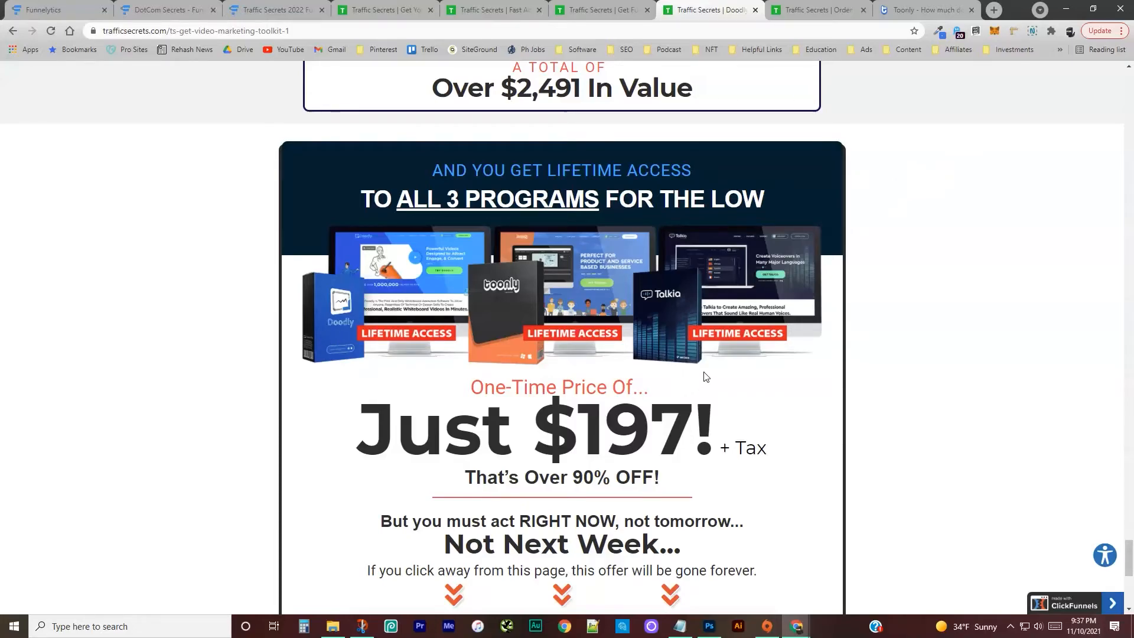
pyautogui.scroll(3)
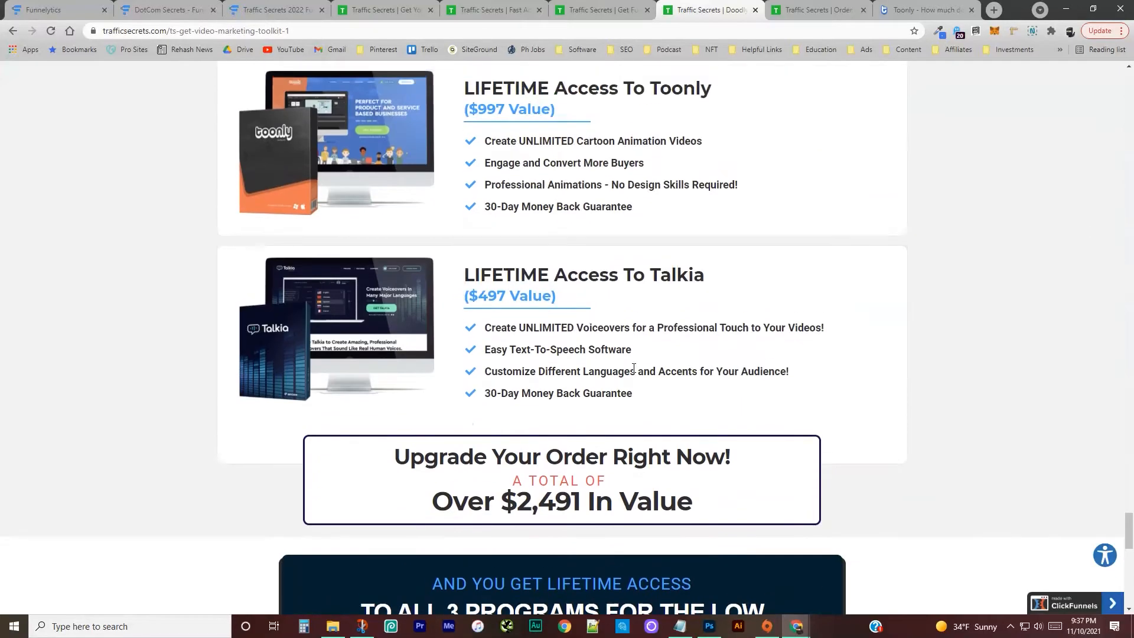
pyautogui.scroll(-3)
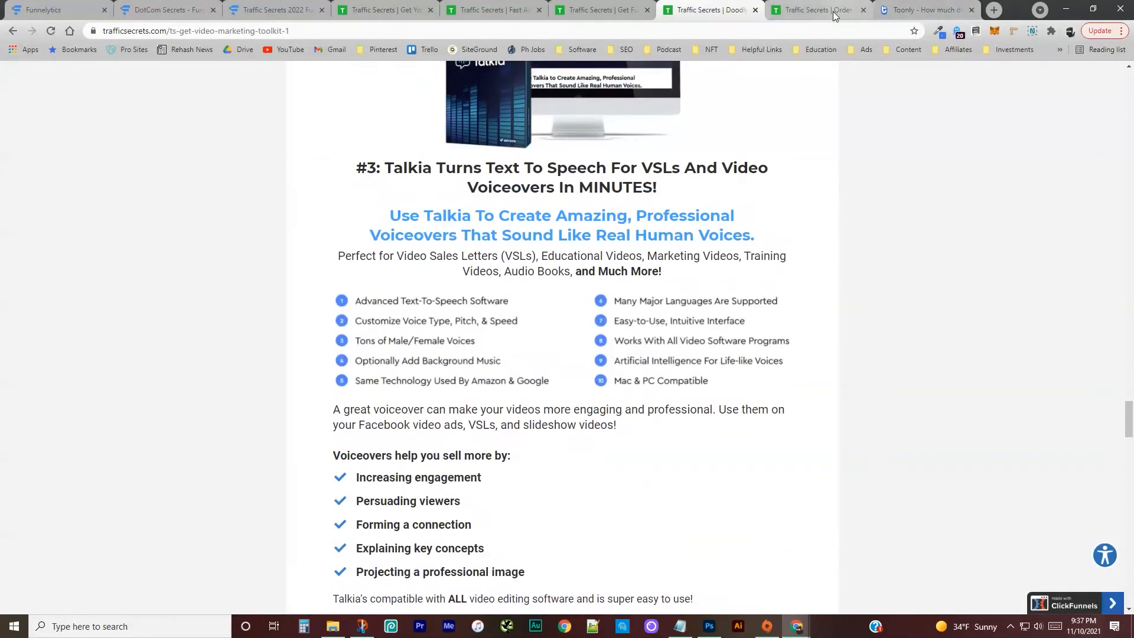
pyautogui.click(817, 10)
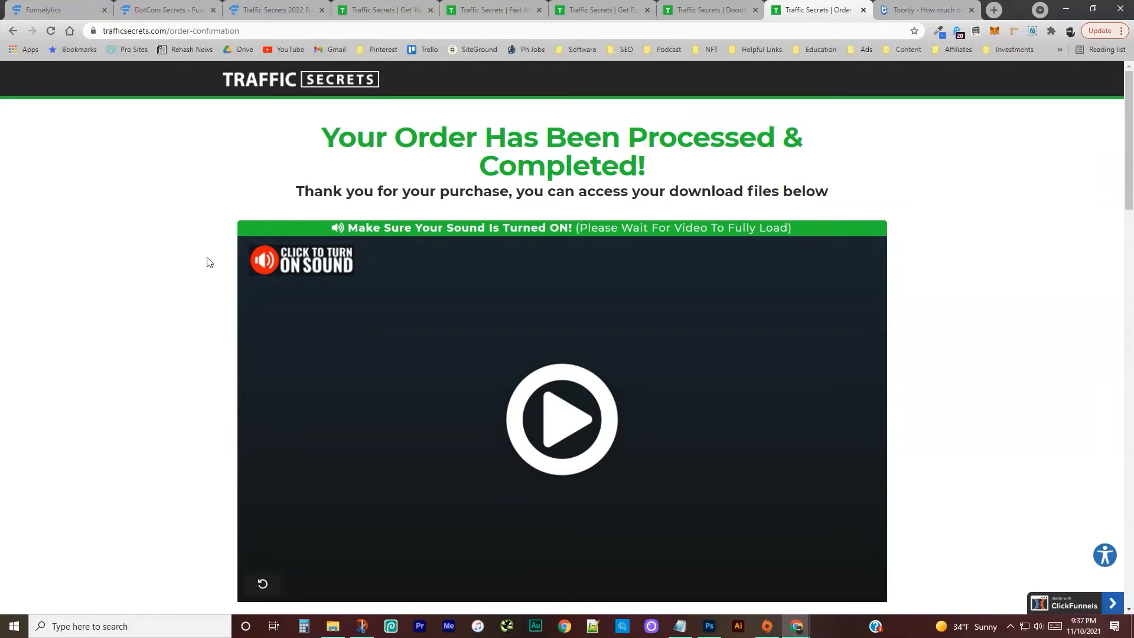
pyautogui.scroll(-3)
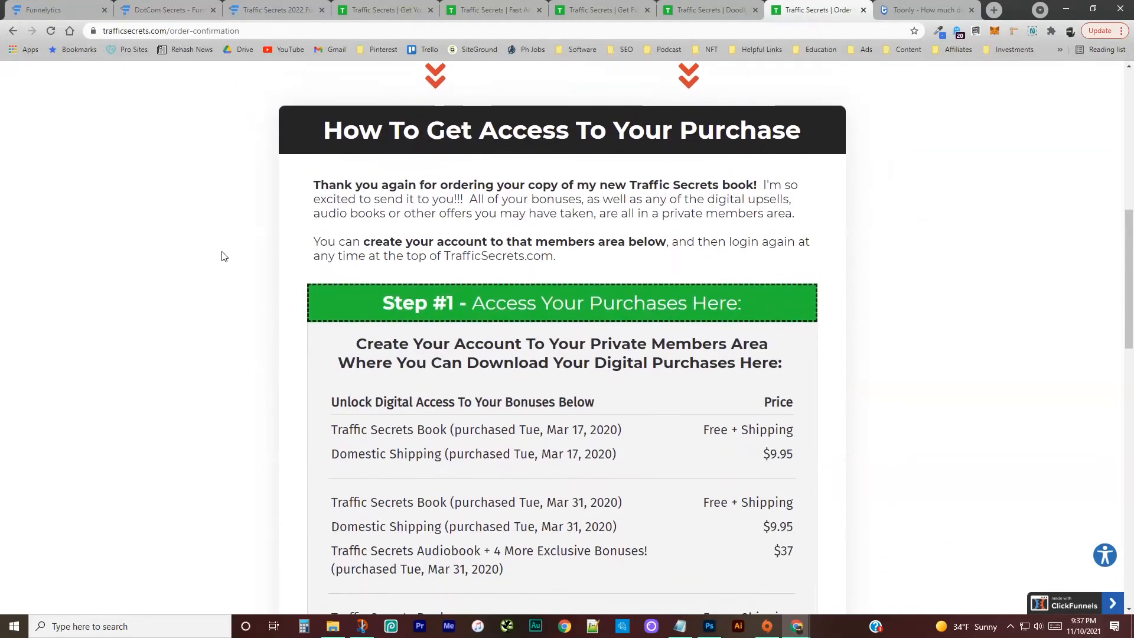
pyautogui.scroll(-3)
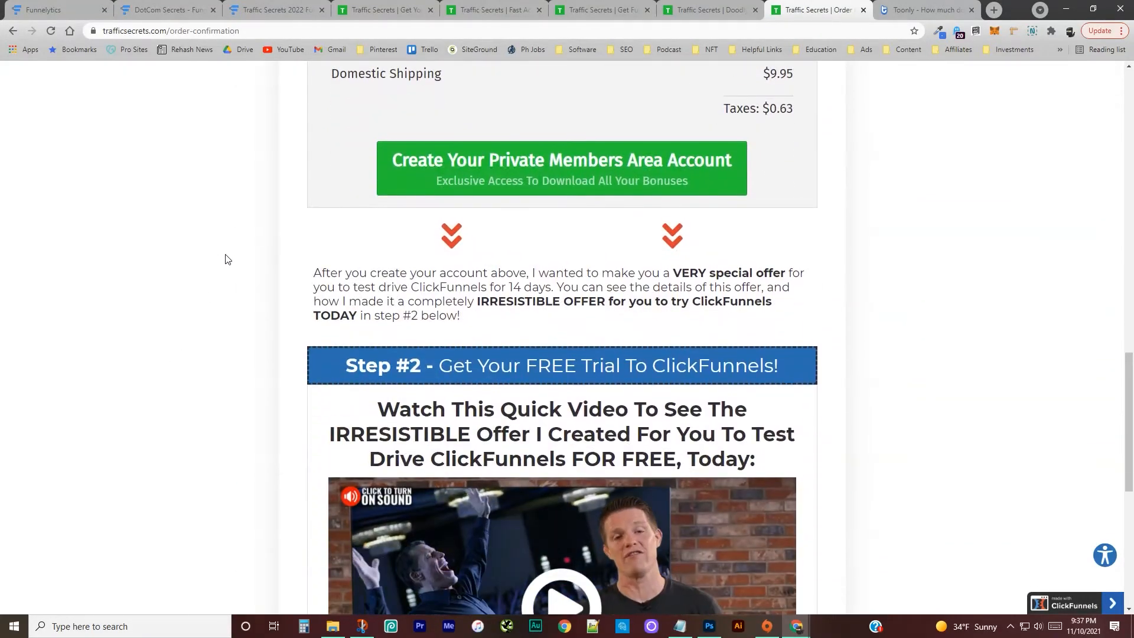
pyautogui.scroll(-3)
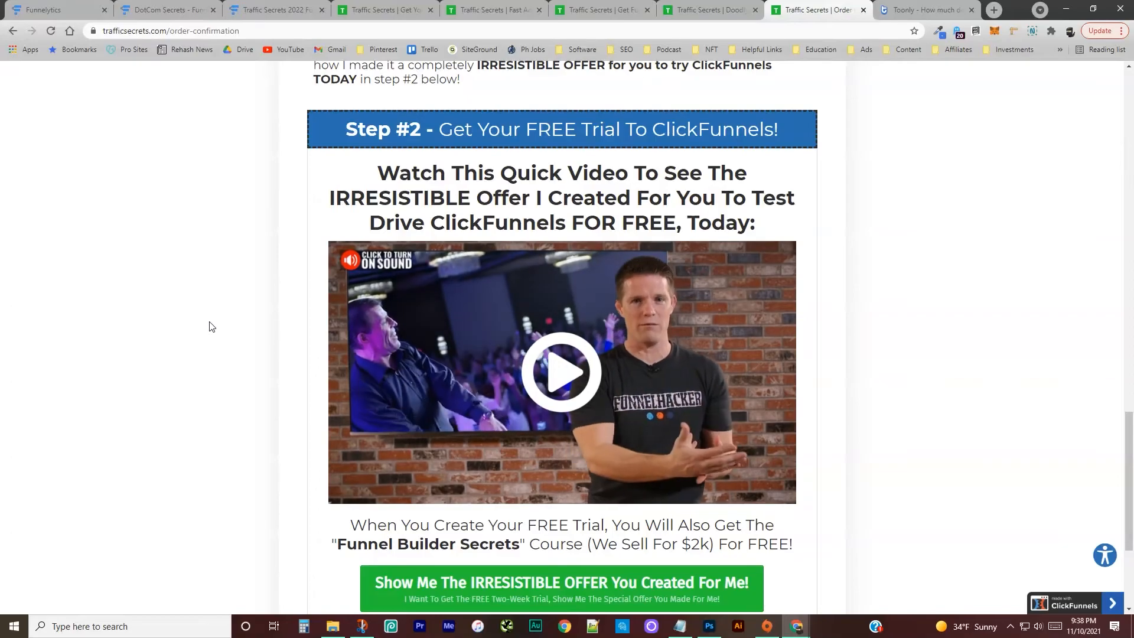
pyautogui.scroll(-3)
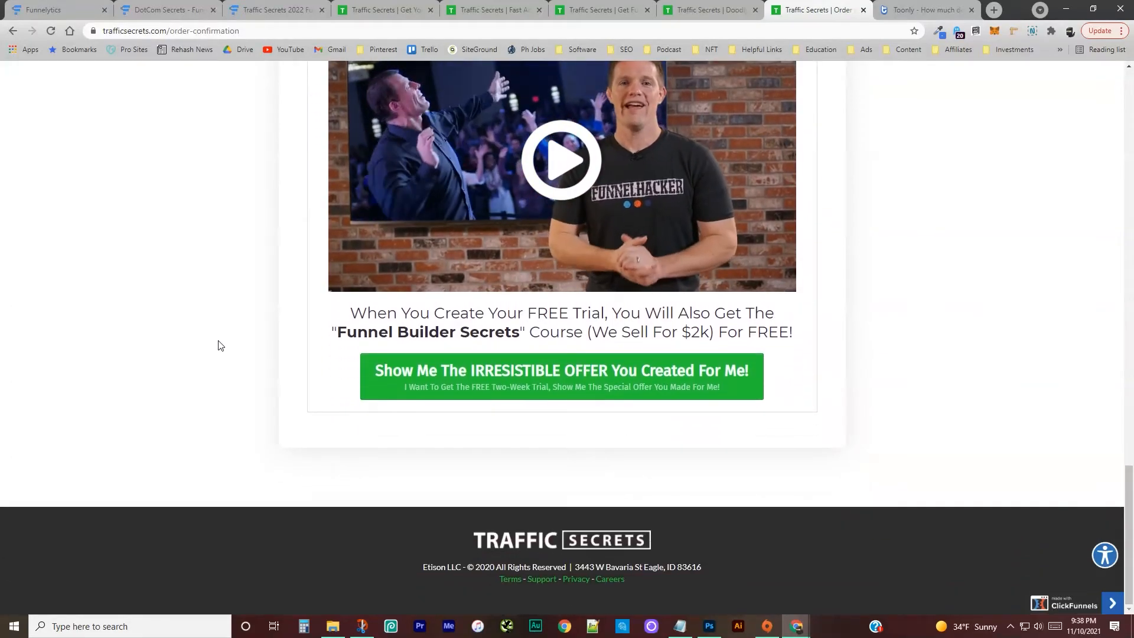
pyautogui.scroll(3)
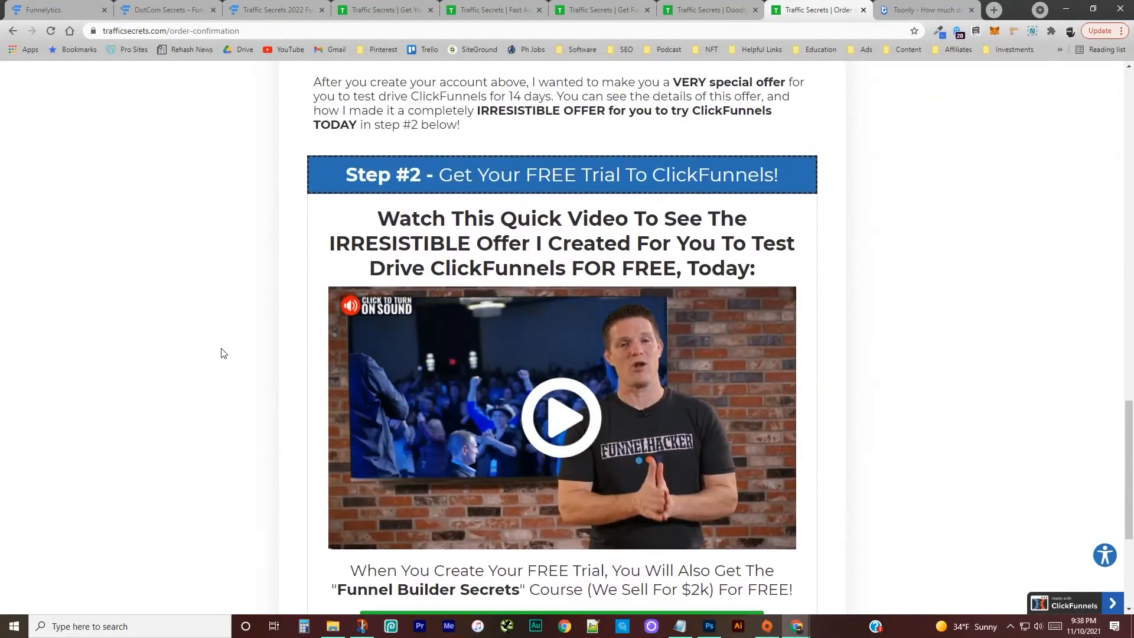
pyautogui.scroll(-3)
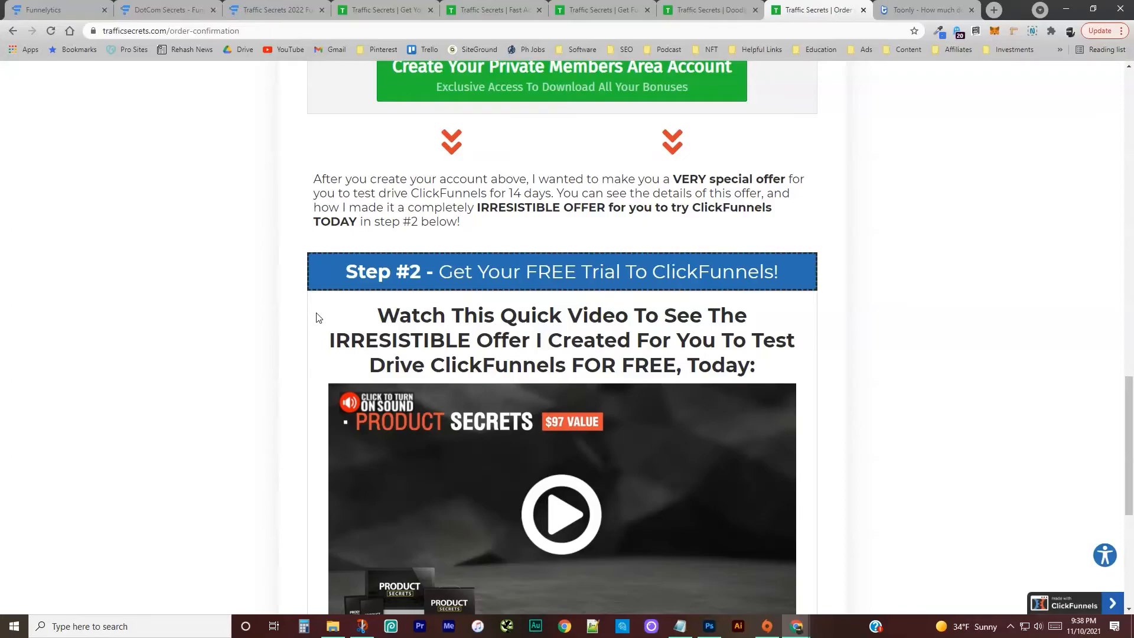
pyautogui.scroll(-3)
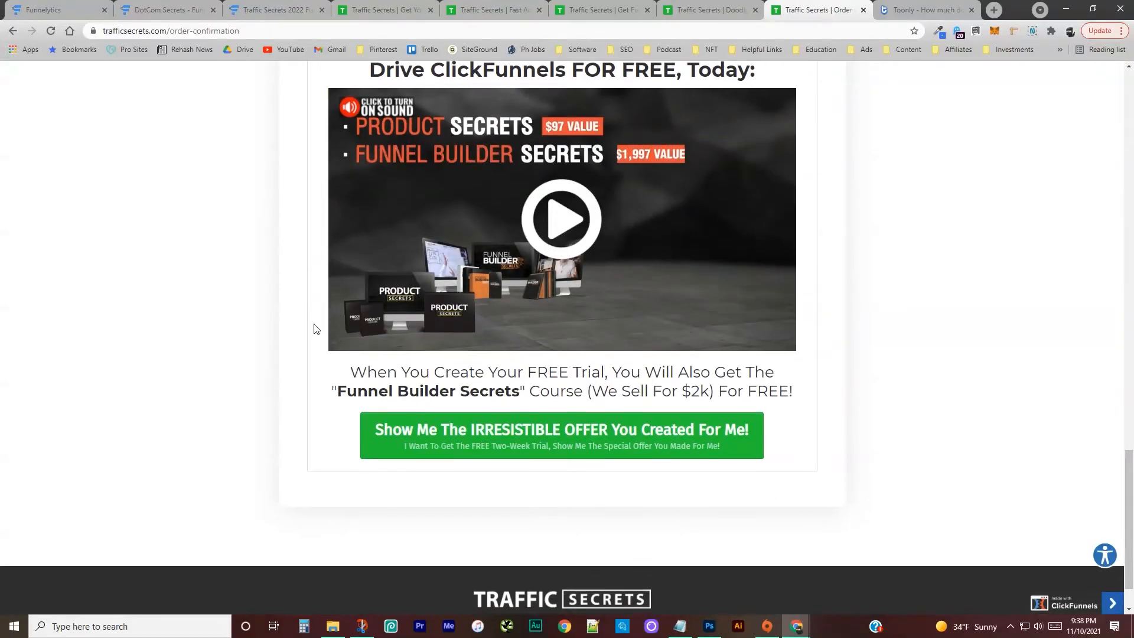
pyautogui.scroll(3)
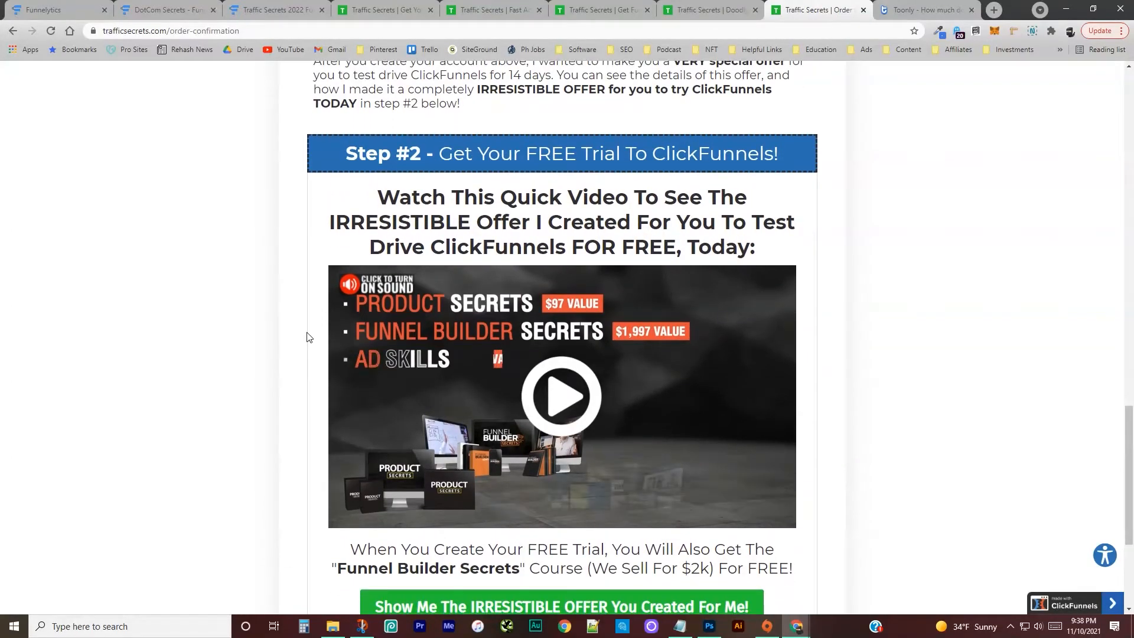
pyautogui.scroll(-3)
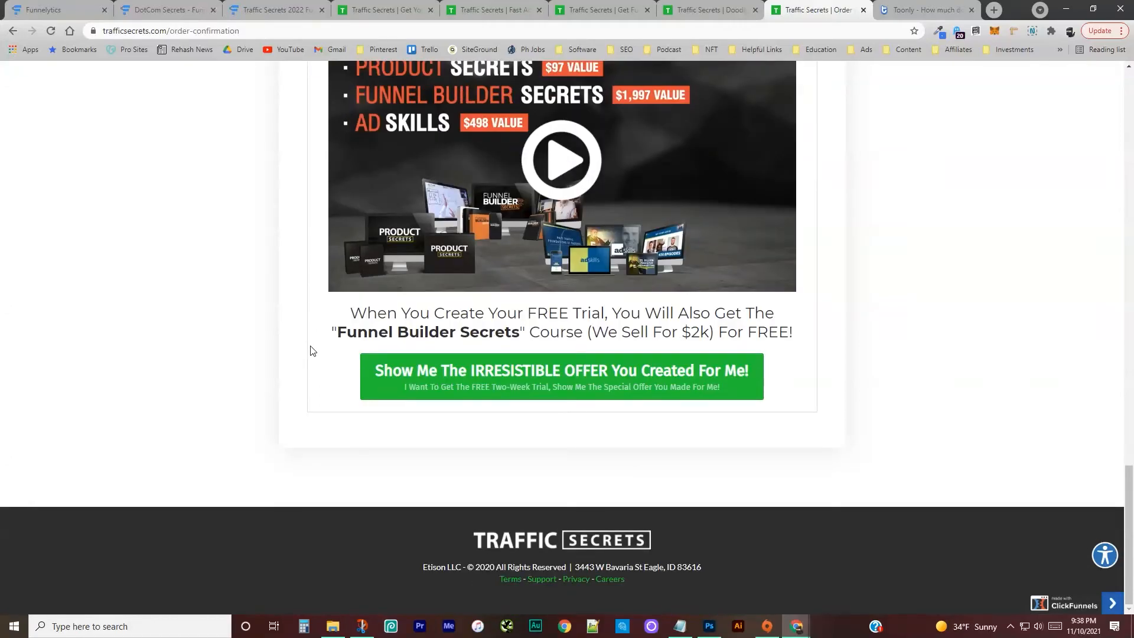
pyautogui.scroll(3)
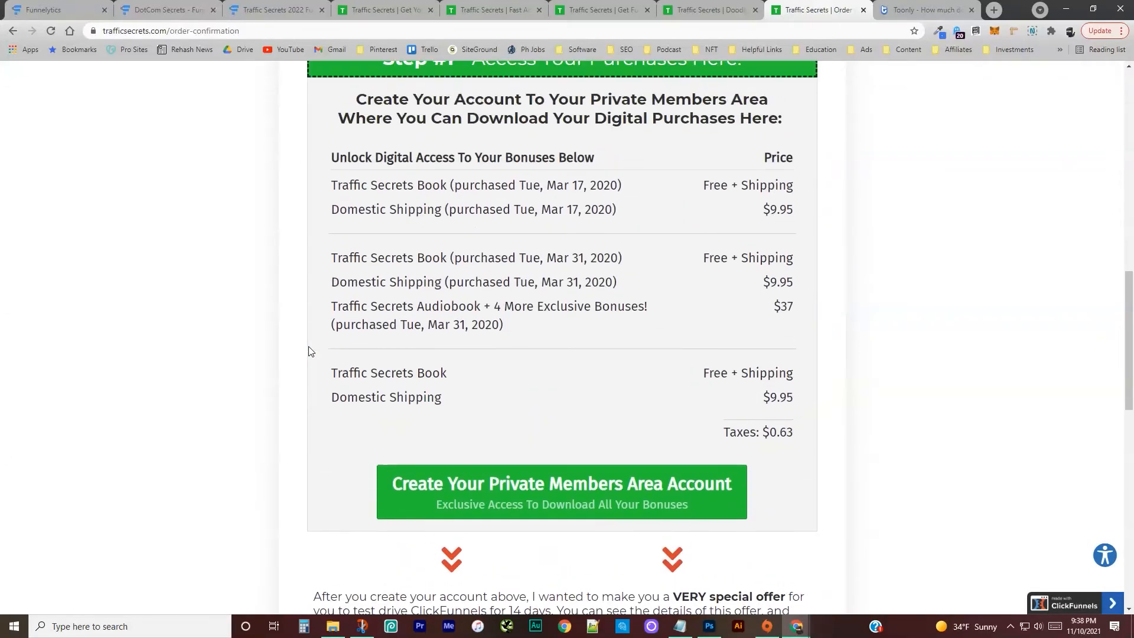
pyautogui.scroll(-3)
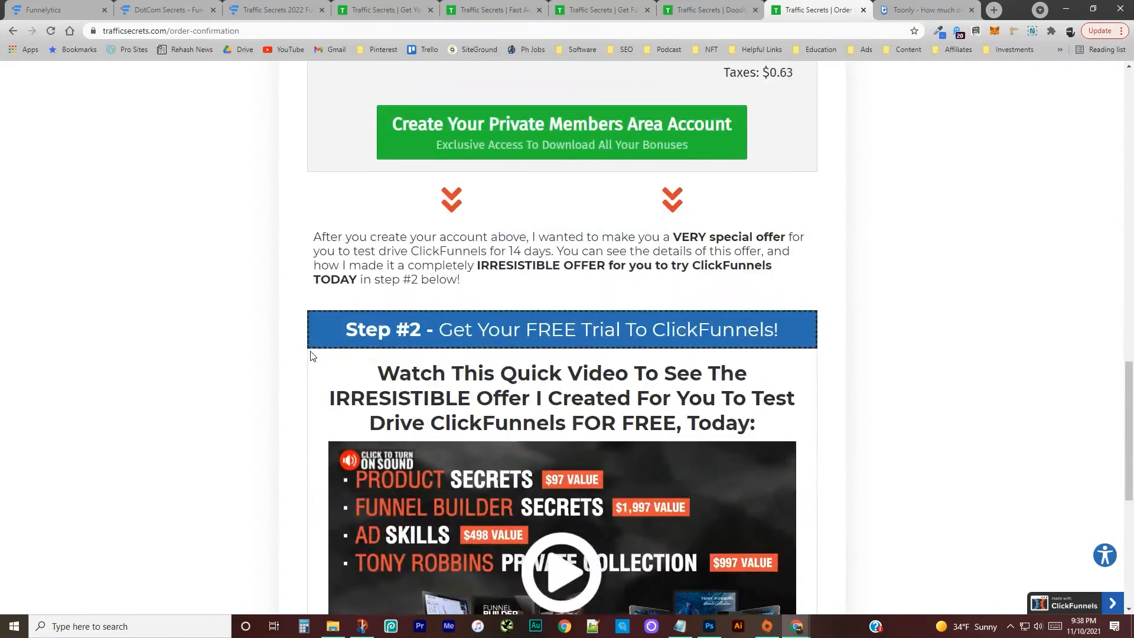
pyautogui.scroll(-3)
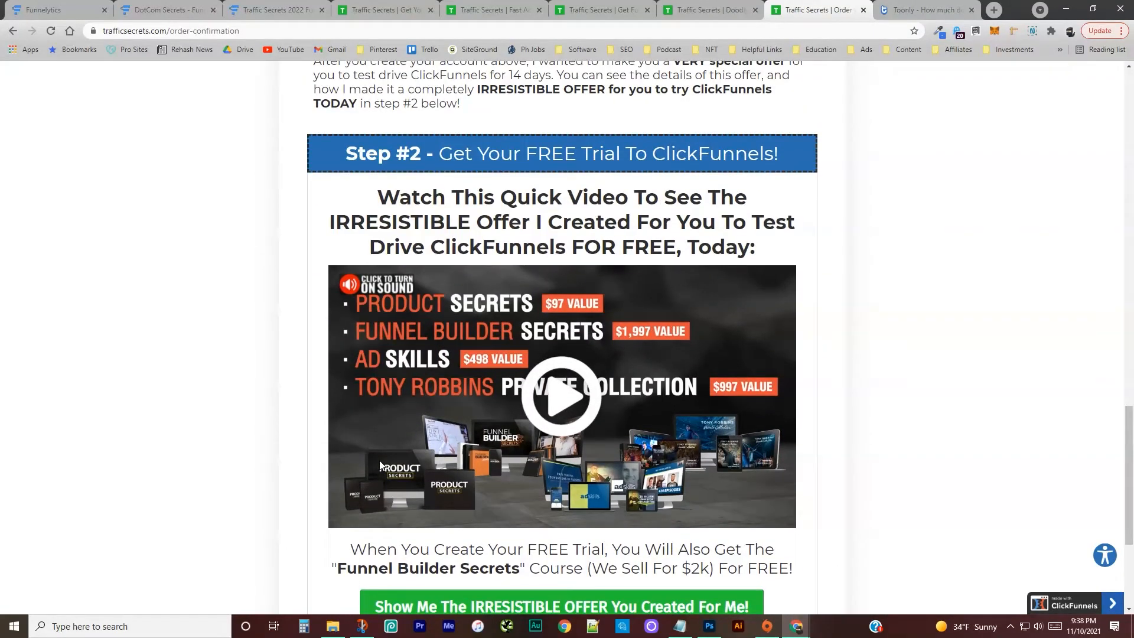
pyautogui.moveTo(284, 332)
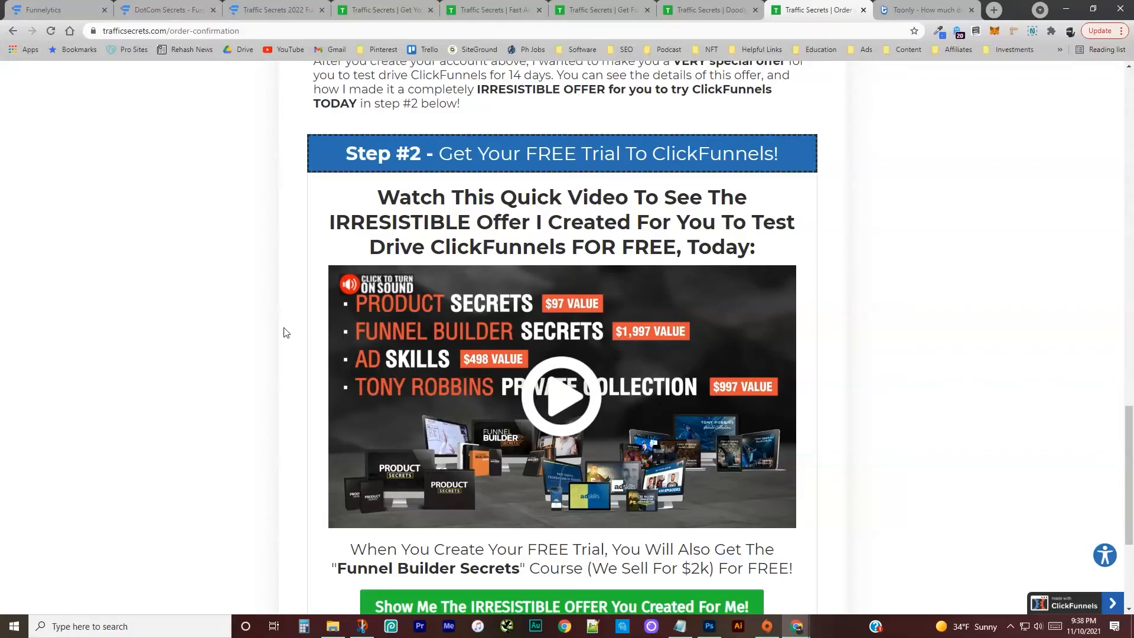
pyautogui.scroll(-3)
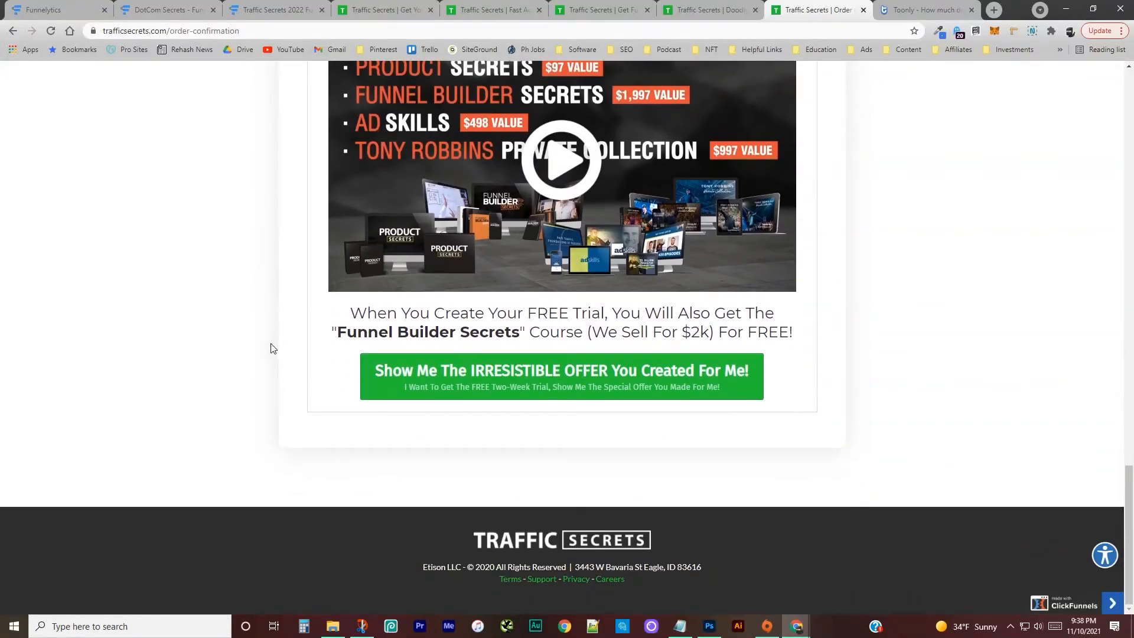
pyautogui.scroll(3)
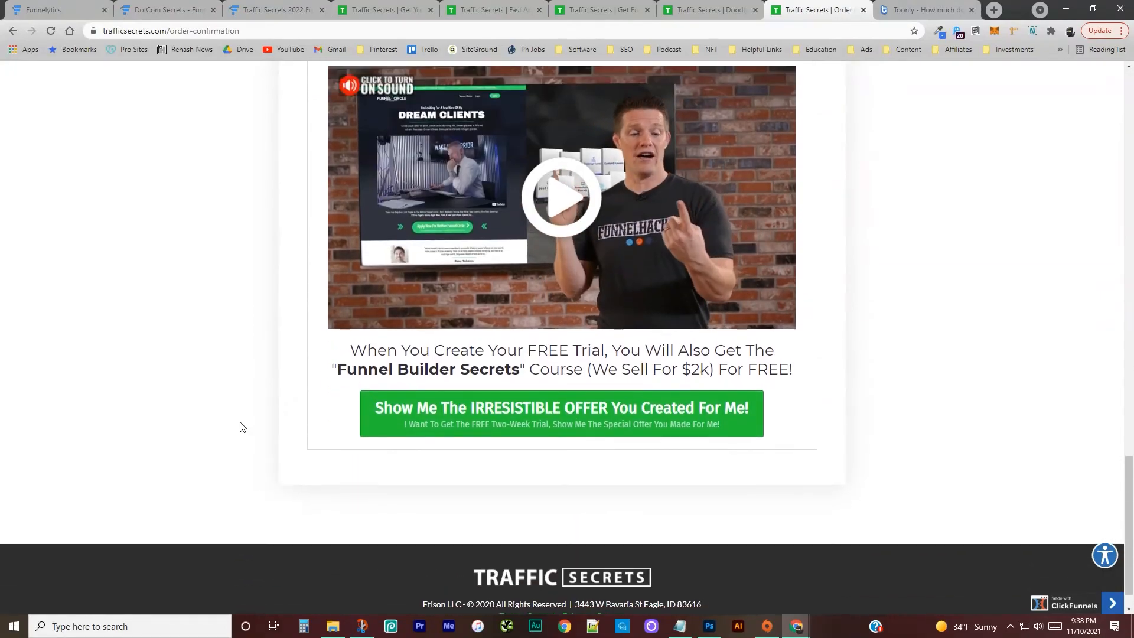
pyautogui.scroll(3)
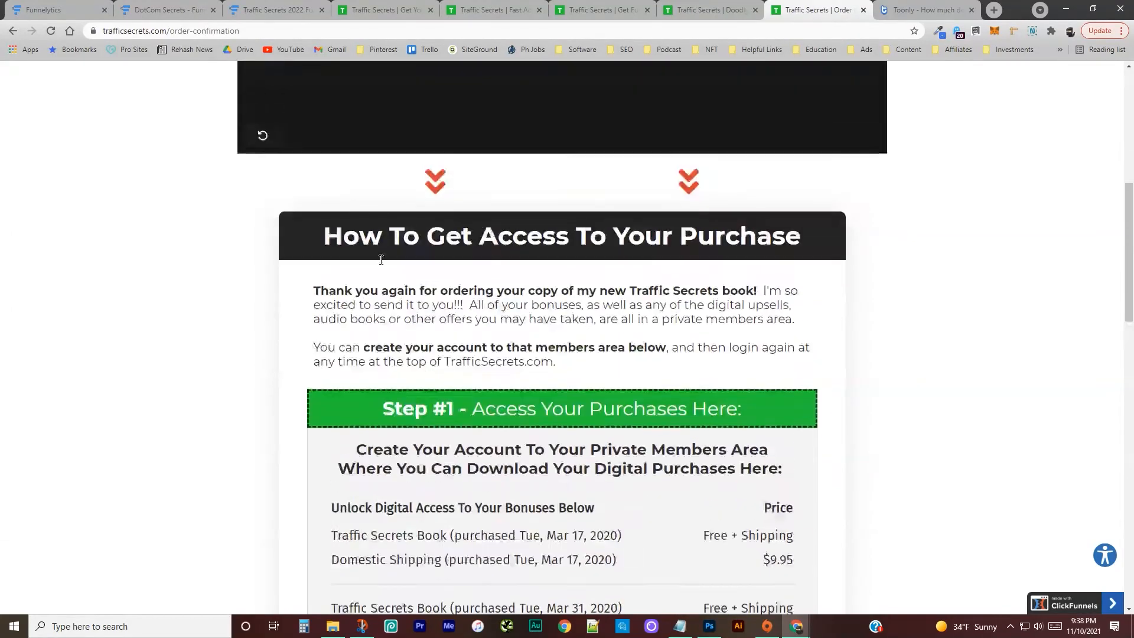
pyautogui.click(275, 11)
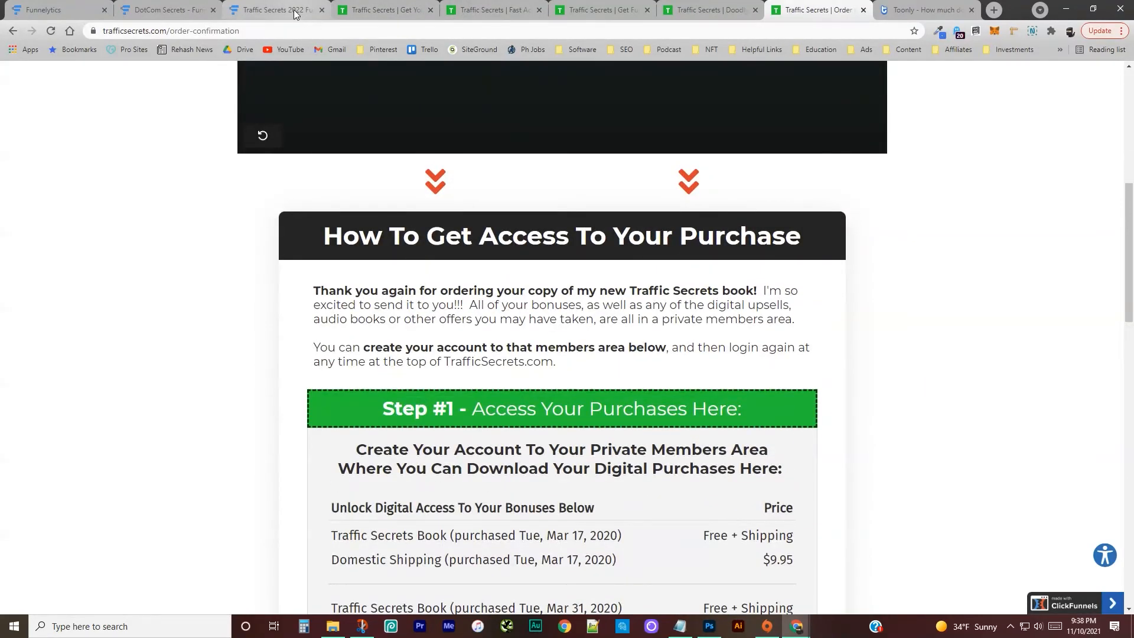
# Step: Switch back to the 'Traffic Secrets 2022 Funnel Hack' Funnelytics map tab
pyautogui.click(275, 10)
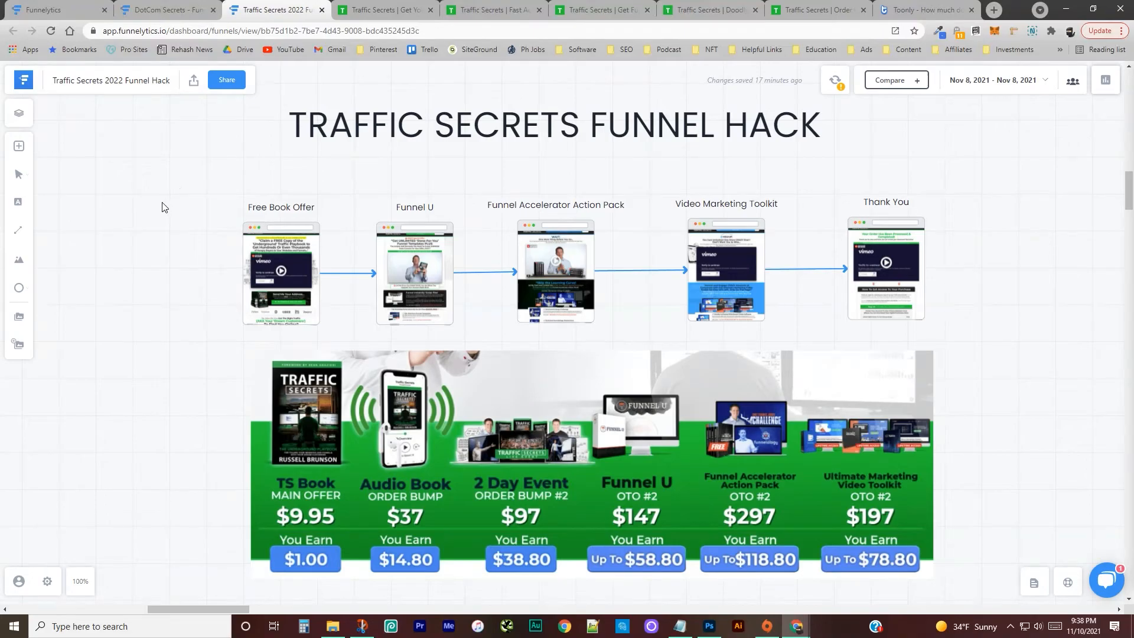
pyautogui.moveTo(166, 291)
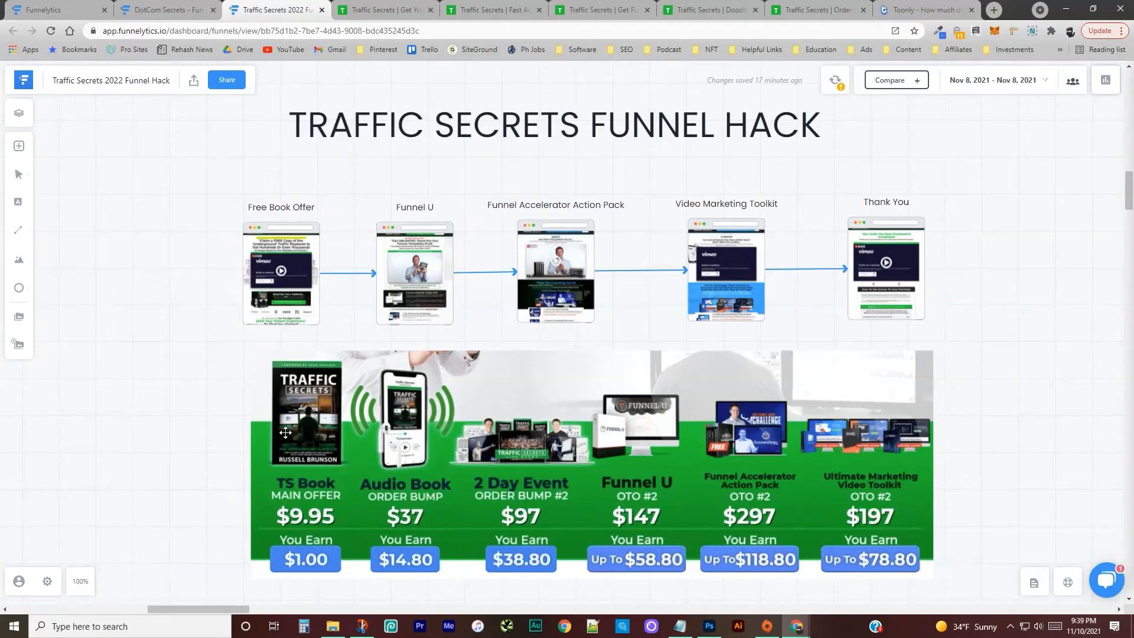
pyautogui.moveTo(521, 493)
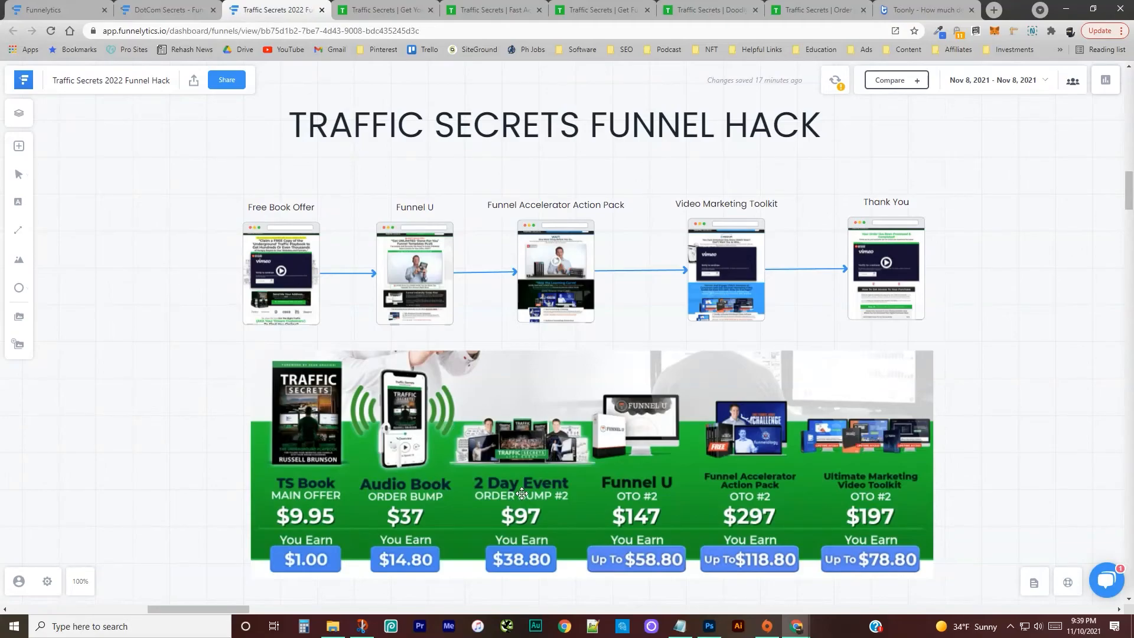
pyautogui.moveTo(671, 452)
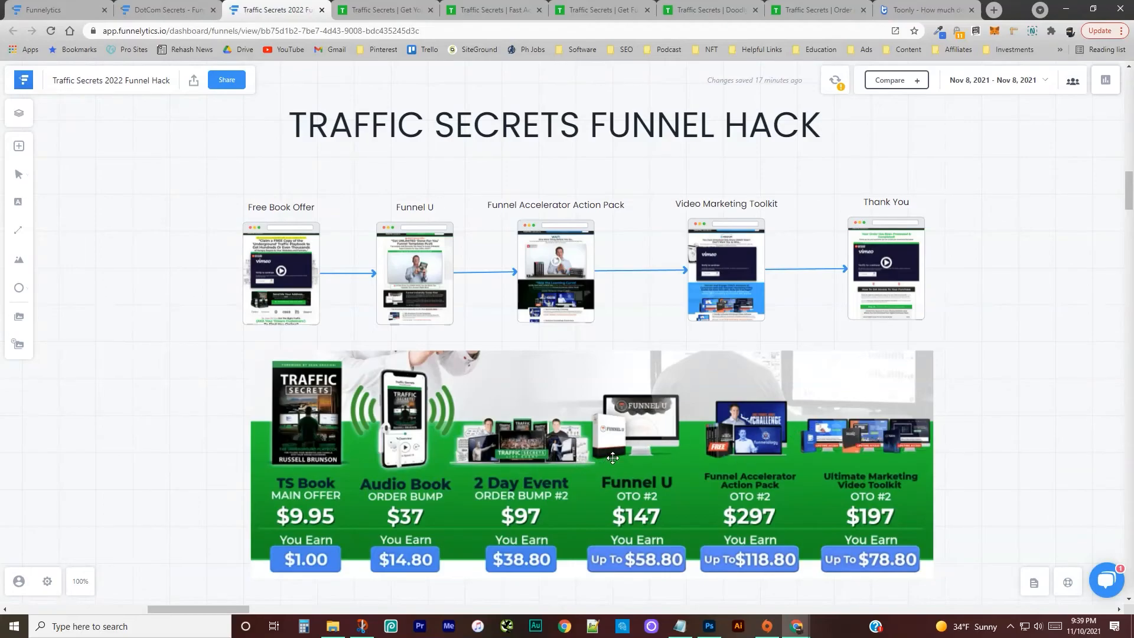
pyautogui.moveTo(320, 434)
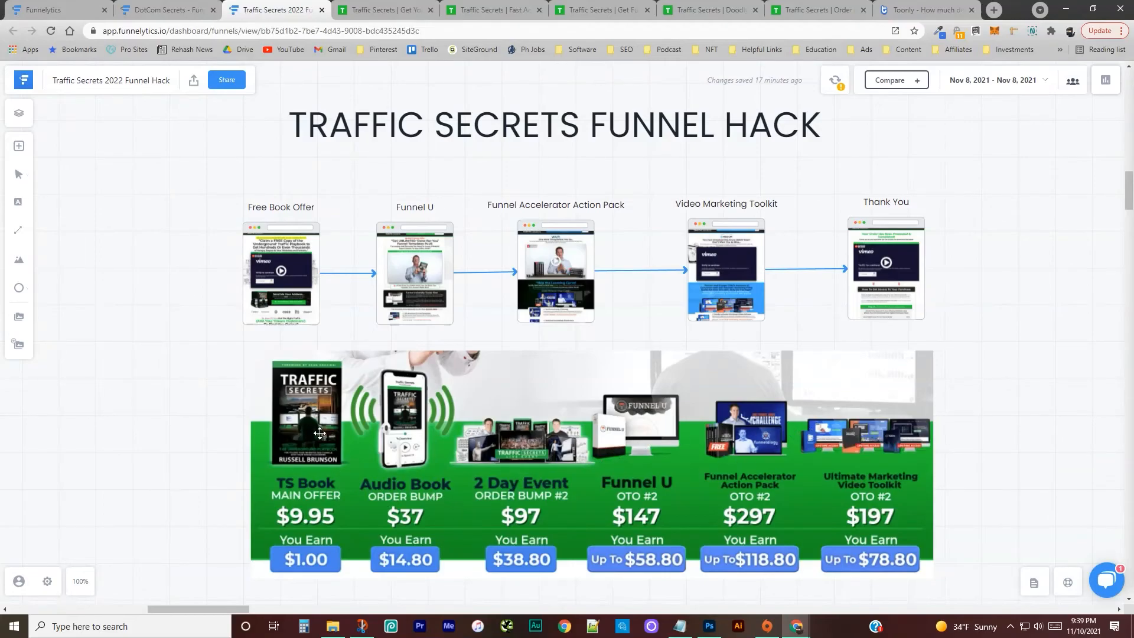
pyautogui.moveTo(313, 424)
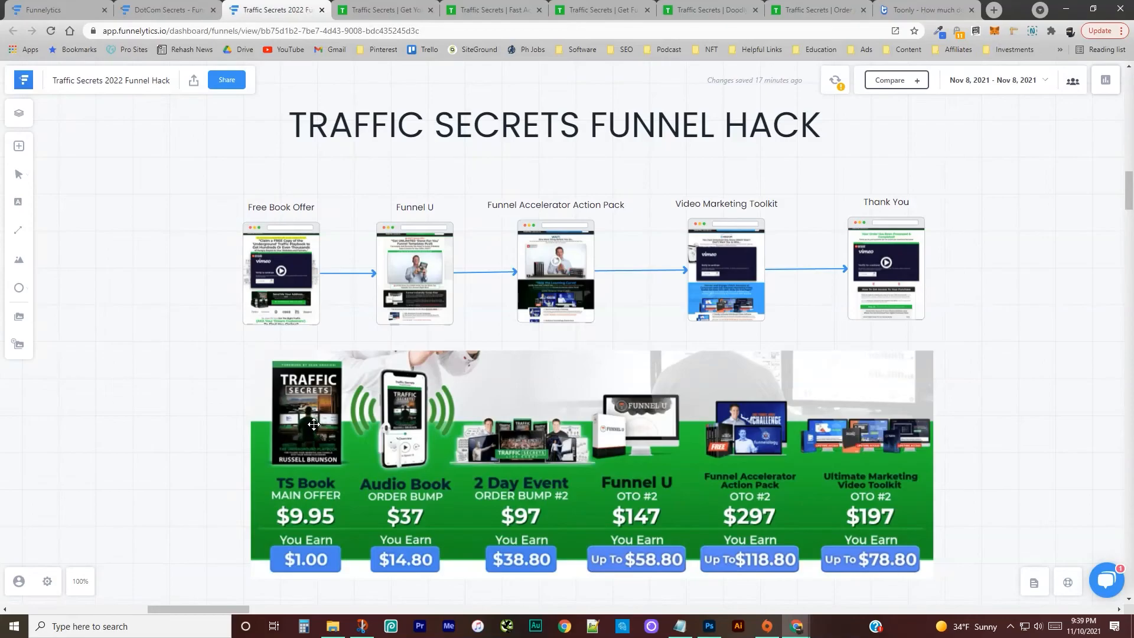
pyautogui.moveTo(256, 361)
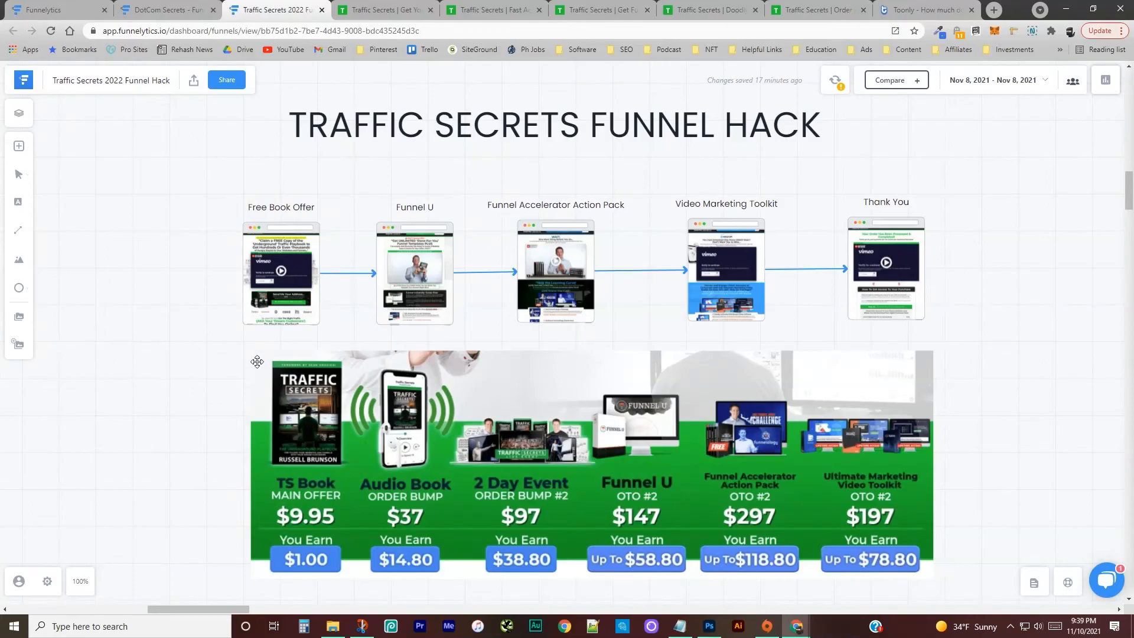
pyautogui.moveTo(241, 375)
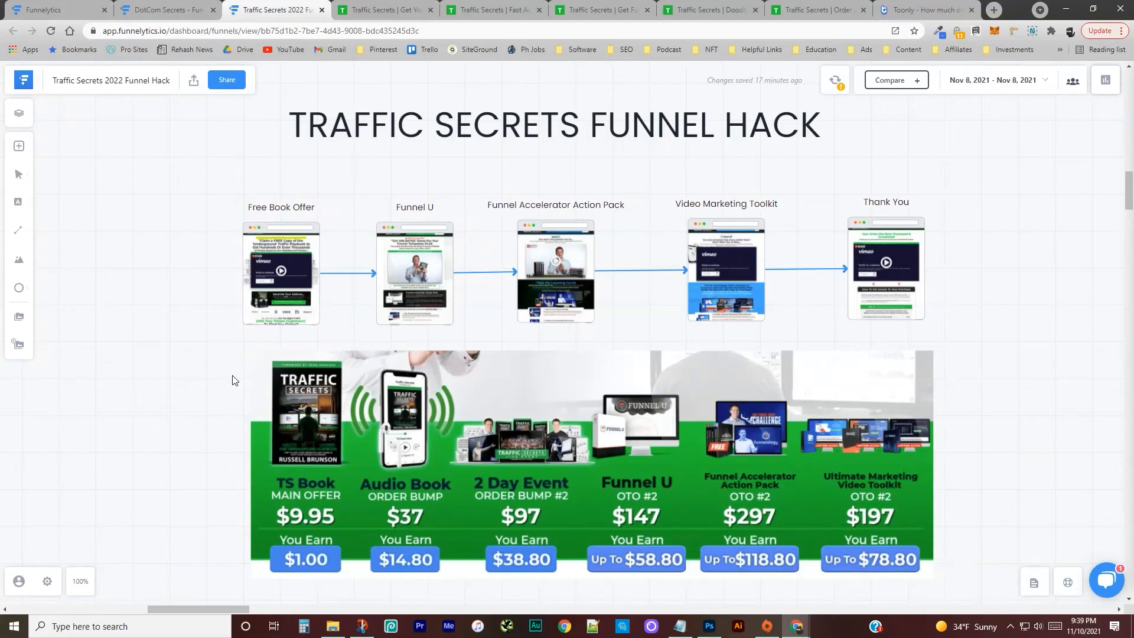
pyautogui.moveTo(615, 336)
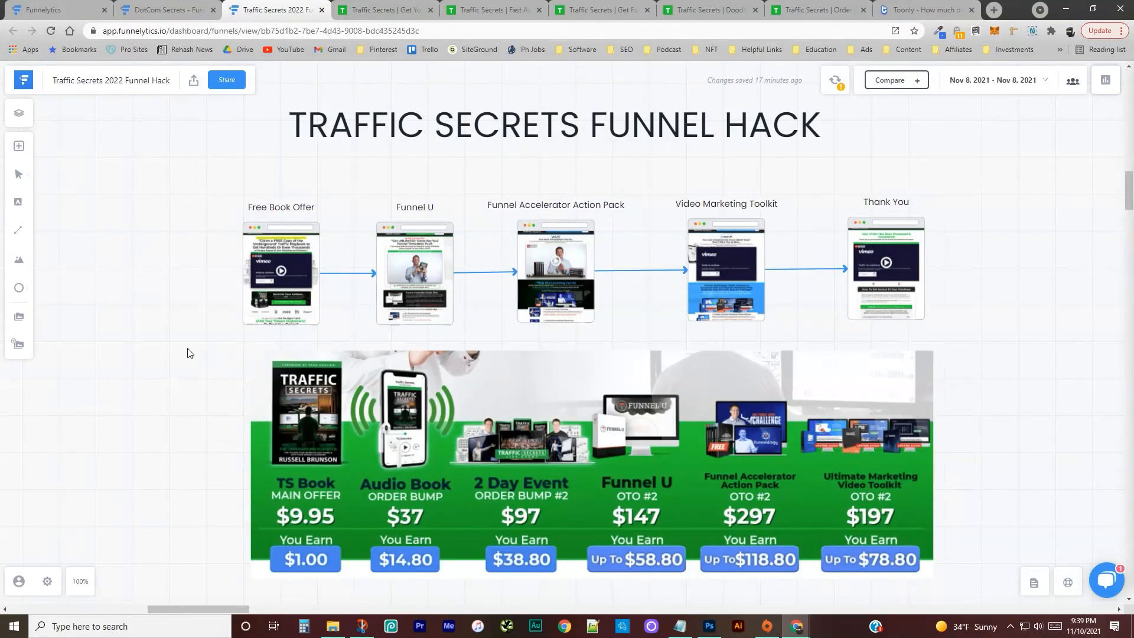
pyautogui.moveTo(906, 427)
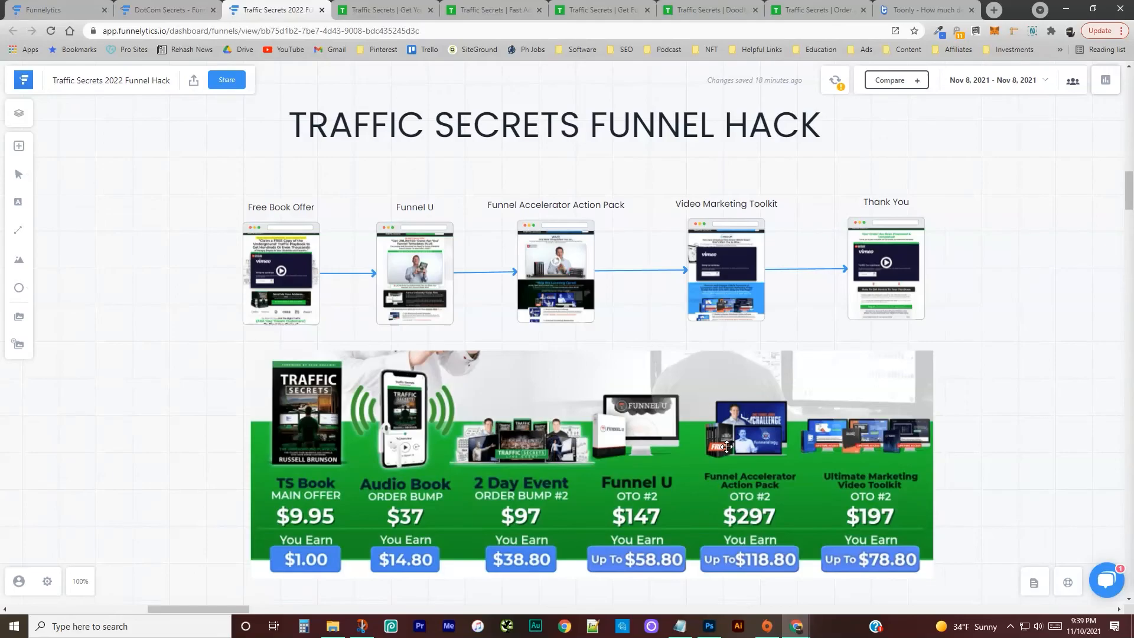
pyautogui.moveTo(780, 409)
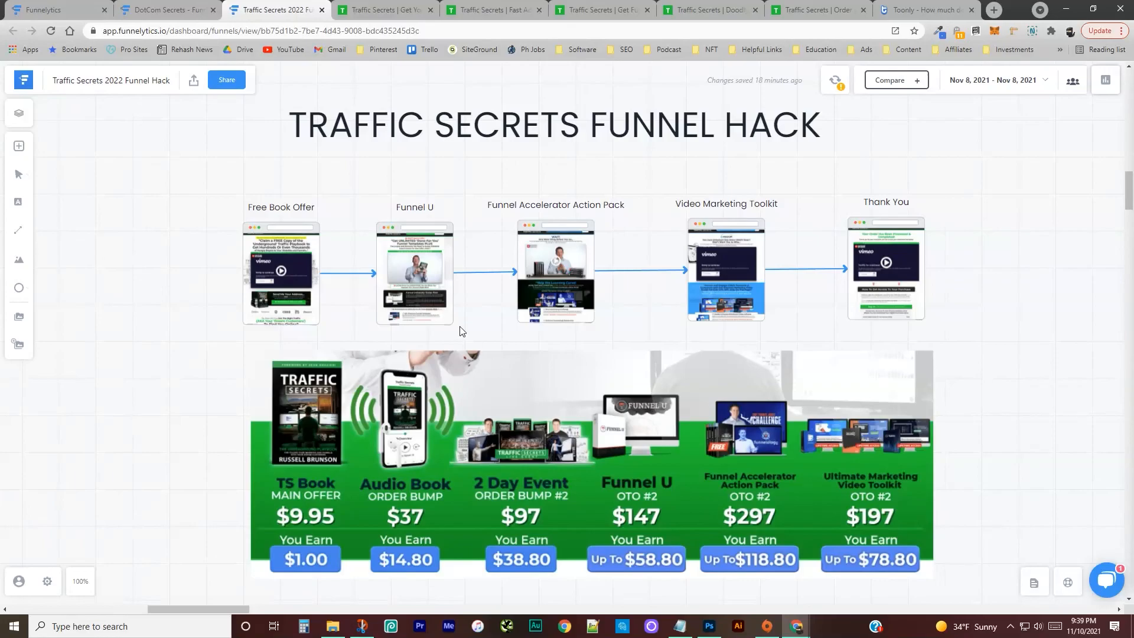
pyautogui.moveTo(227, 370)
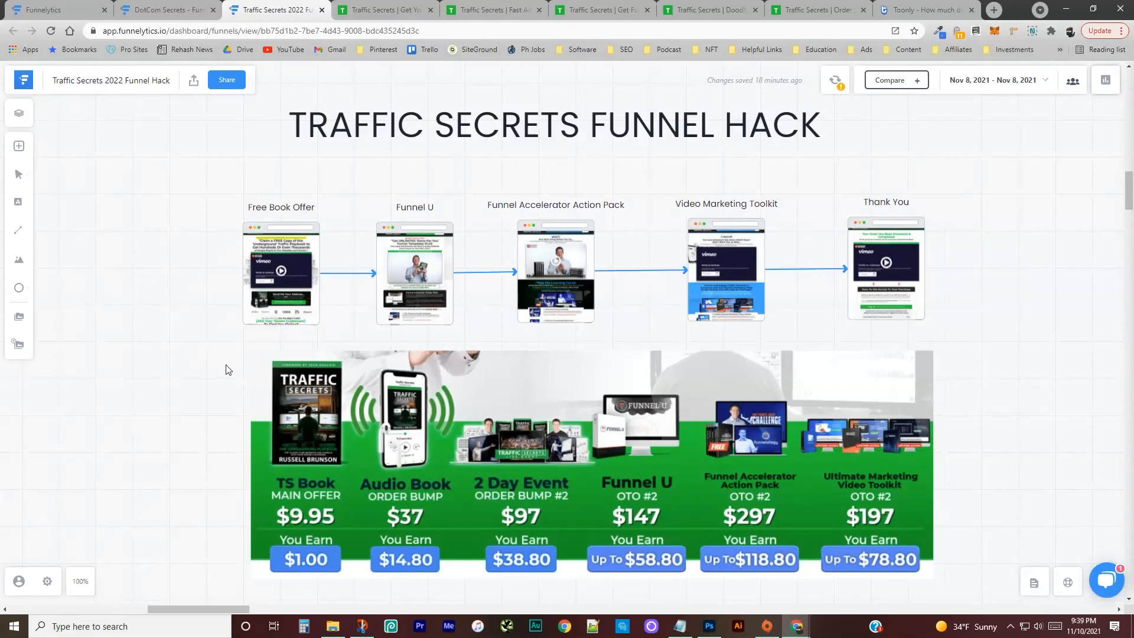